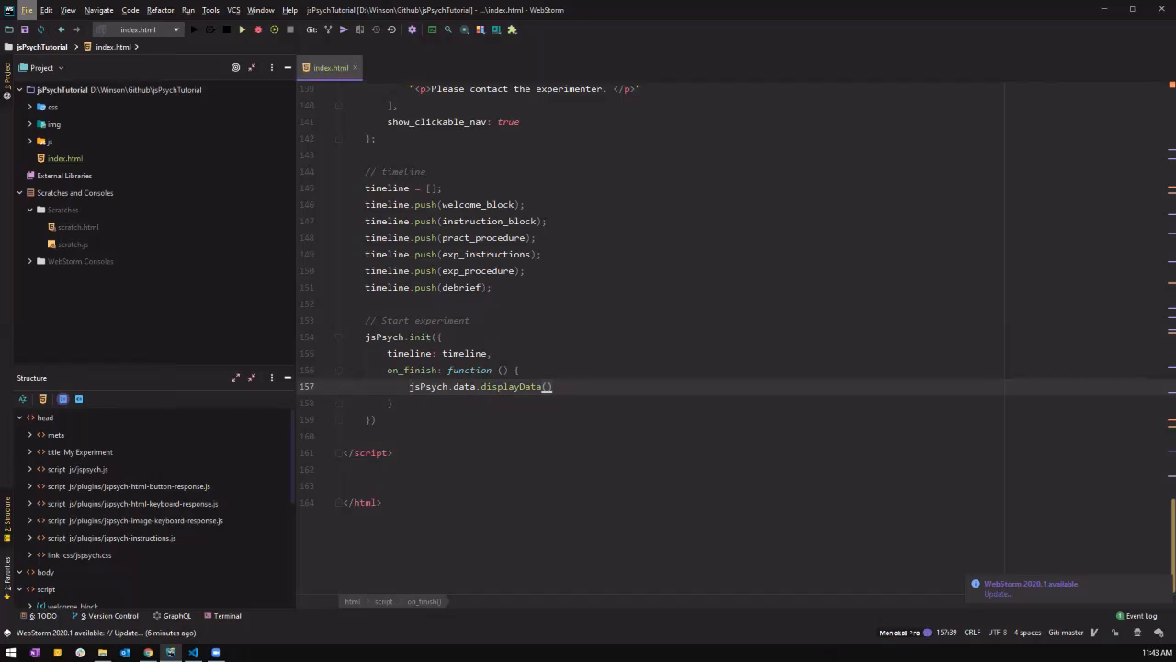
Step: Create a new JavaScript file named utils in the jsPsychTutorial project
{"action": "left_click", "coordinate": [25, 11]}
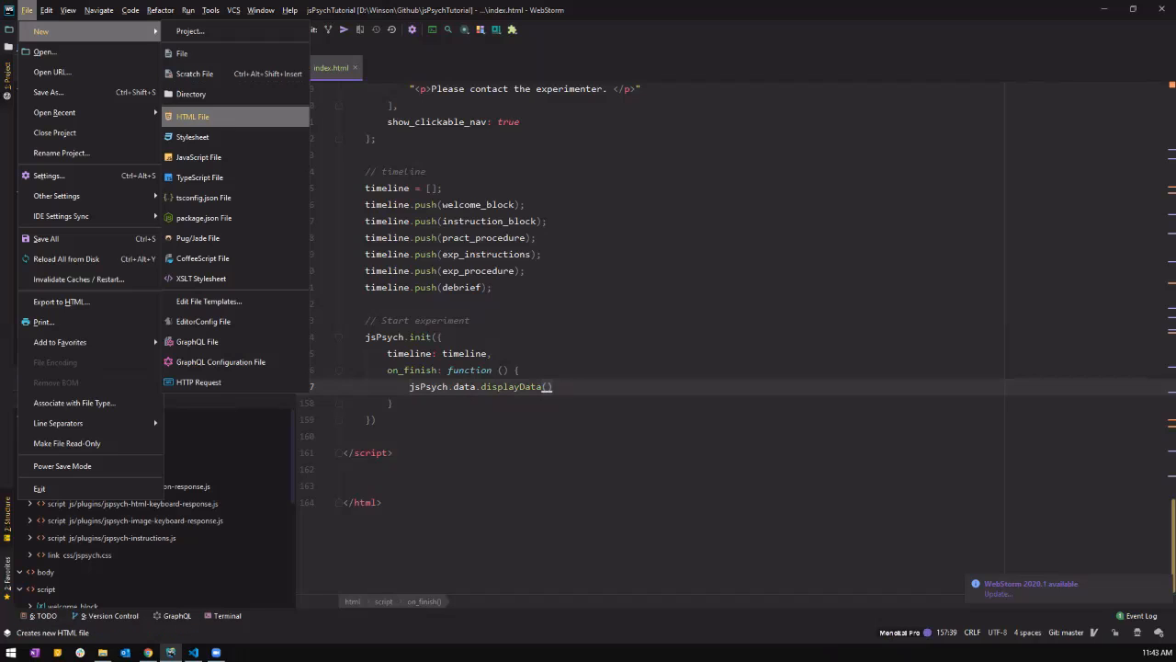
{"action": "left_click", "coordinate": [199, 156]}
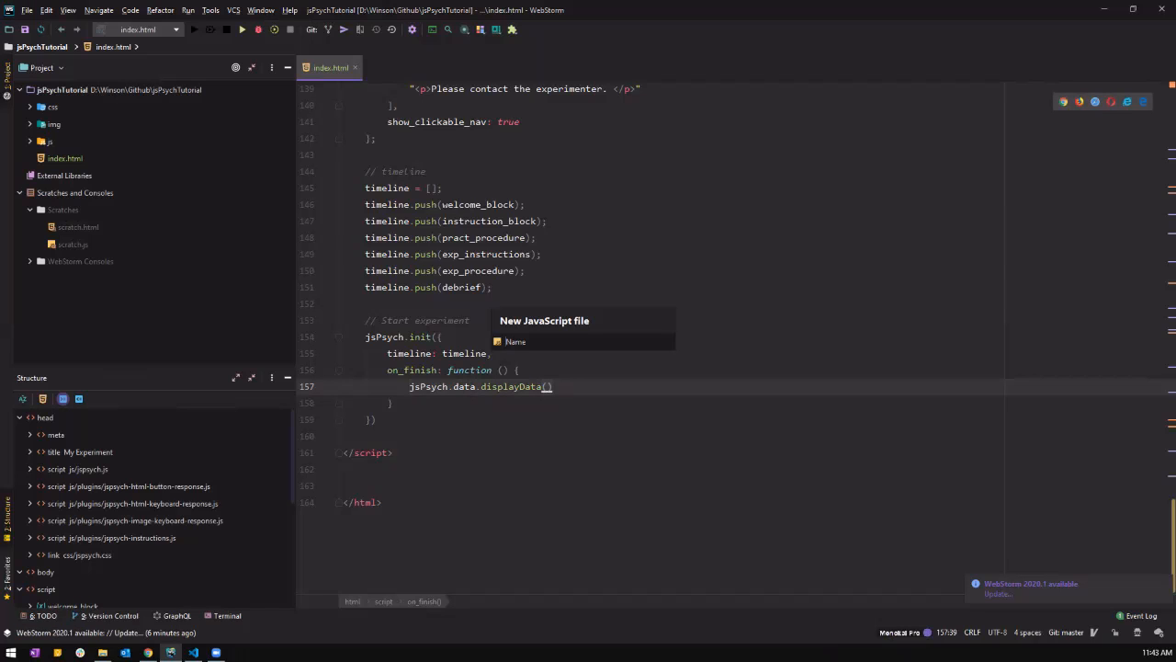
{"action": "type", "text": "u"}
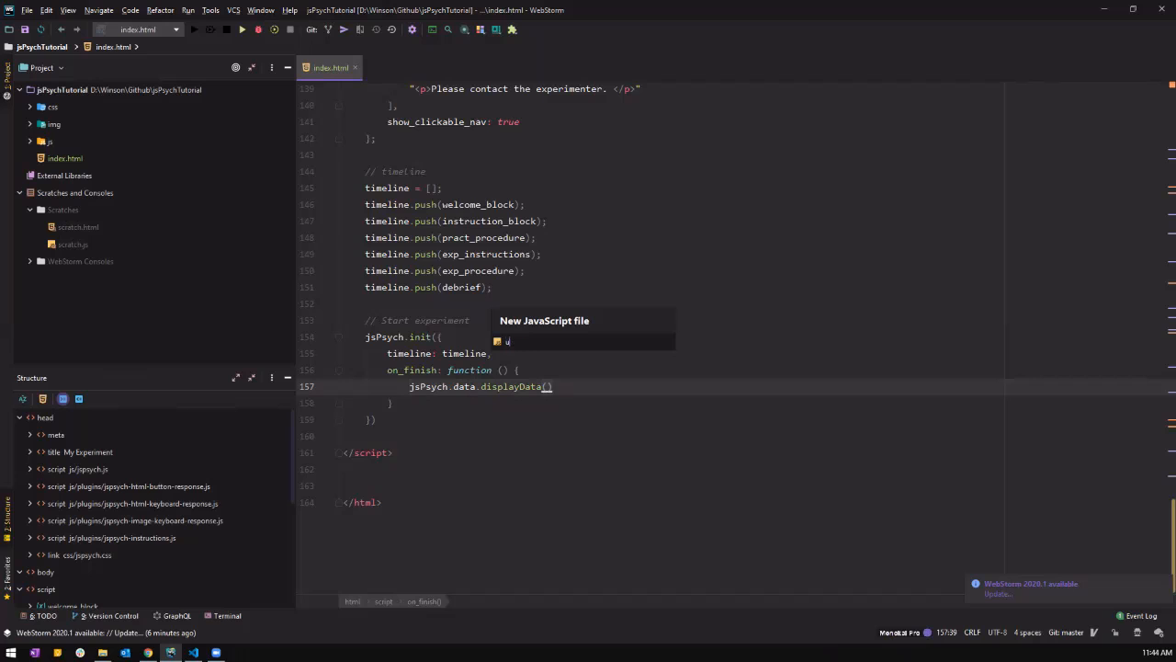
{"action": "type", "text": "til"}
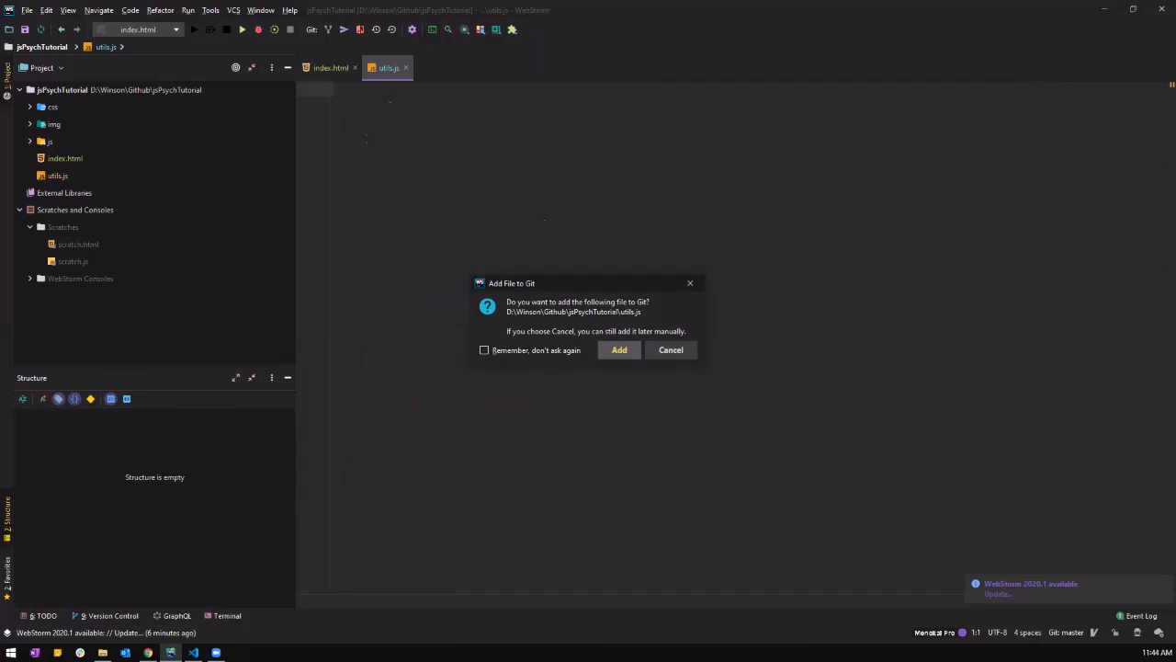
Step: Dismiss the Add File to Git prompt and write function downloadCSV(csv, filename) { }
{"action": "left_click", "coordinate": [669, 349]}
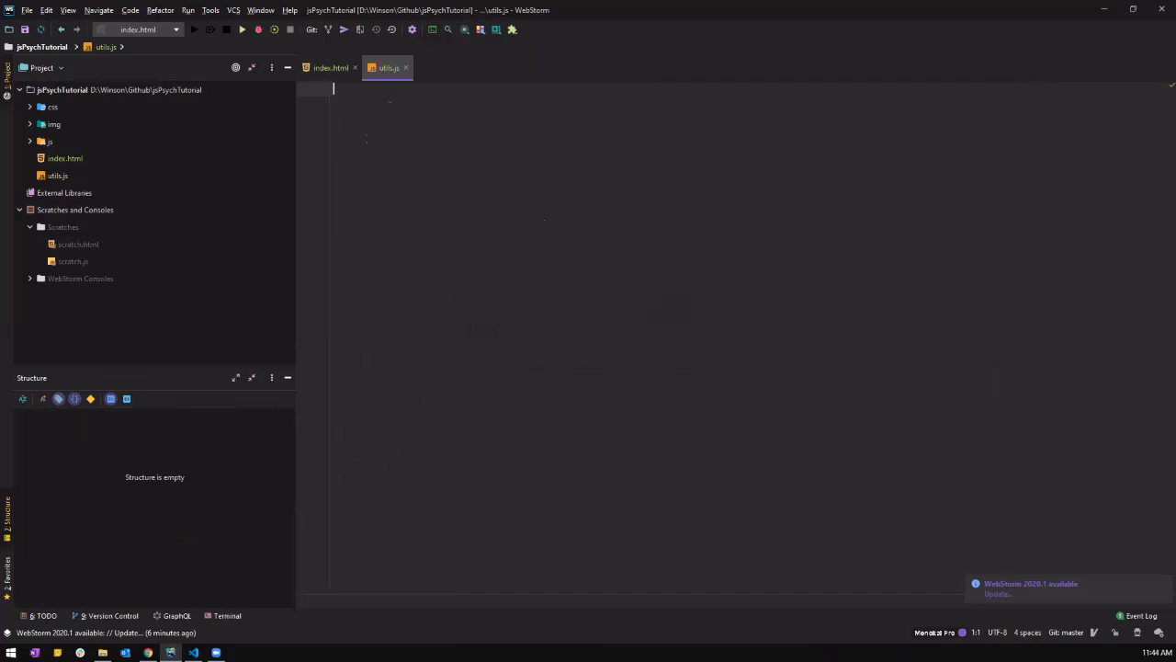
{"action": "type", "text": "fcuntio"}
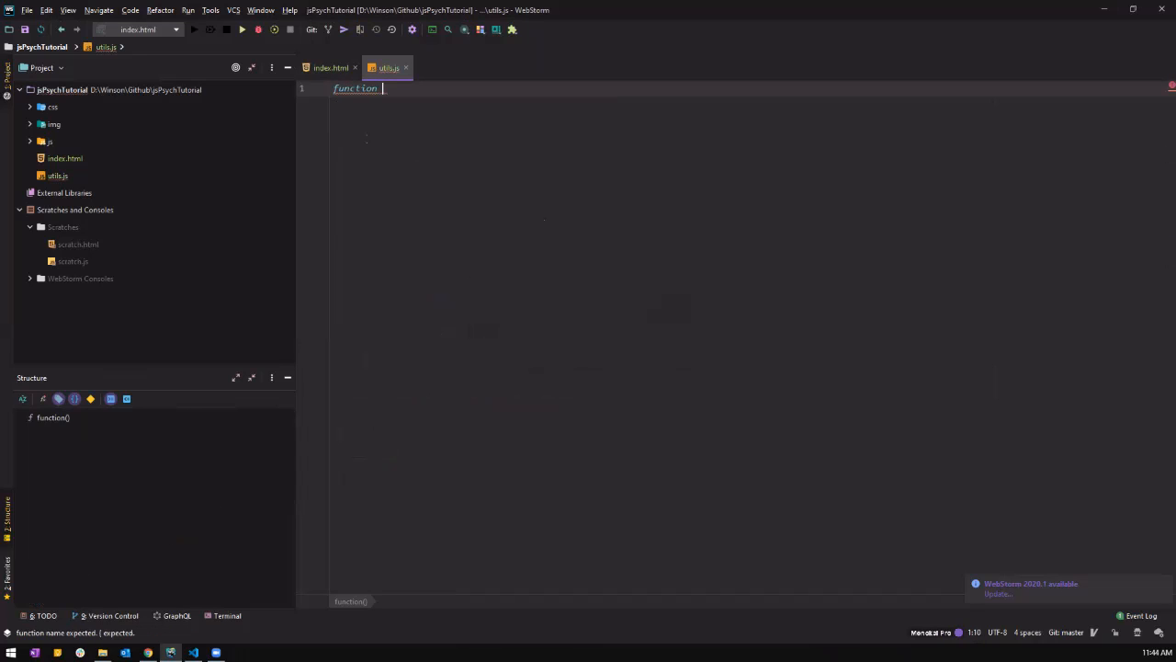
{"action": "type", "text": "downloadCSV"}
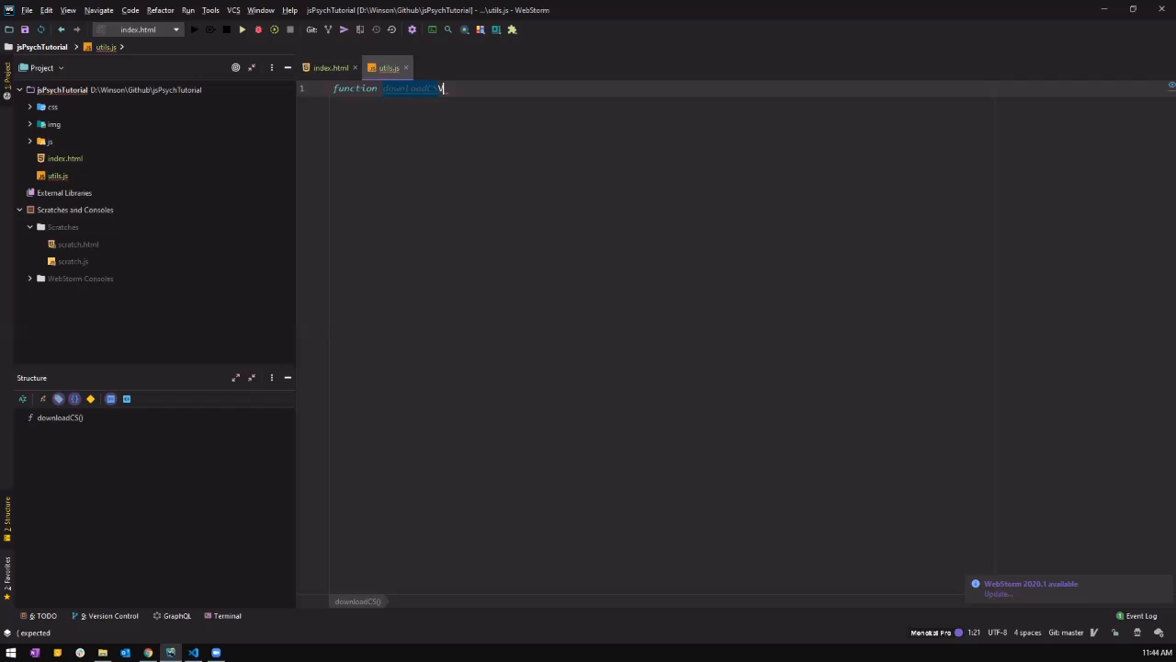
{"action": "type", "text": "()"}
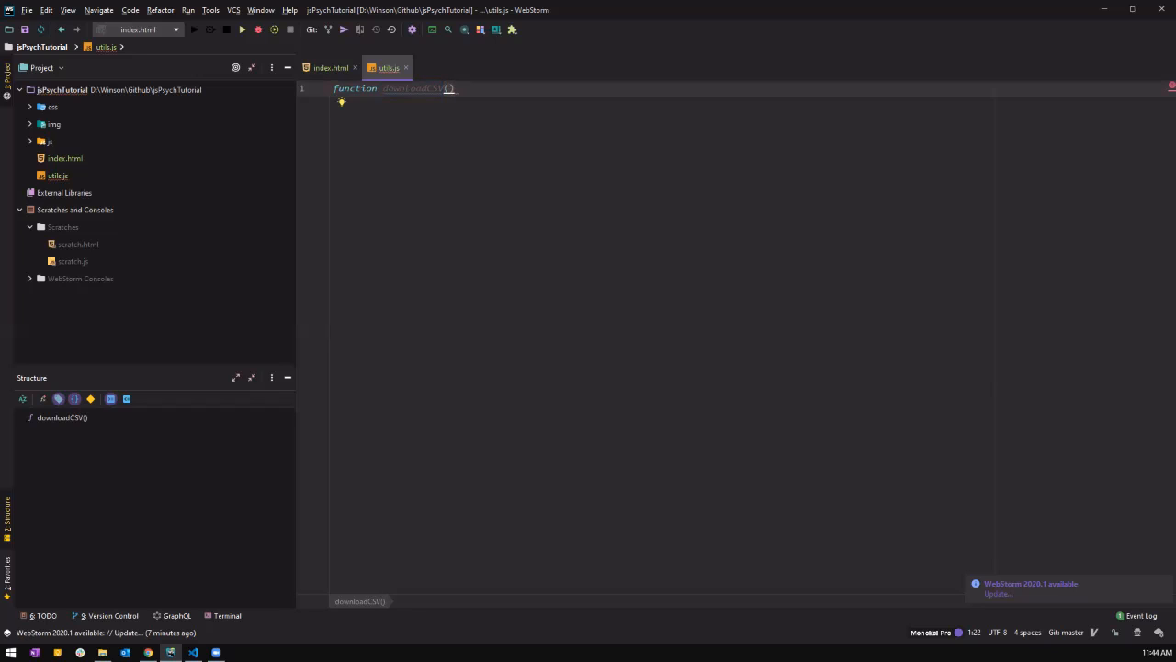
{"action": "type", "text": "obj"}
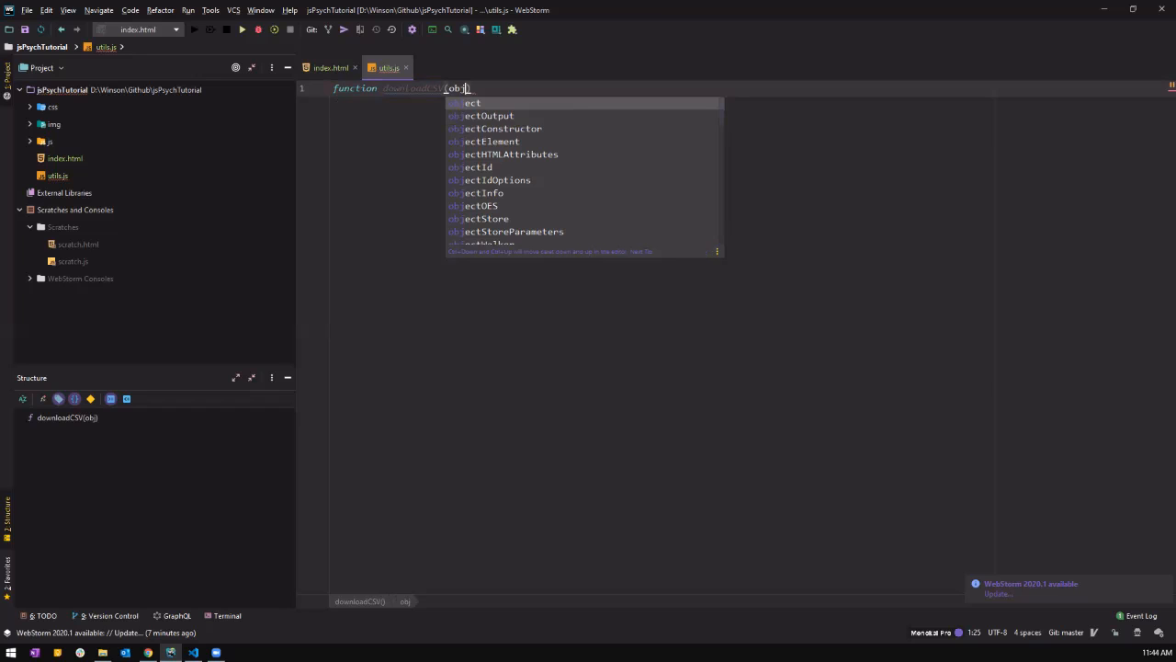
{"action": "type", "text": "csv,"}
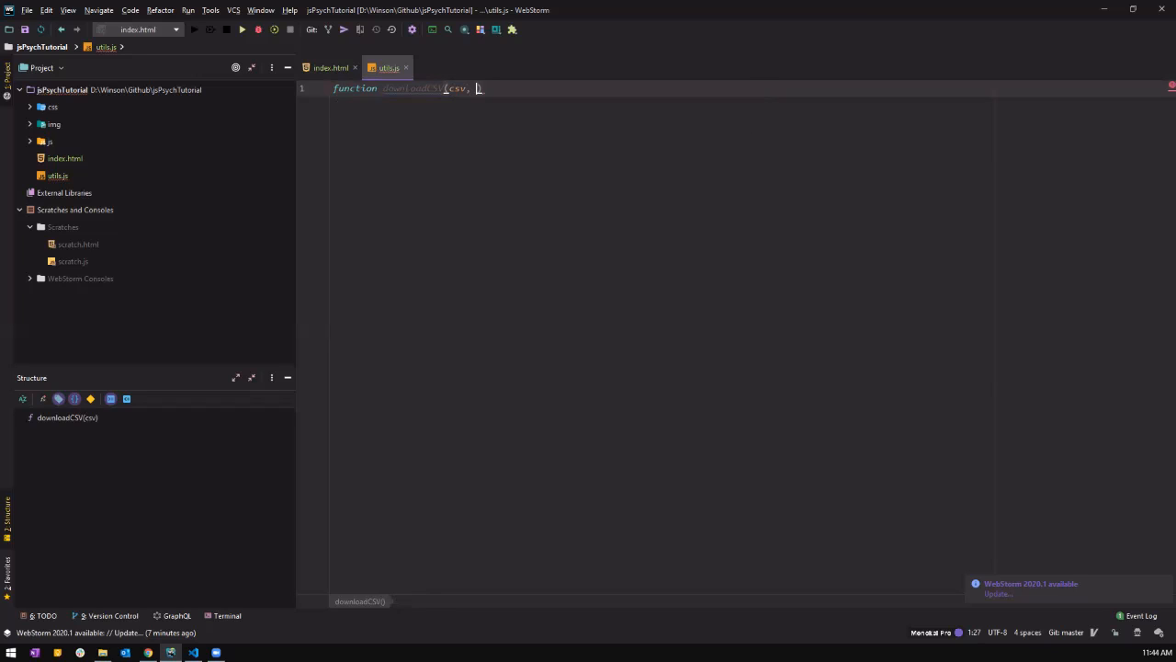
{"action": "type", "text": "filename"}
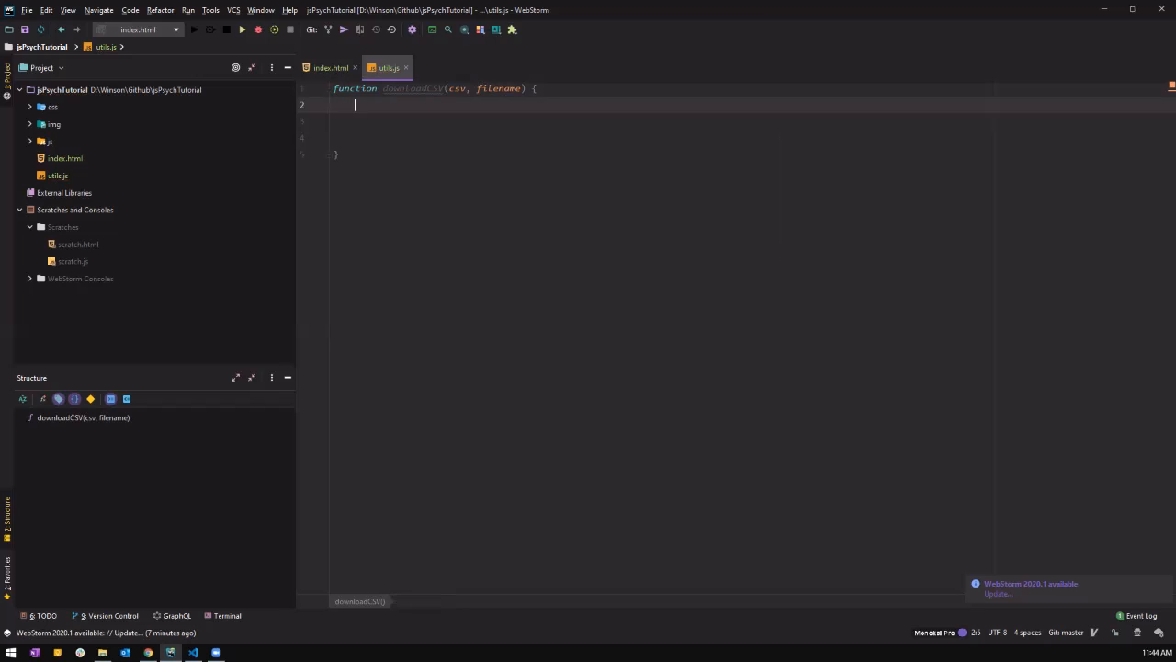
Step: Declare var csvFile; and var downloadLink; inside downloadCSV
{"action": "type", "text": "var cs"}
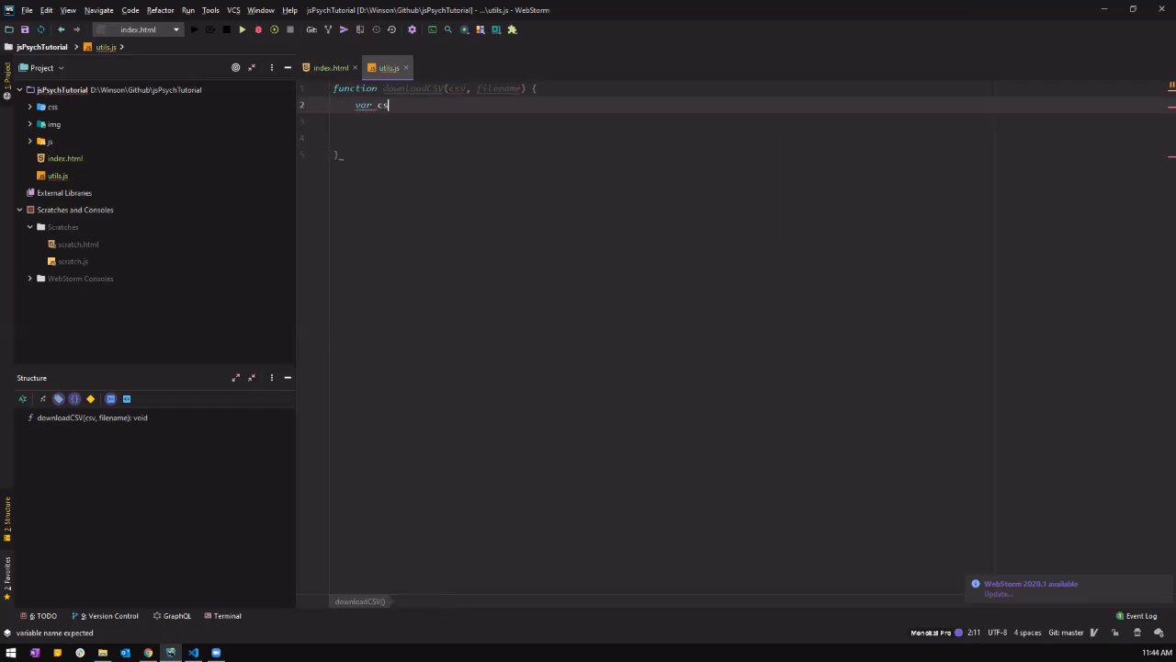
{"action": "type", "text": "FILE"}
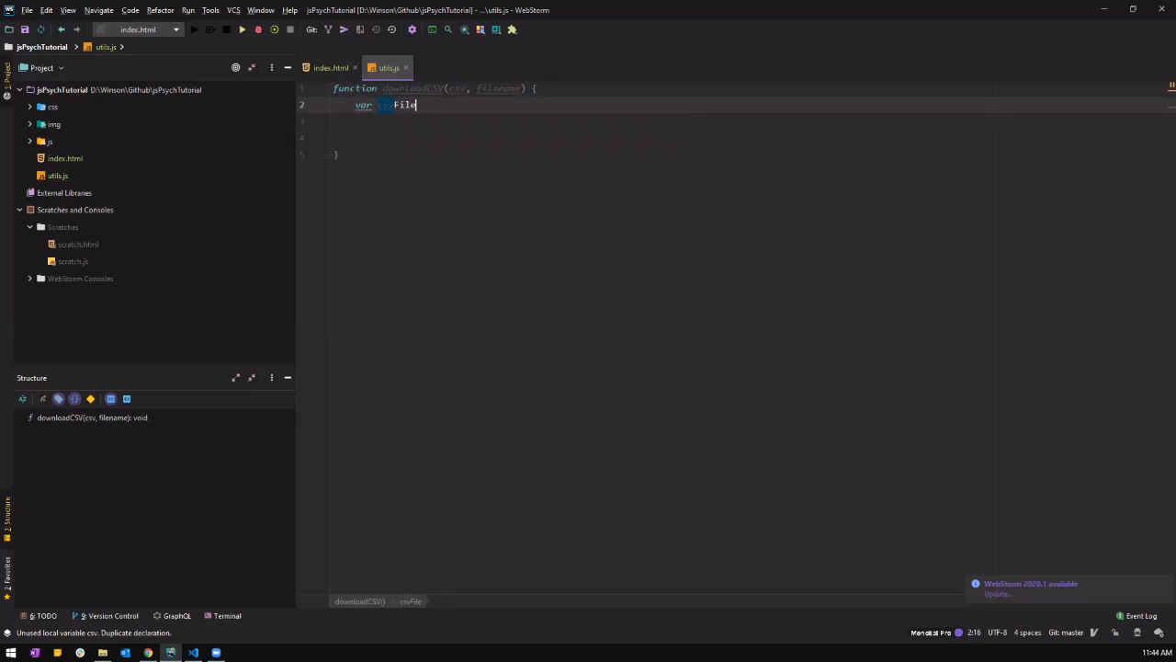
{"action": "type", "text": ";"}
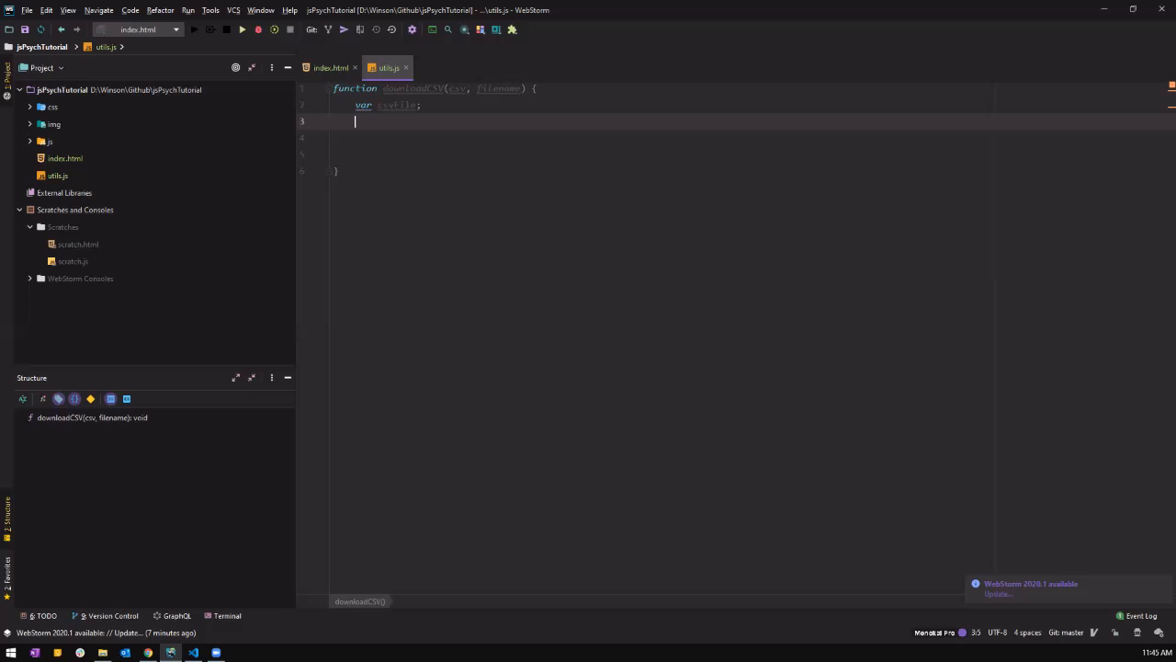
{"action": "type", "text": "var"}
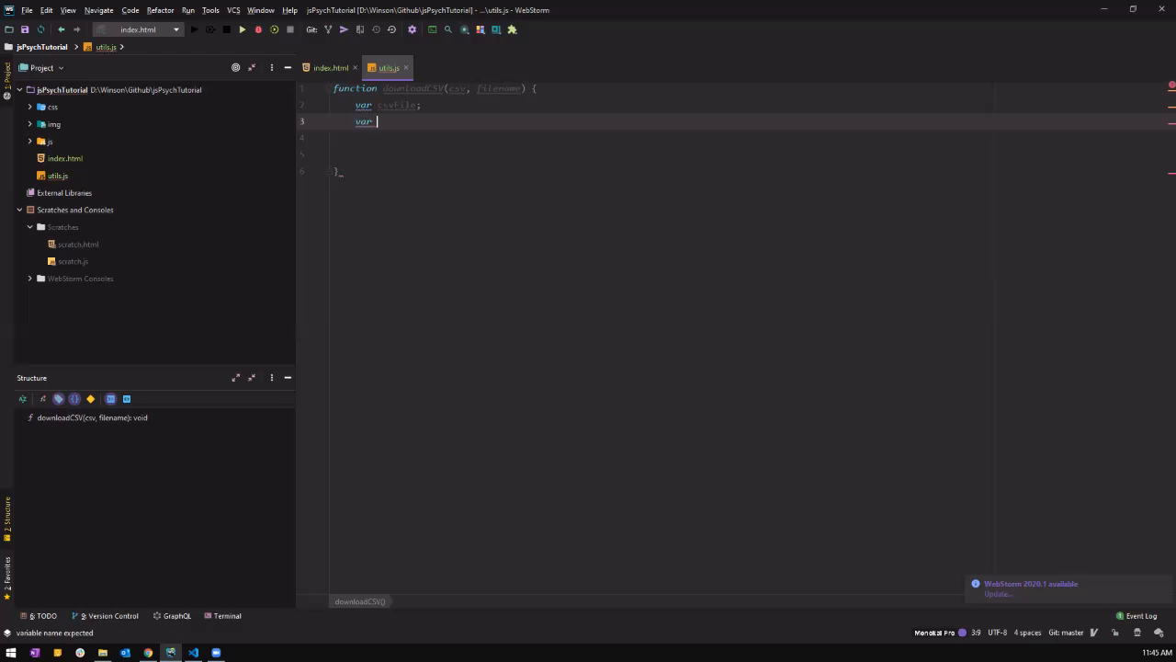
{"action": "type", "text": "donwl"}
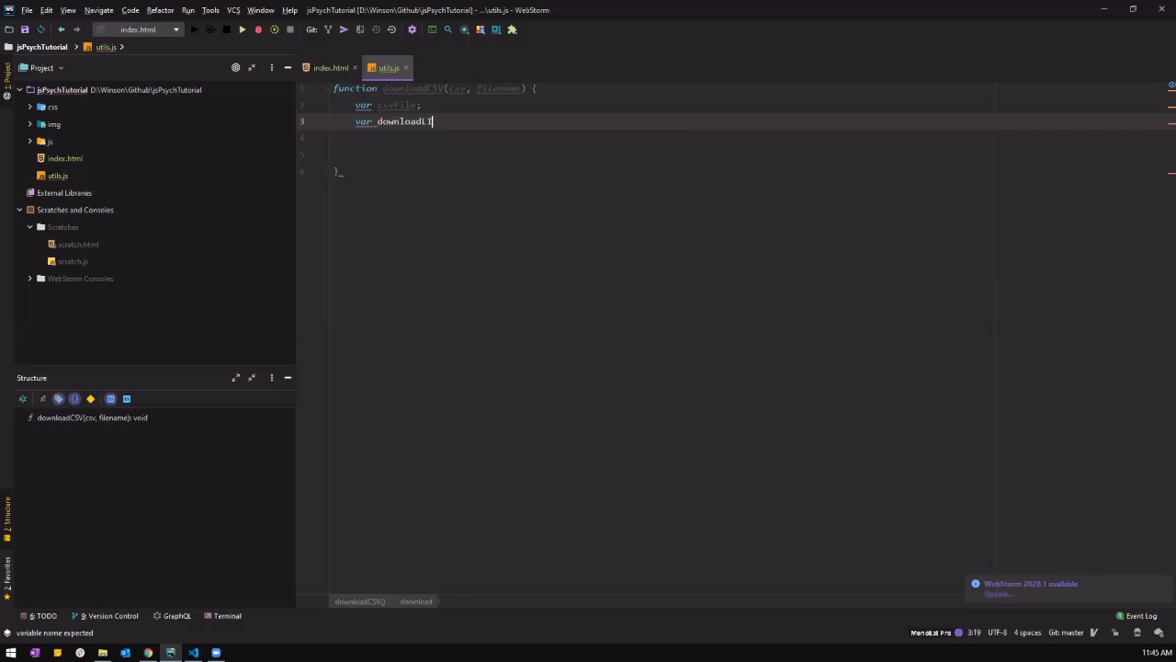
{"action": "type", "text": "ink"}
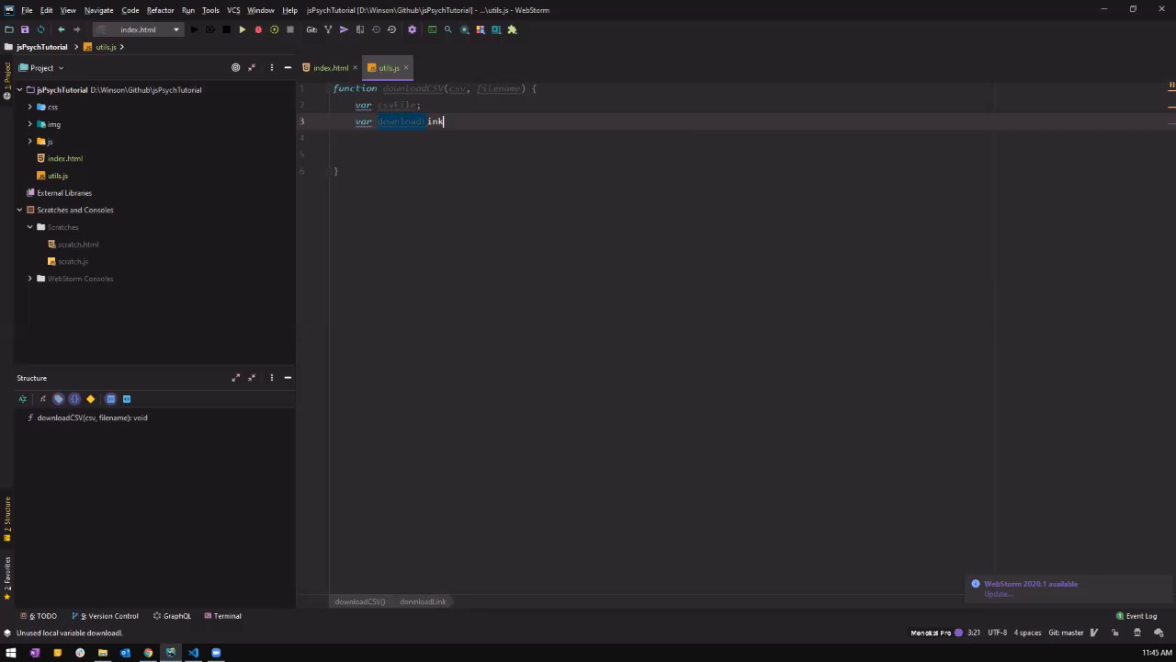
{"action": "type", "text": ";"}
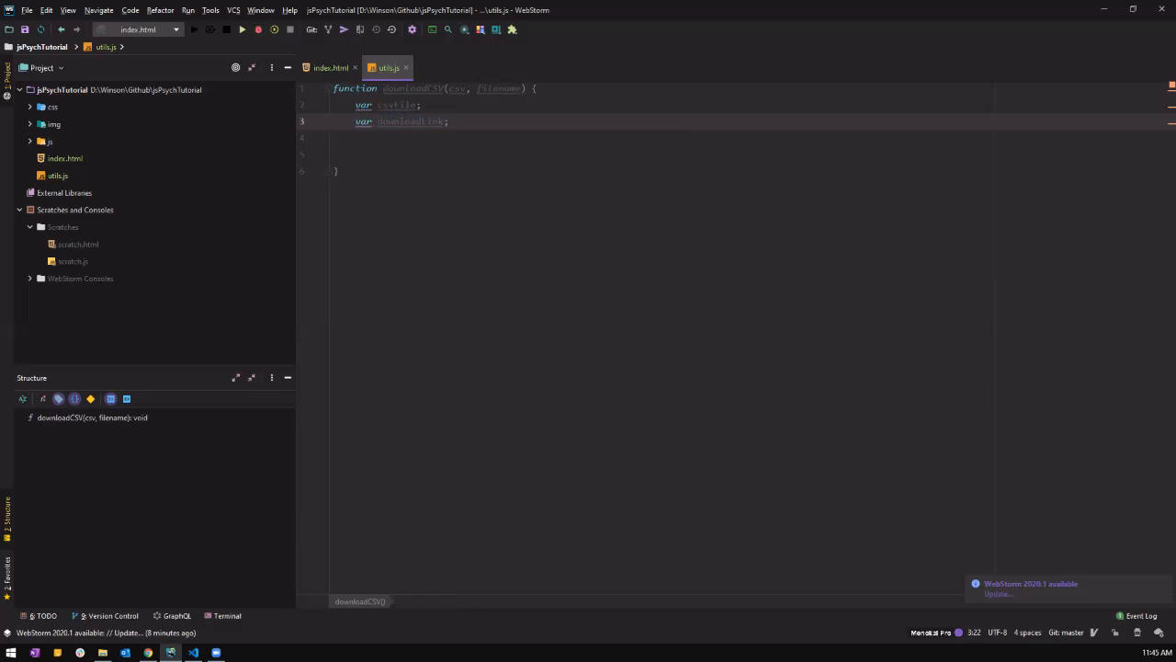
Step: Add a comment about retrieving the csv file from the experiment
{"action": "type", "text": "//"}
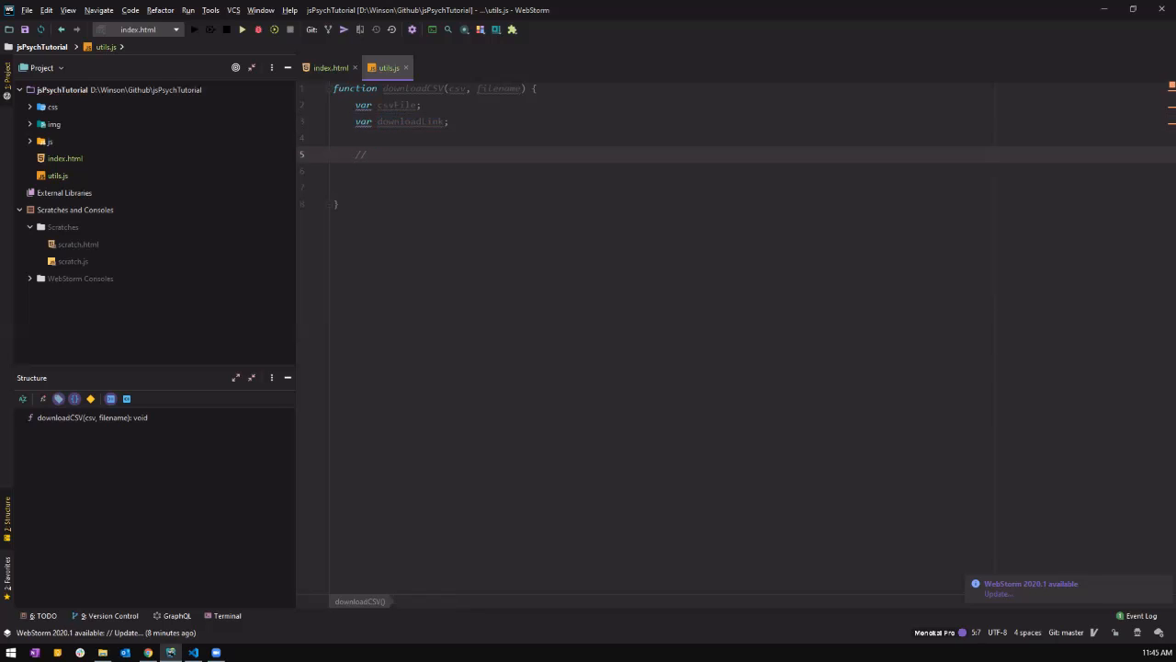
{"action": "type", "text": "Retrieve csv file"}
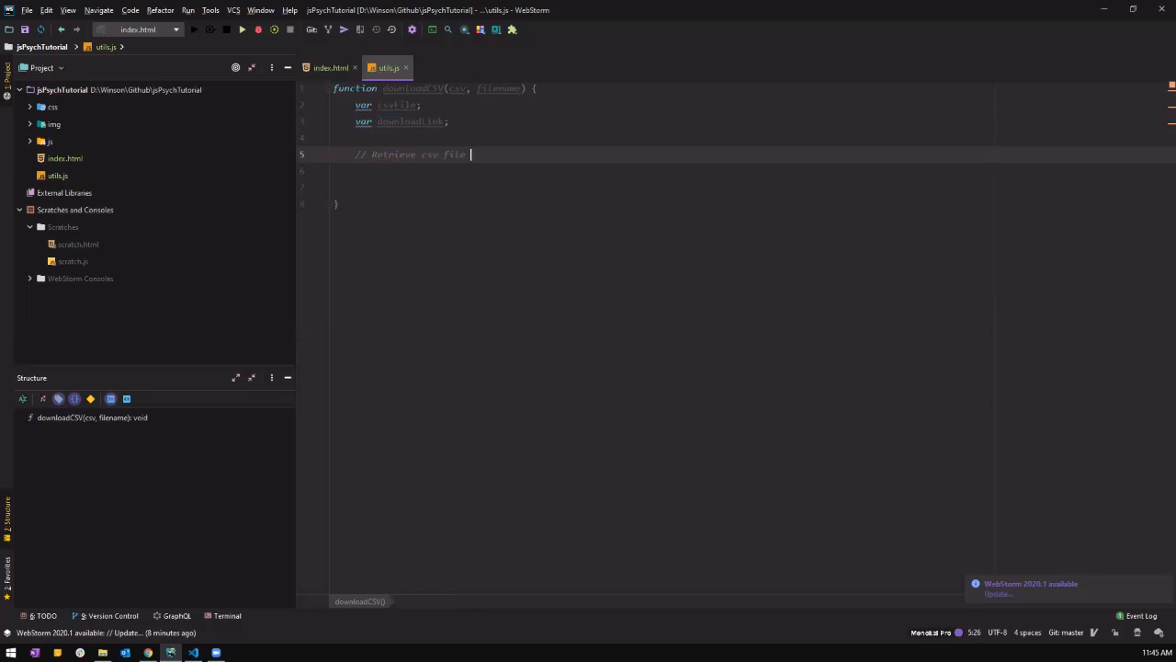
{"action": "type", "text": "from"}
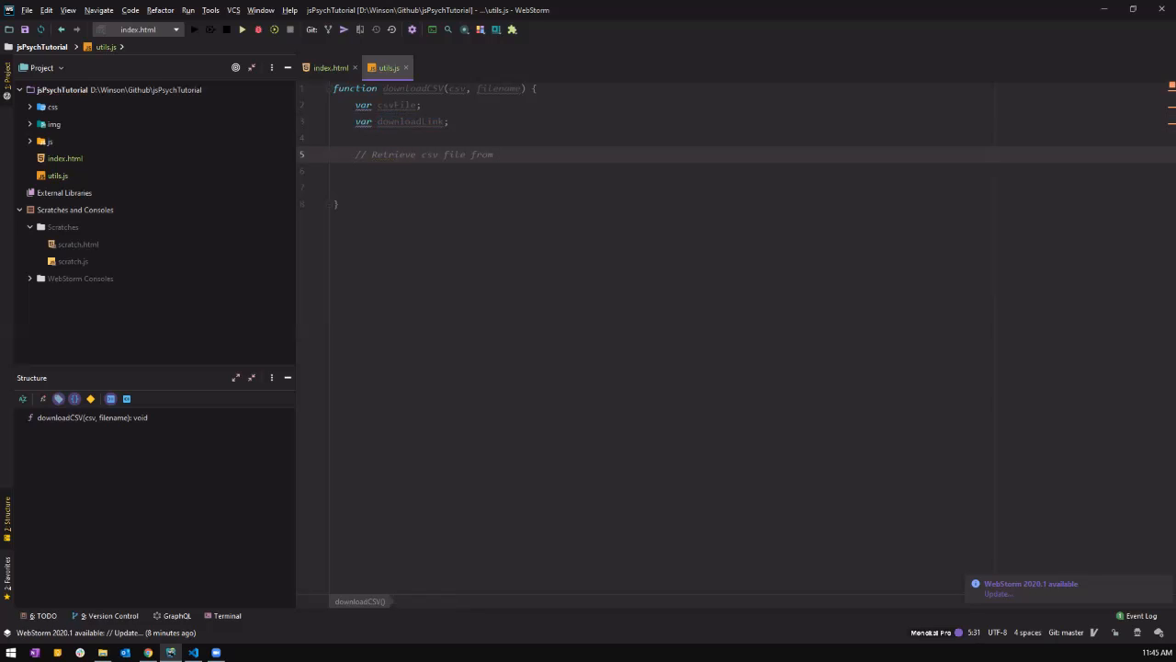
{"action": "type", "text": "experiment"}
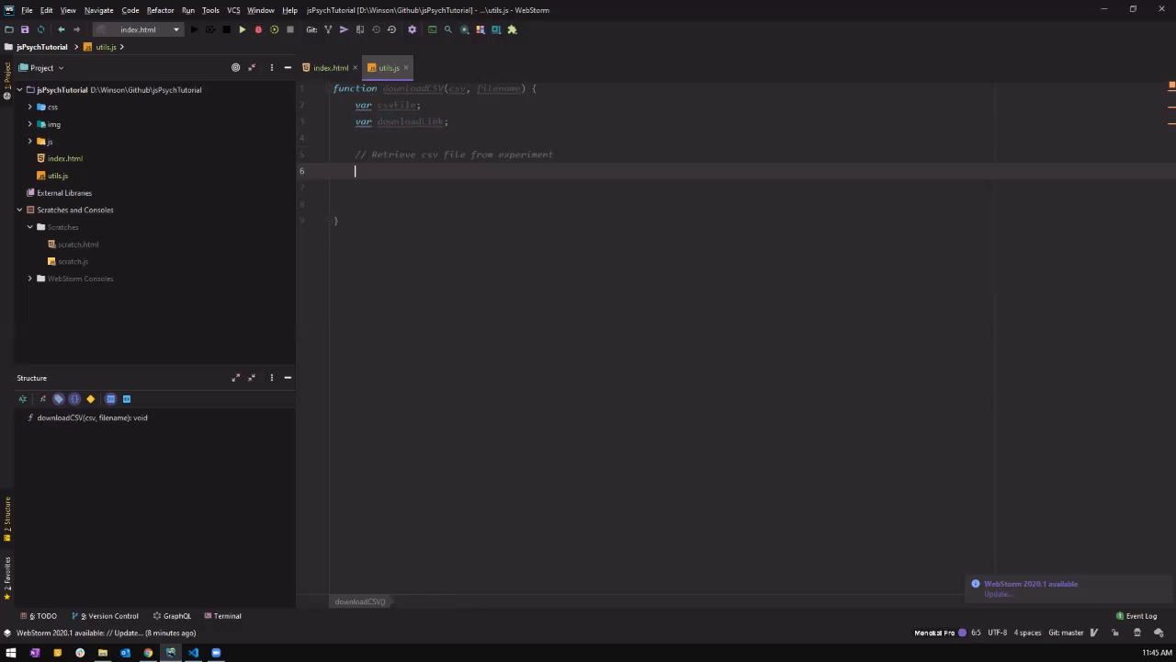
Step: Assign csvFile = new Blob([csv], {type: "text/csv"}); and start the next comment
{"action": "type", "text": "csvFile"}
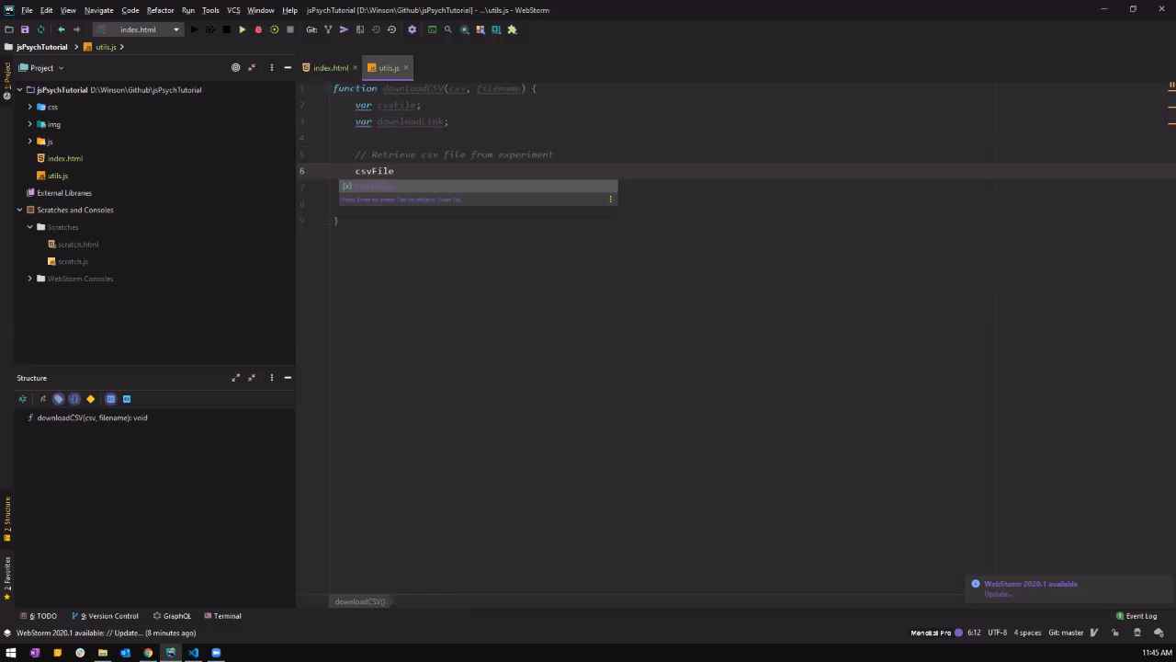
{"action": "type", "text": "= new"}
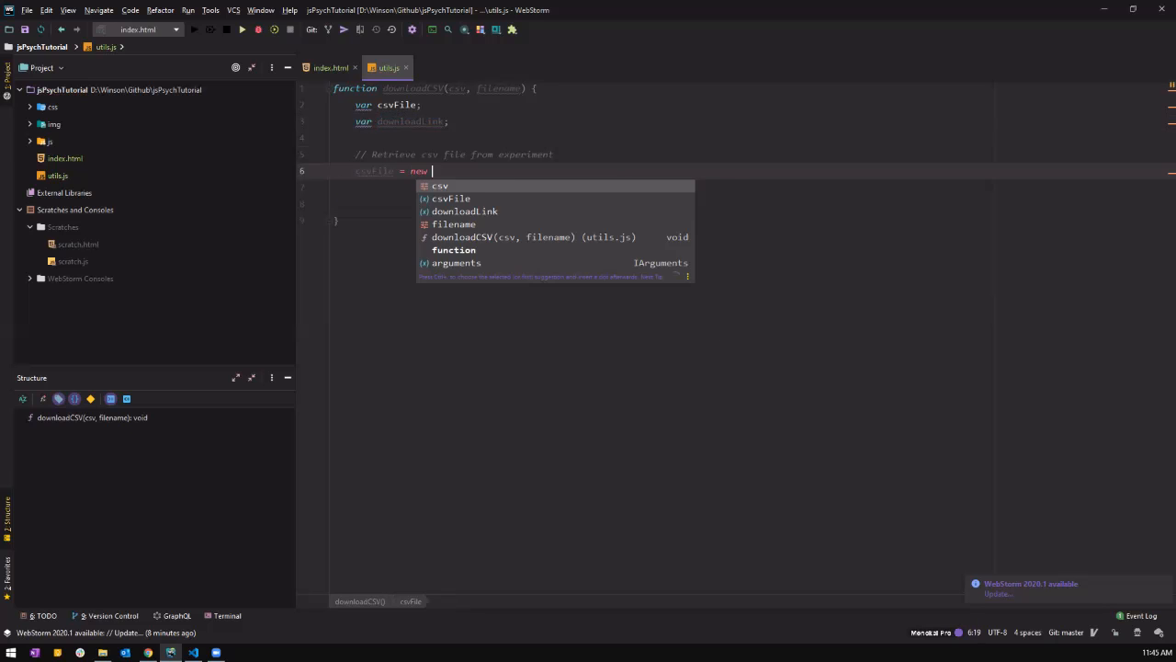
{"action": "type", "text": "Blob([csv"}
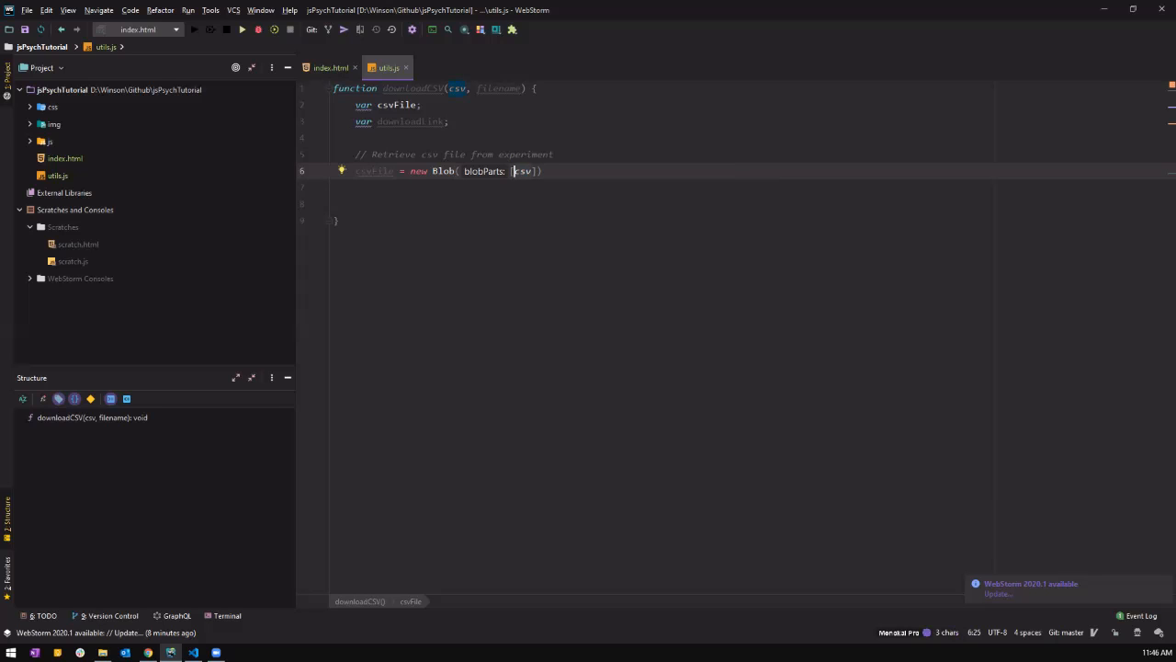
{"action": "type", "text": ","}
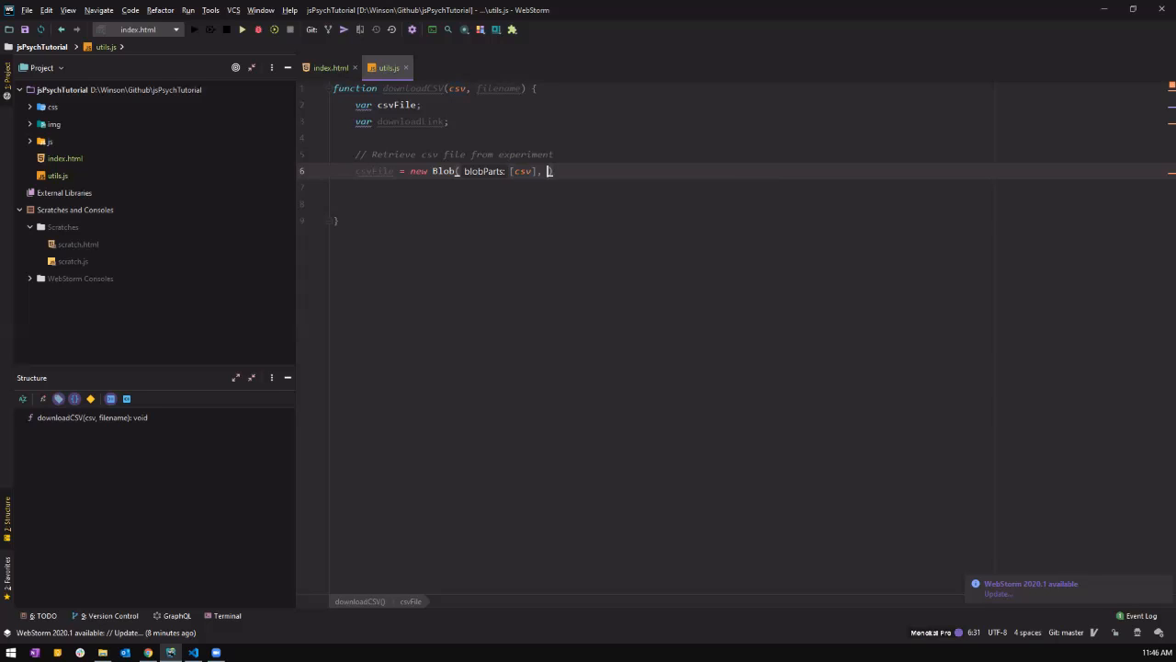
{"action": "type", "text": "{}"}
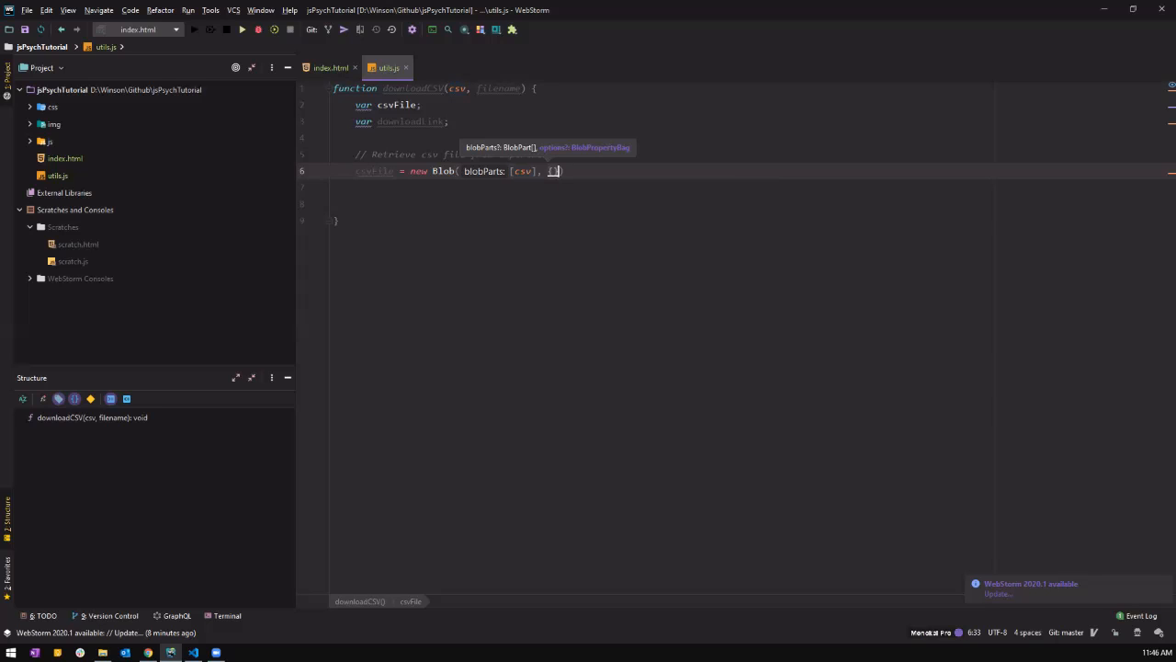
{"action": "type", "text": "options: {tp"}
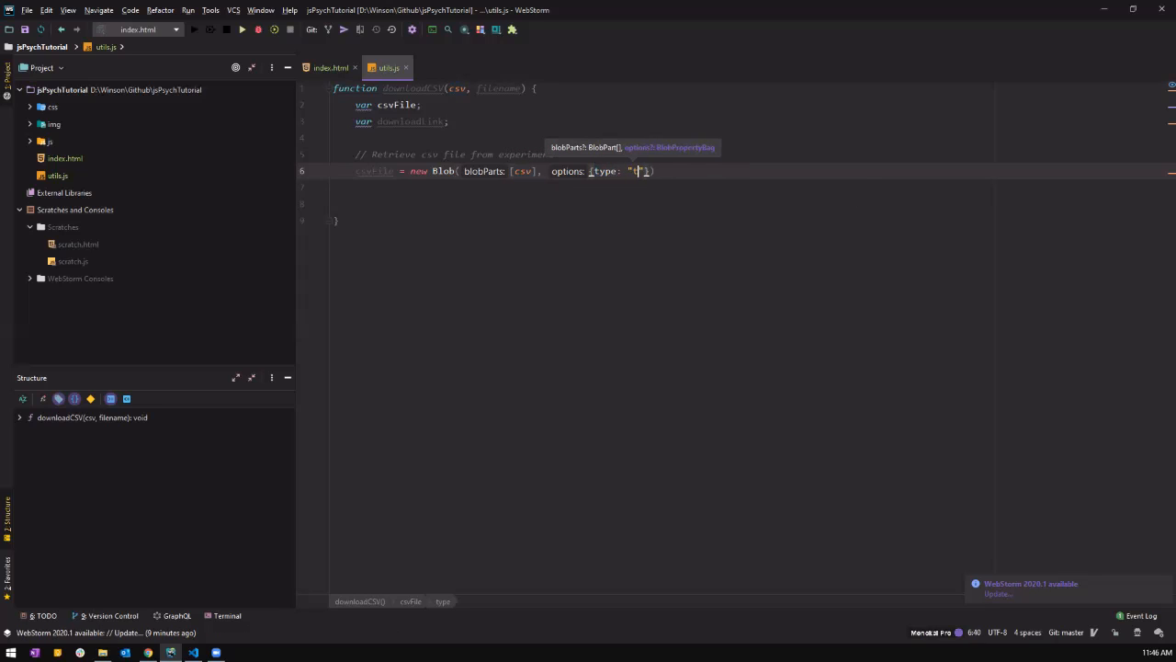
{"action": "type", "text": "ext/csv"}
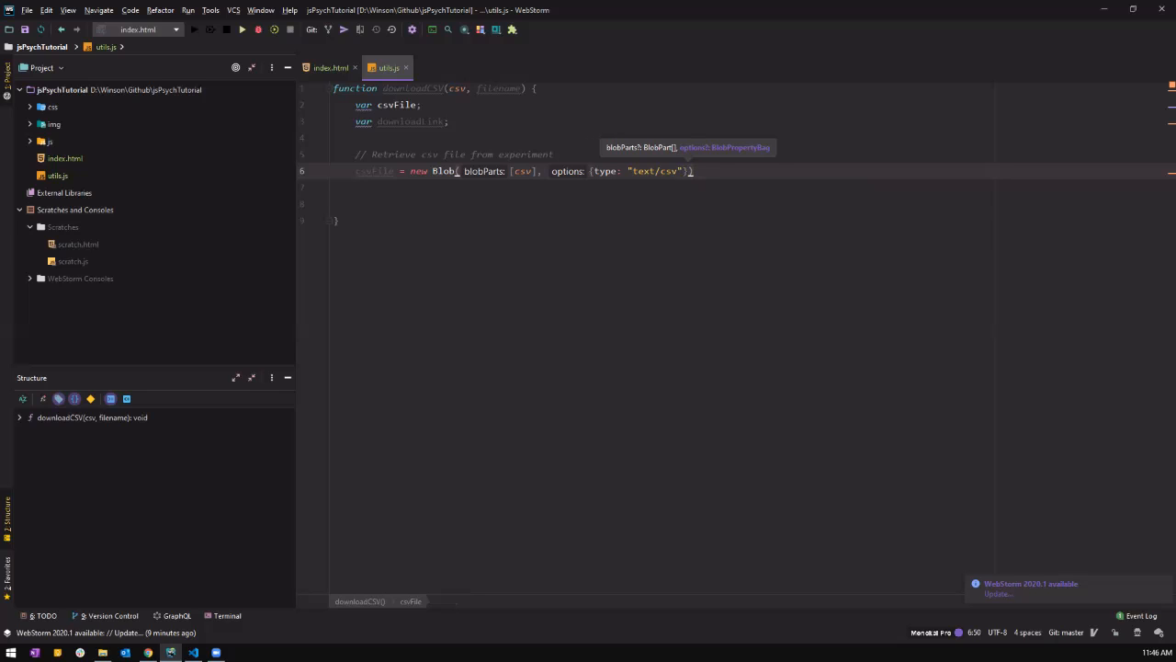
{"action": "type", "text": ";"}
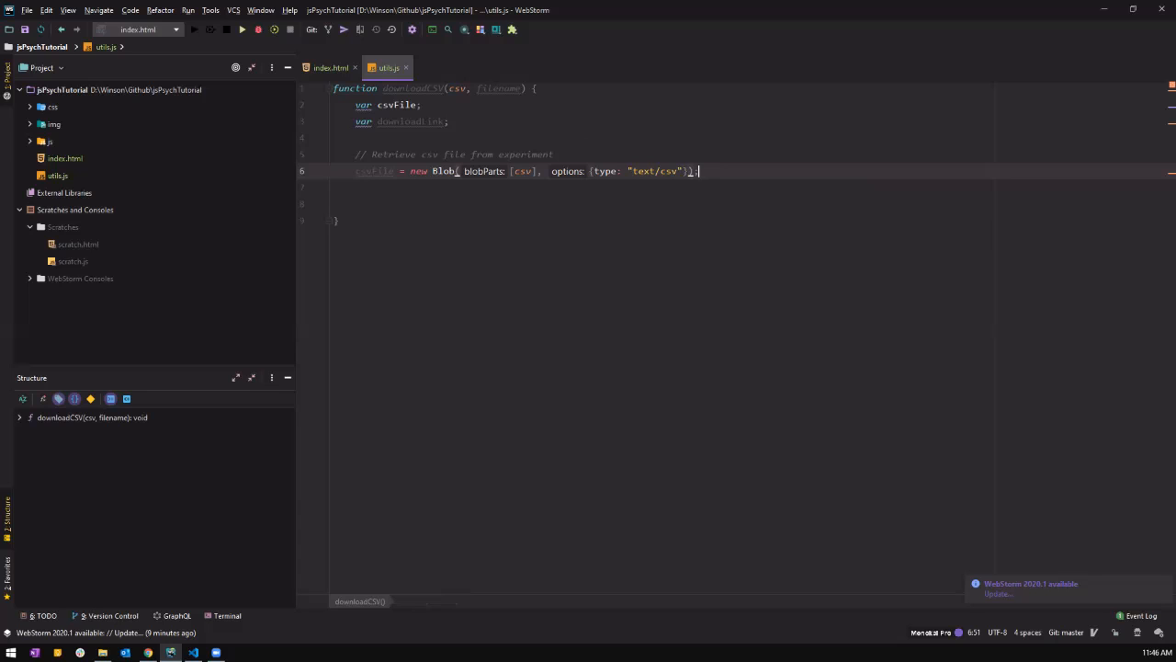
{"action": "type", "text": "//"}
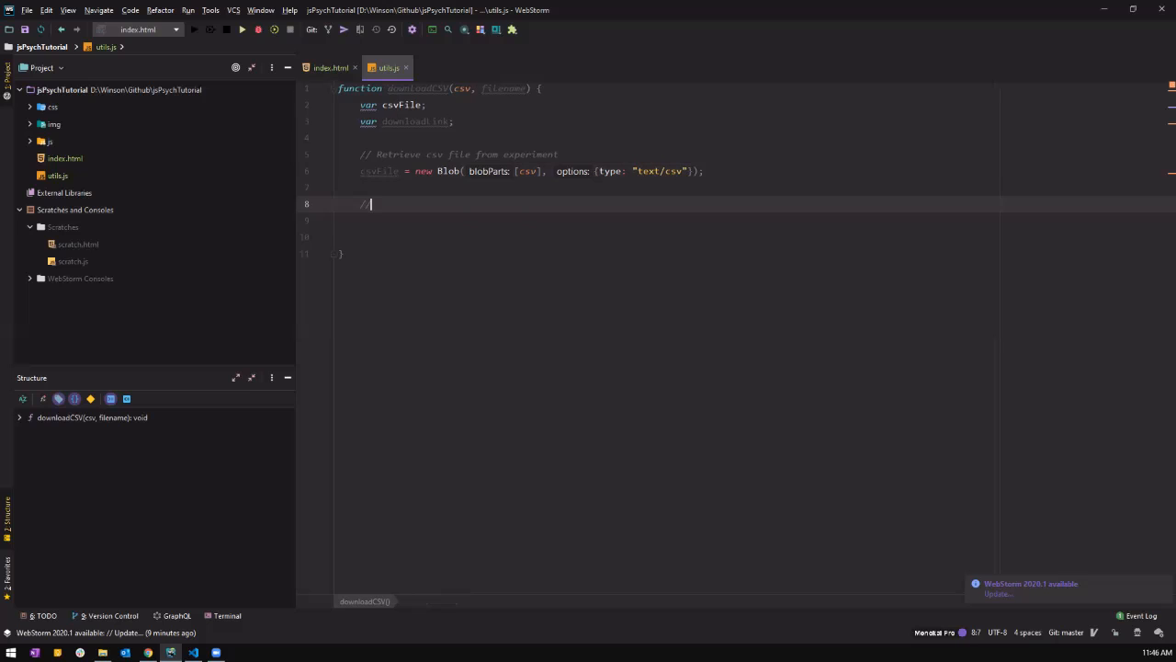
Step: Under a Download Link comment, set downloadLink = document.createElement("a");
{"action": "type", "text": "Download"}
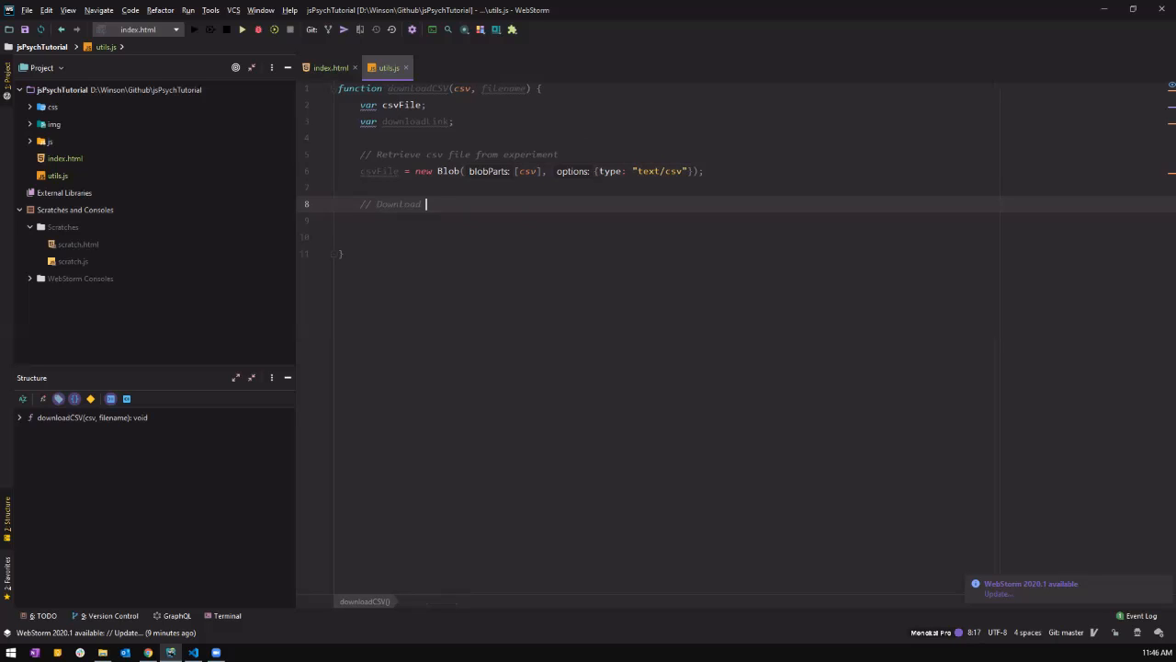
{"action": "type", "text": "Link"}
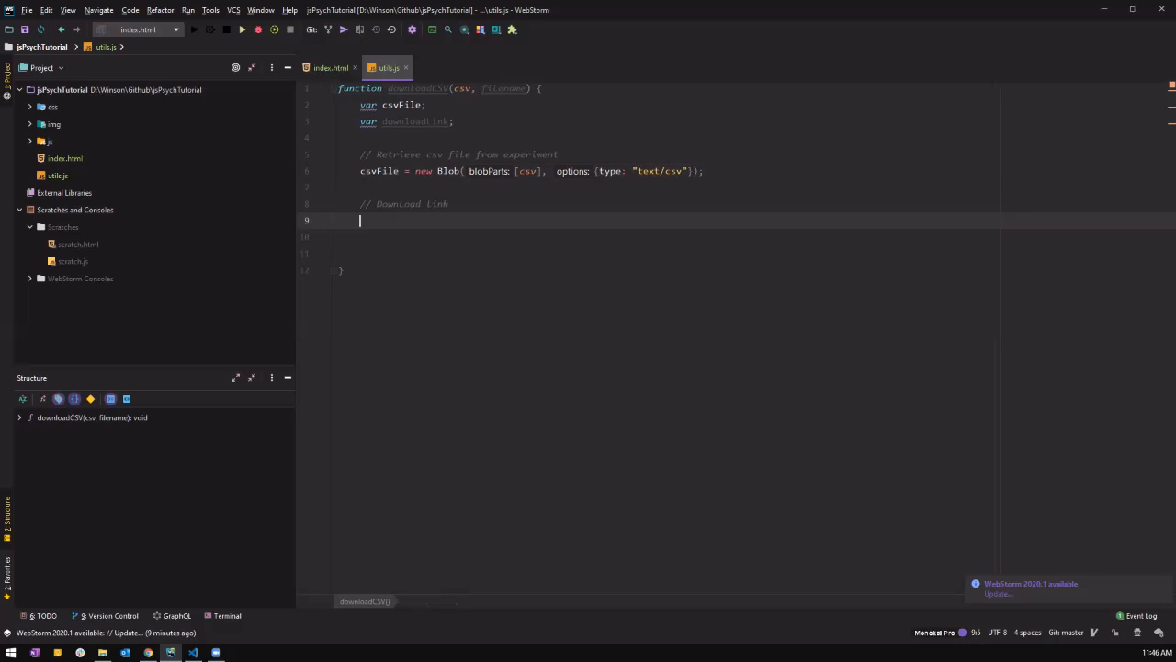
{"action": "type", "text": "downlo"}
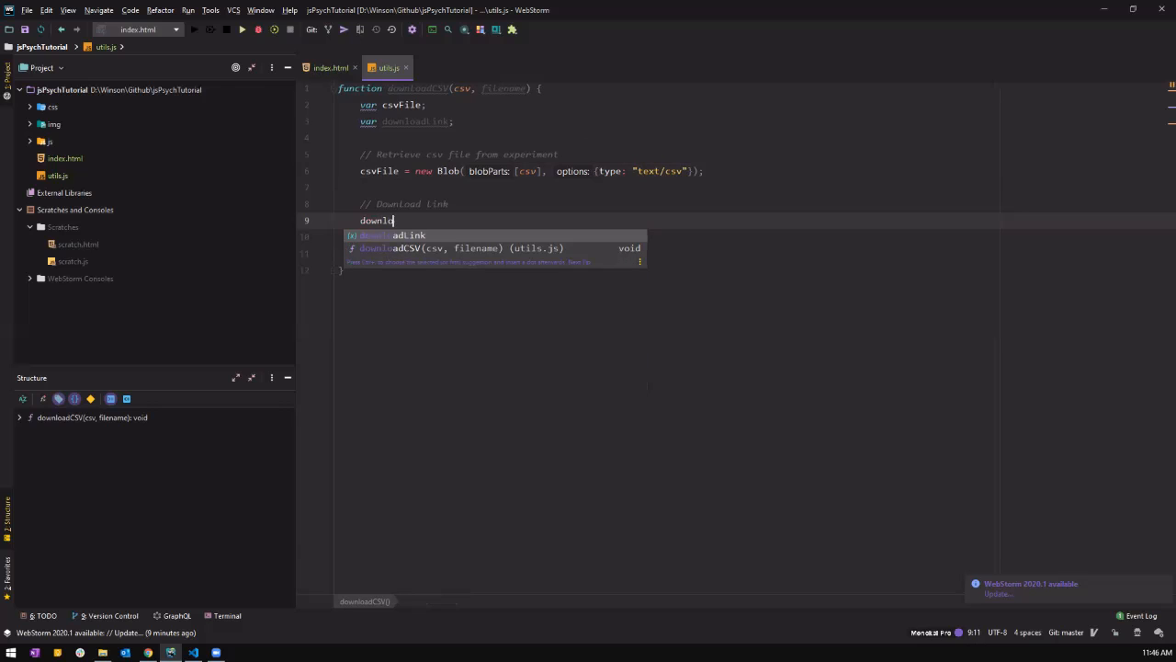
{"action": "key", "text": "Tab"}
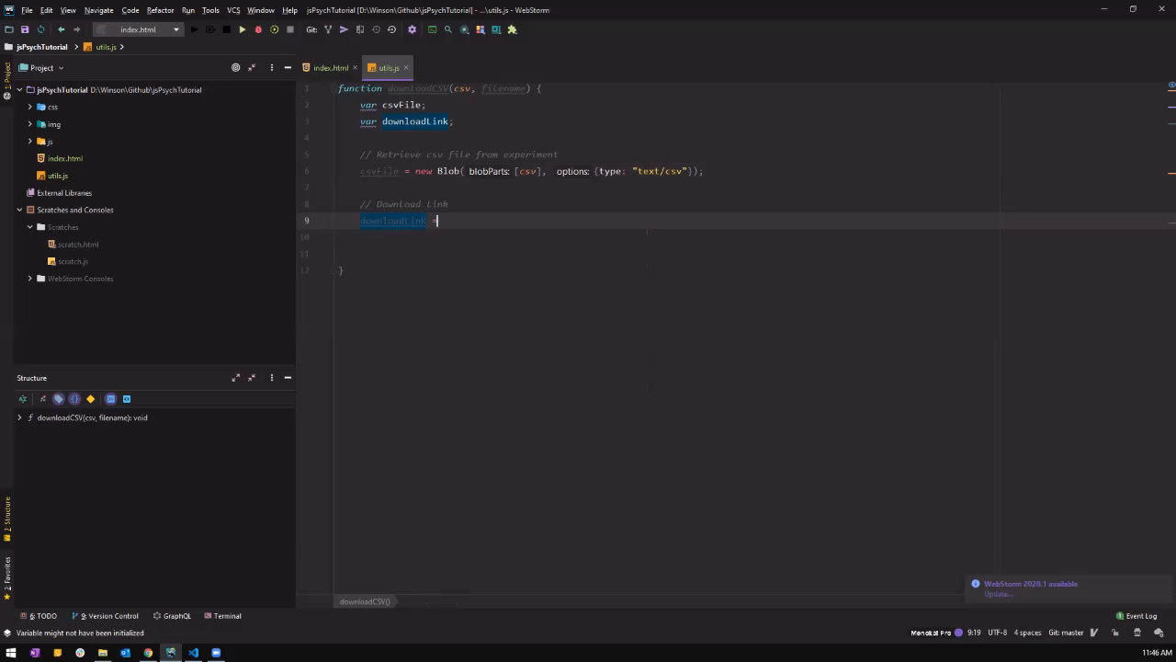
{"action": "type", "text": "= dc"}
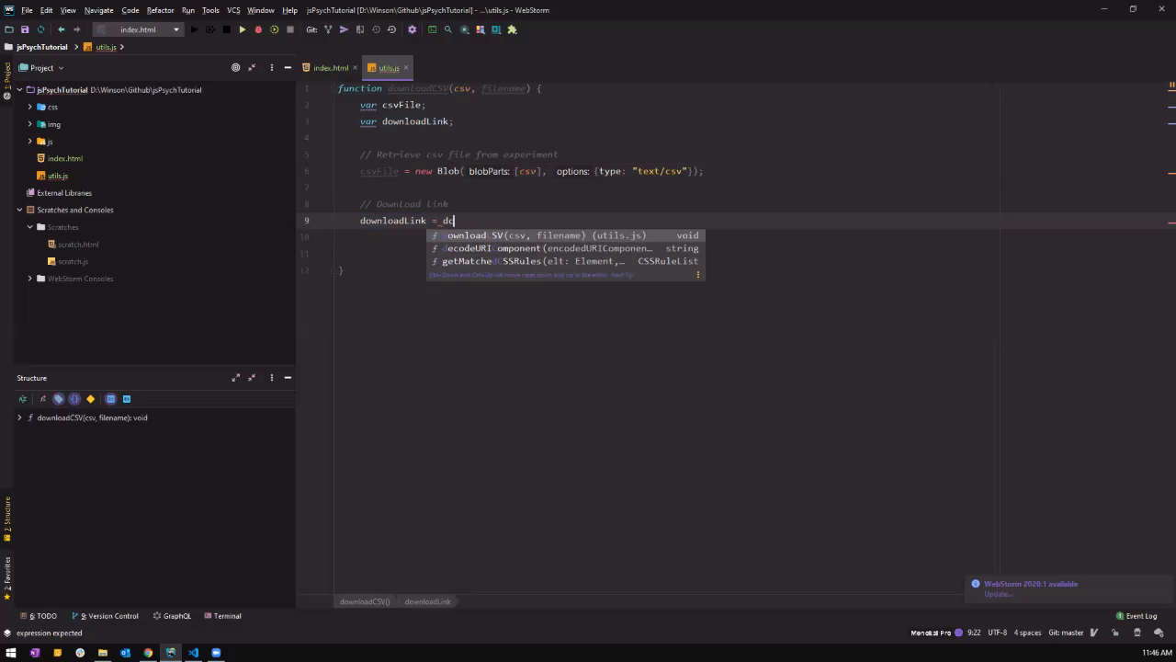
{"action": "type", "text": "document"}
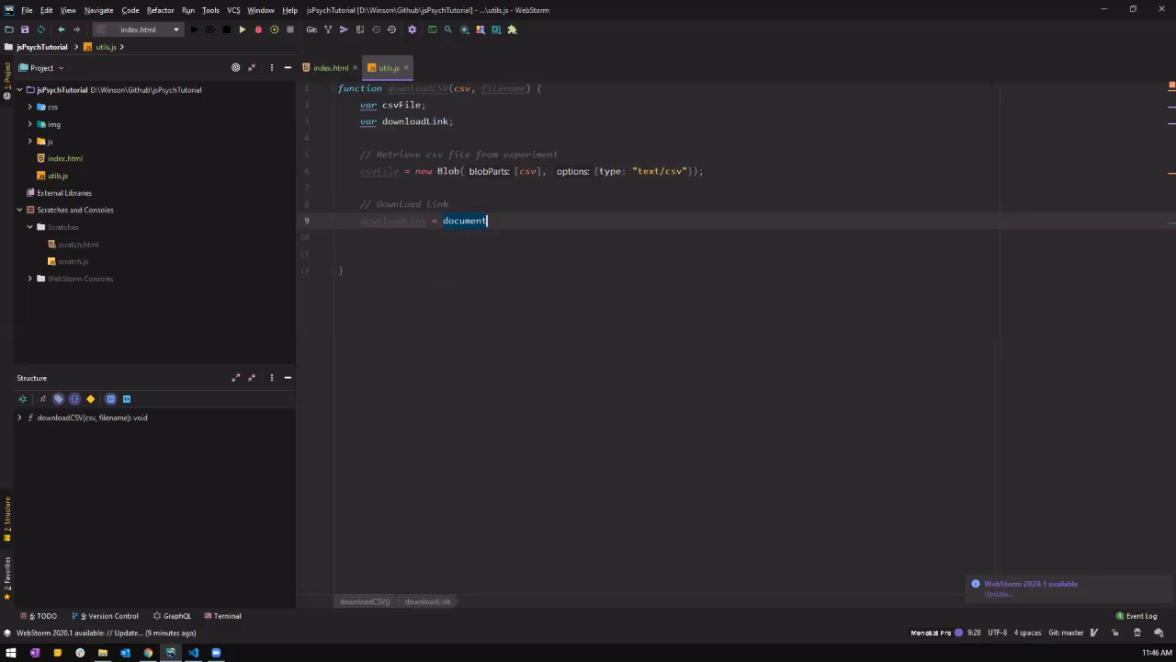
{"action": "type", "text": ".createElement("}
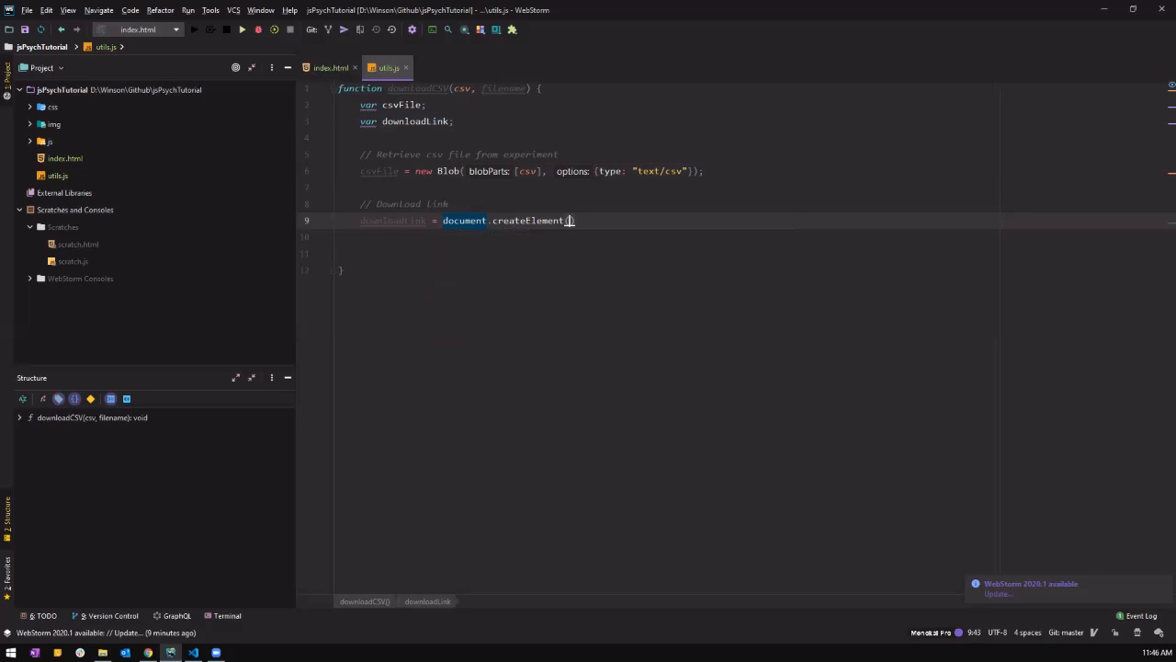
{"action": "type", "text": "("}
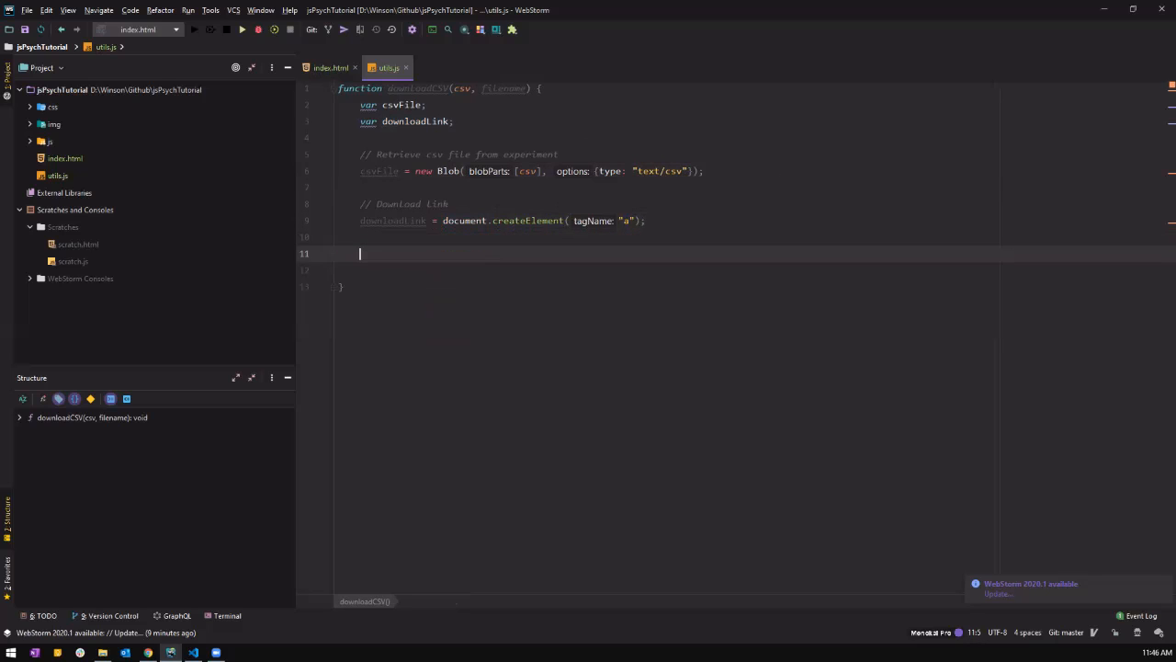
Step: Under a Retrieve File name comment, set downloadLink.download = filename;
{"action": "type", "text": "// File"}
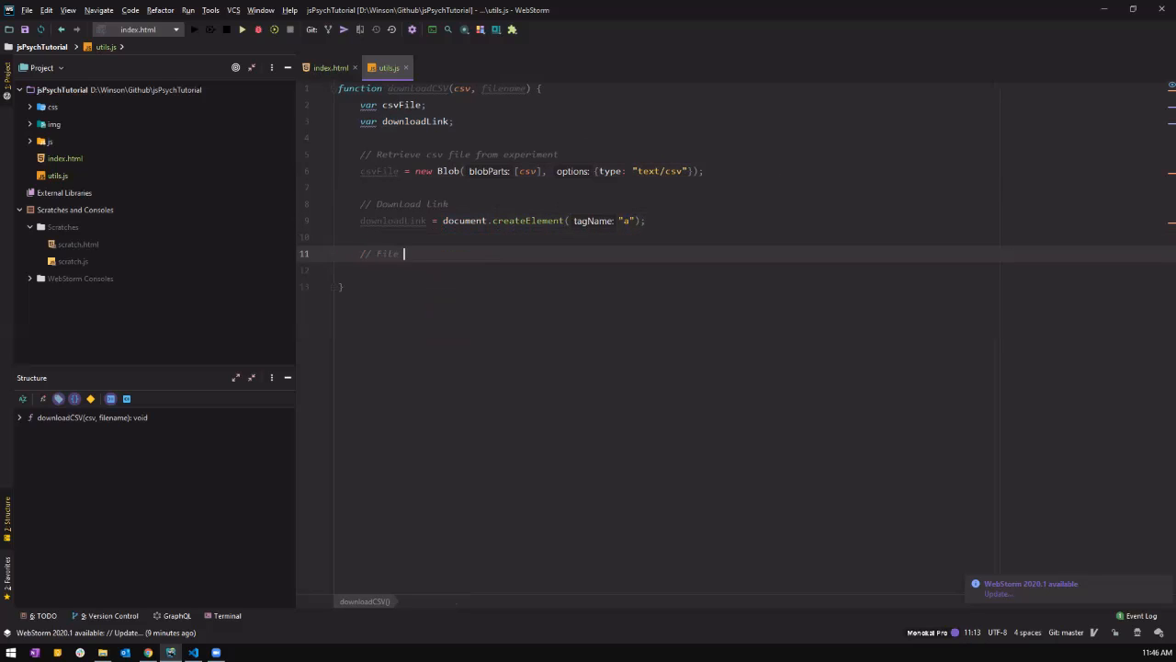
{"action": "type", "text": "Retrieve"}
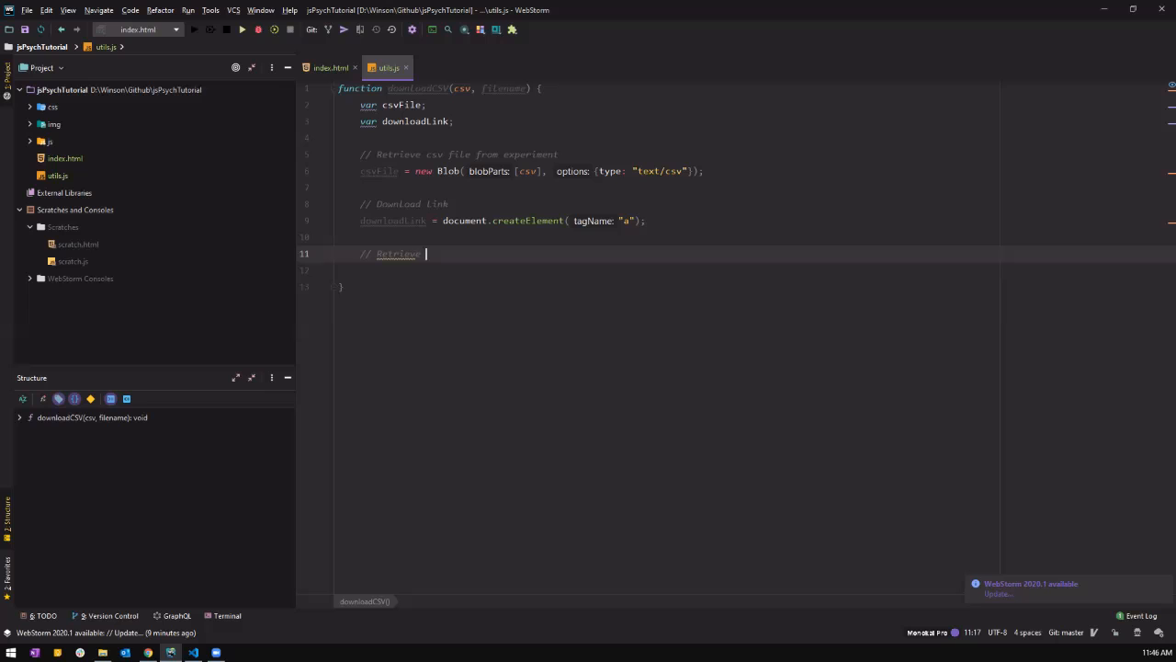
{"action": "type", "text": "File name"}
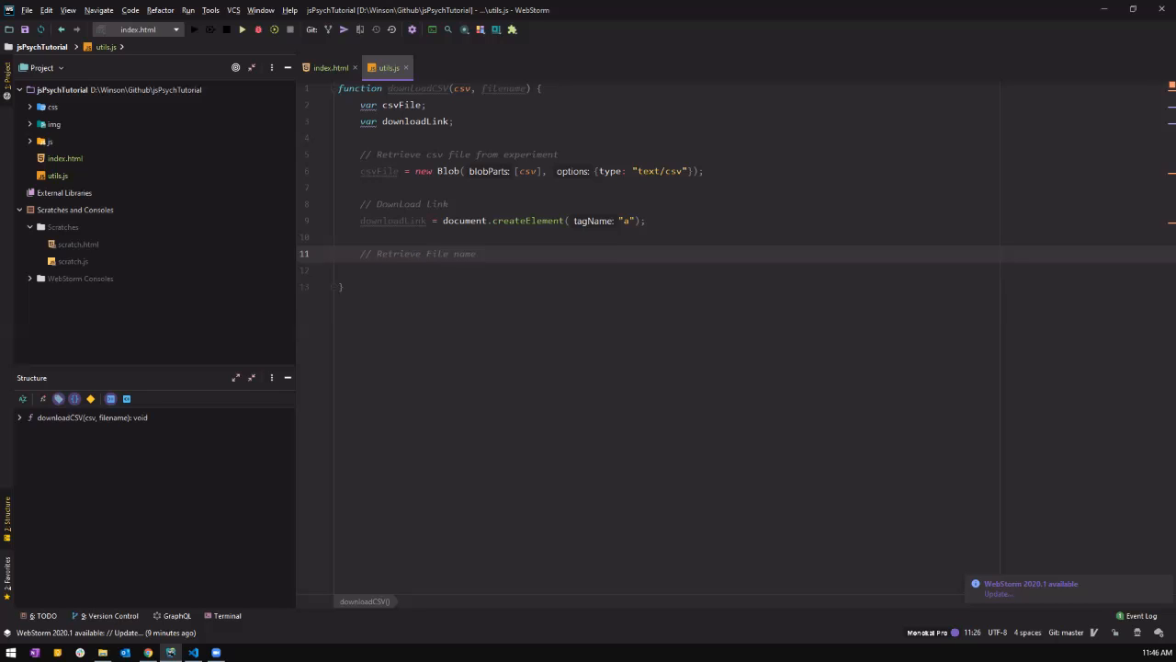
{"action": "key", "text": "enter"}
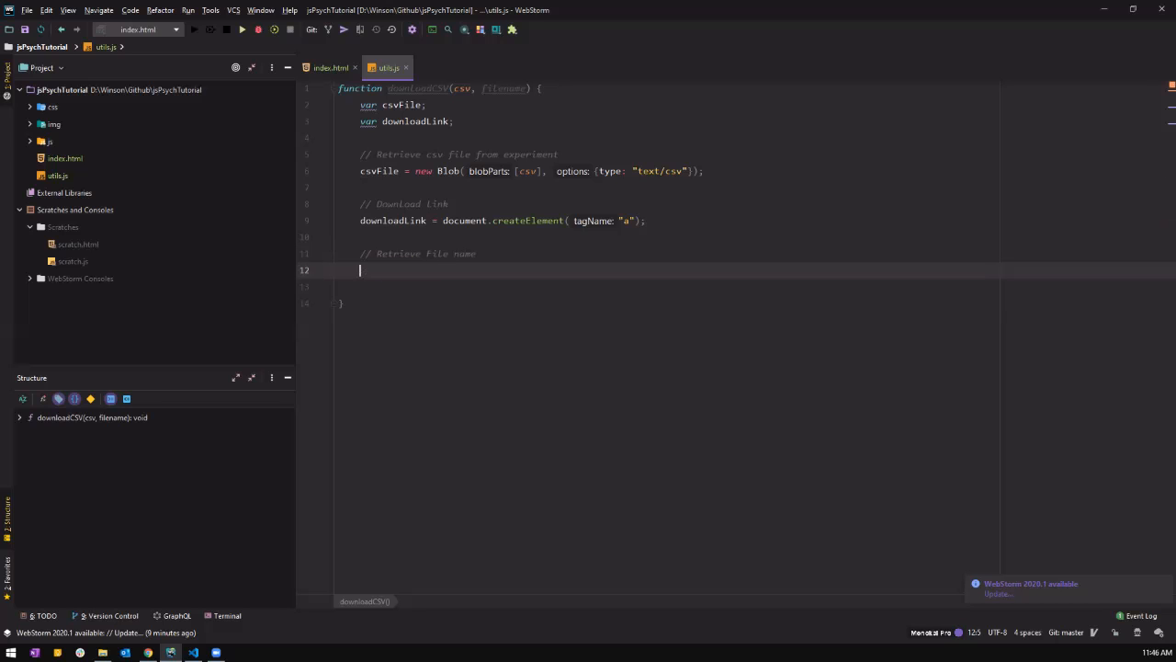
{"action": "type", "text": "downloadLink"}
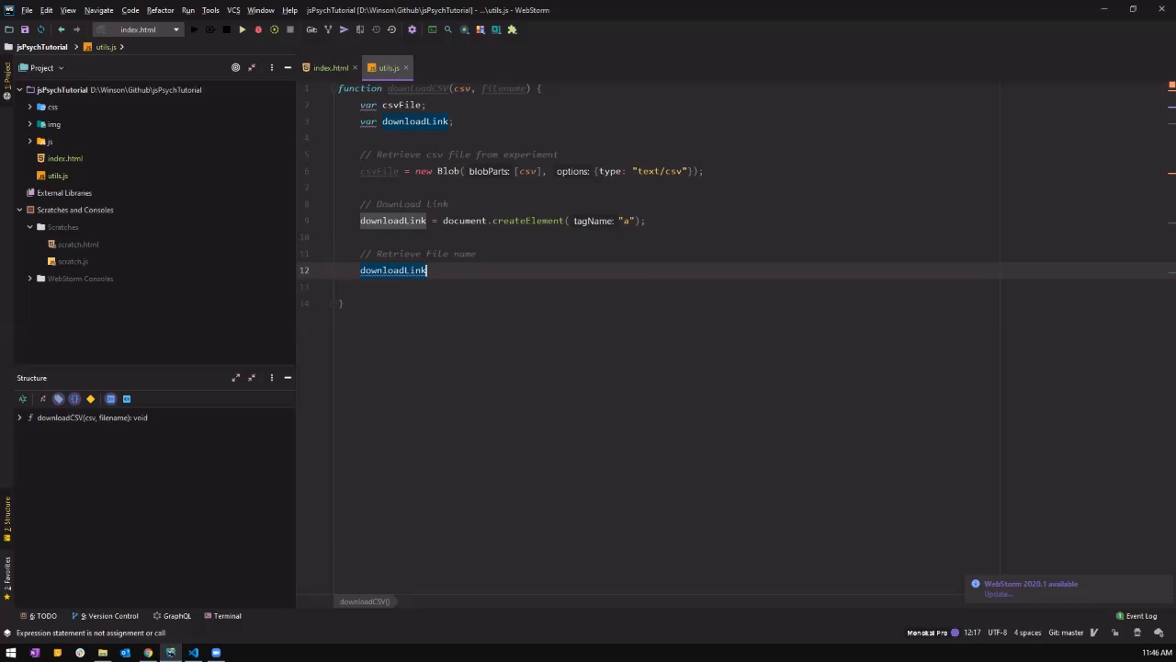
{"action": "type", "text": ".download"}
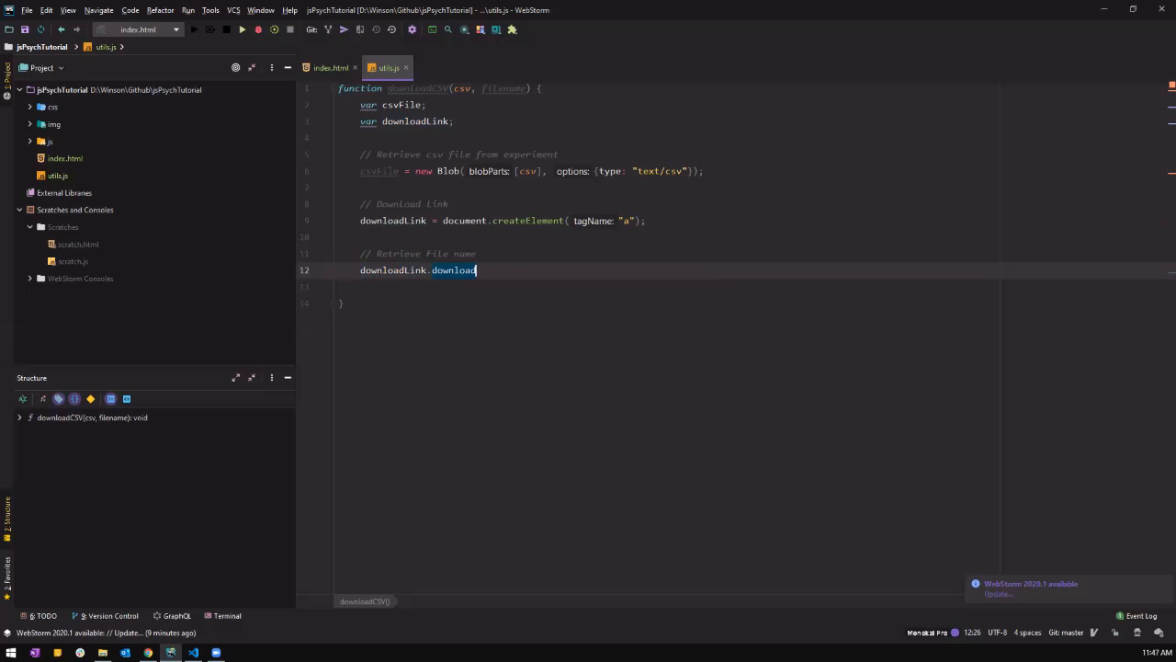
{"action": "type", "text": "= filename;"}
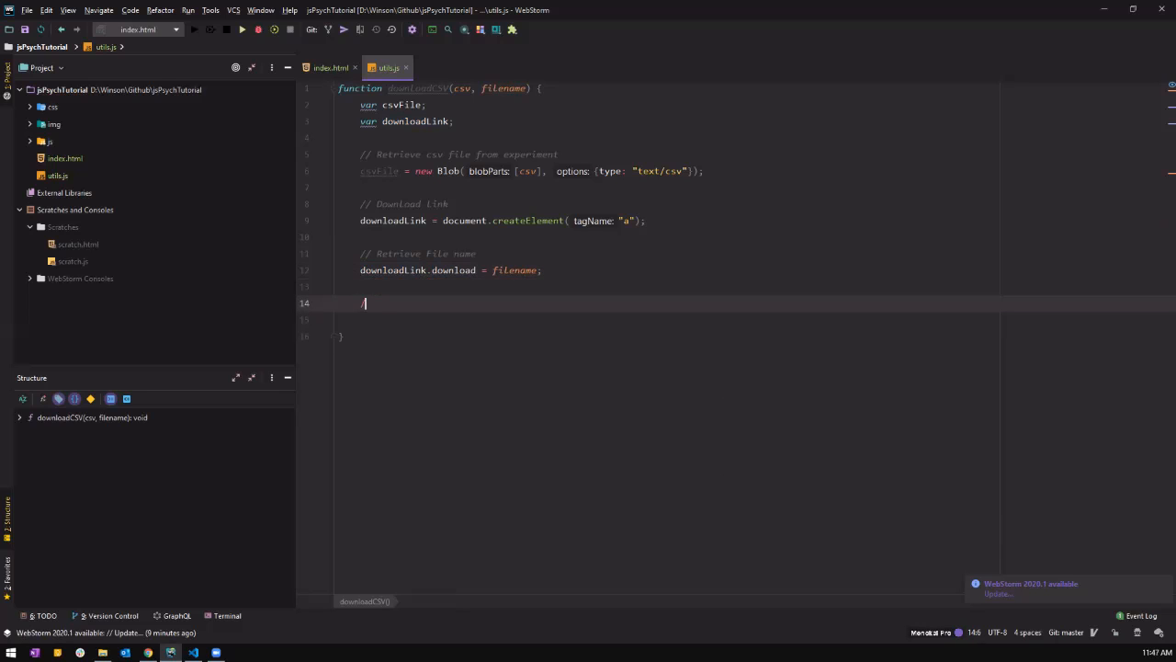
Step: Under a 'Create a link to the file' comment, set downloadLink.href = window.URL.createObjectURL(csvFile);
{"action": "type", "text": "// Create a Link"}
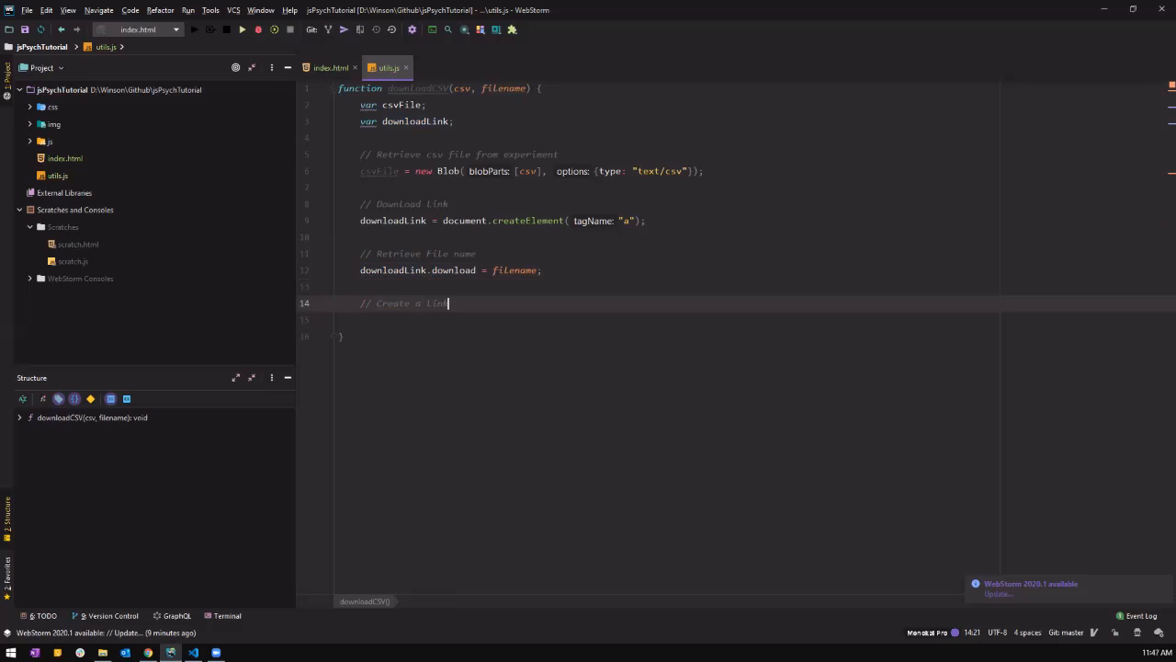
{"action": "type", "text": "to teh"}
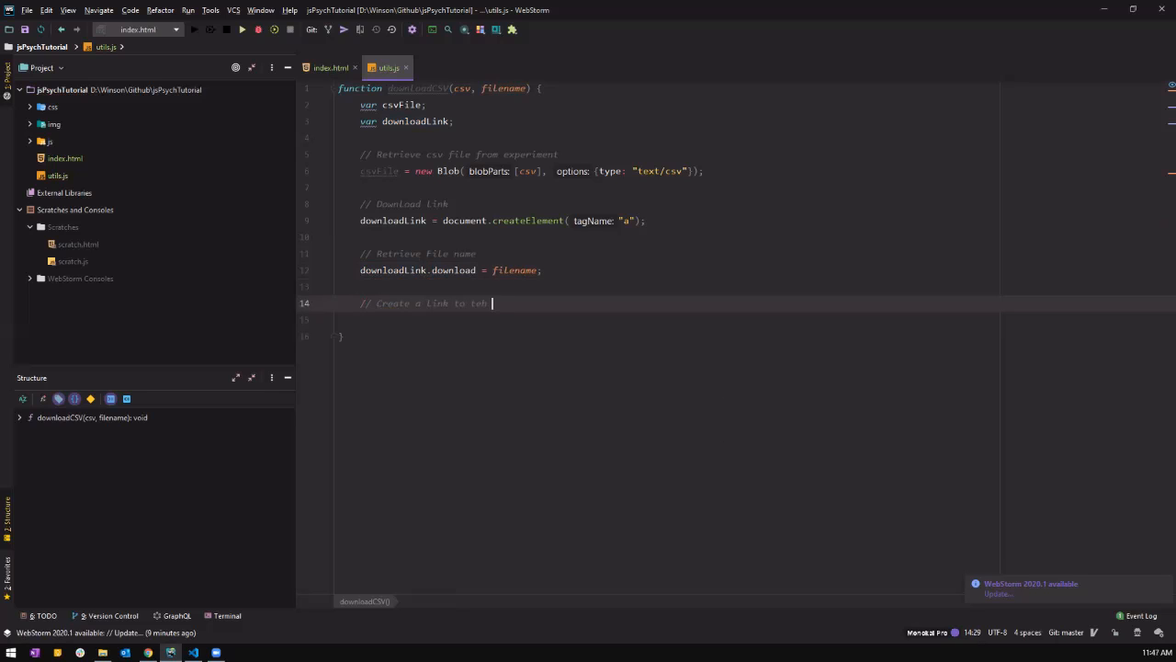
{"action": "type", "text": "he file"}
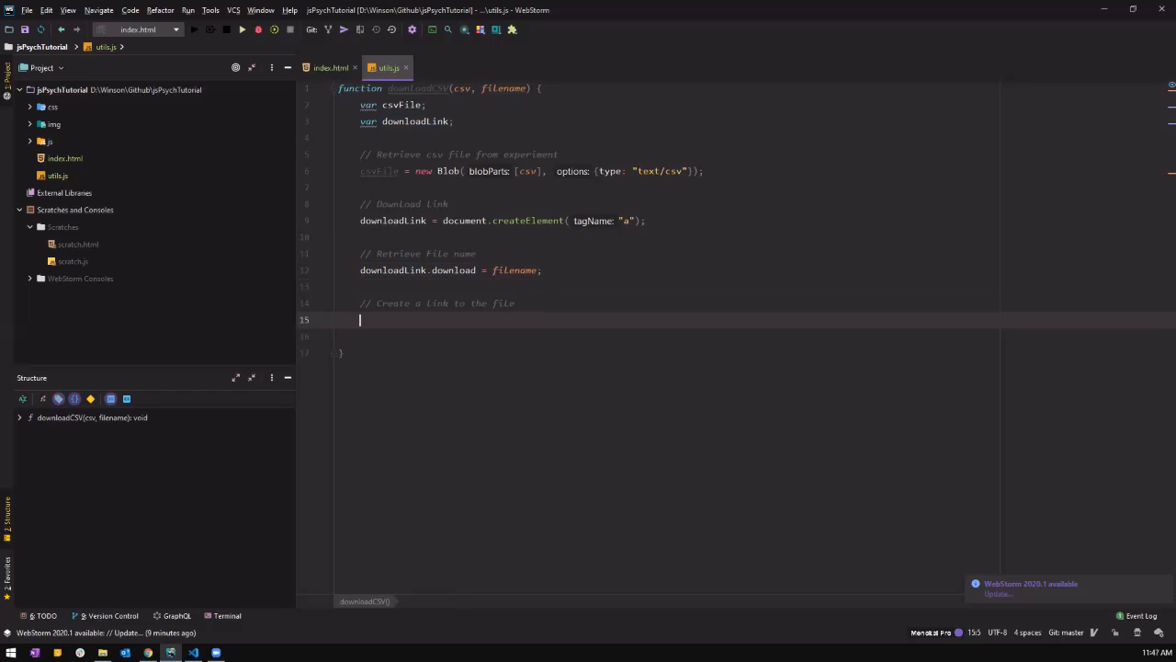
{"action": "type", "text": "downloadLink"}
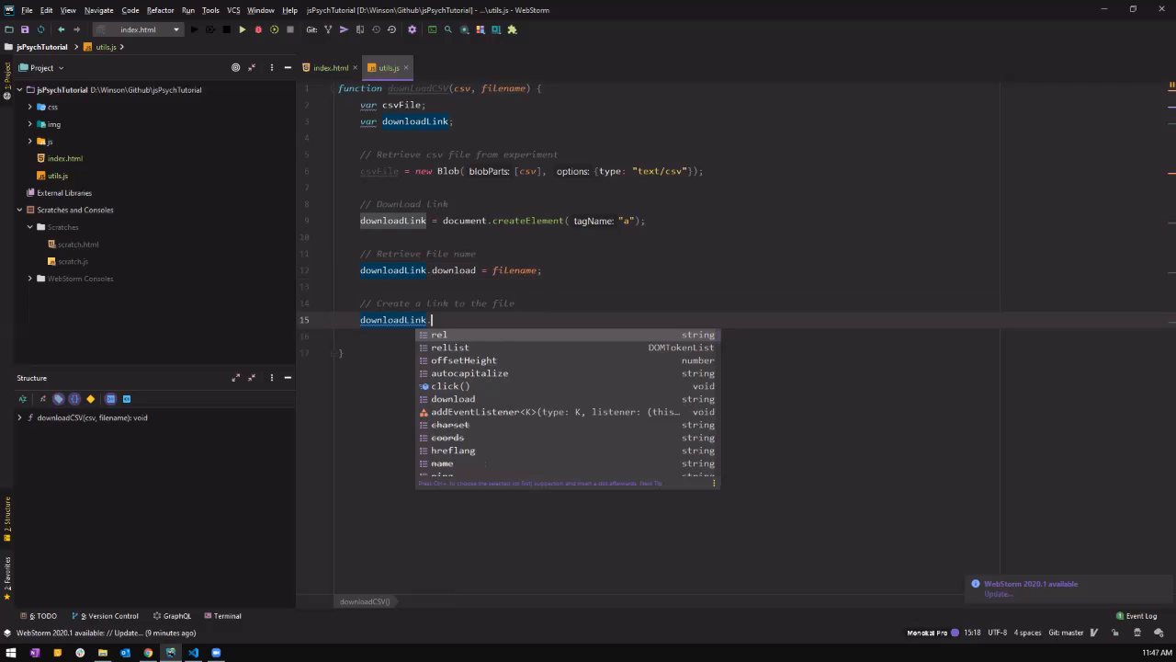
{"action": "type", "text": ".href"}
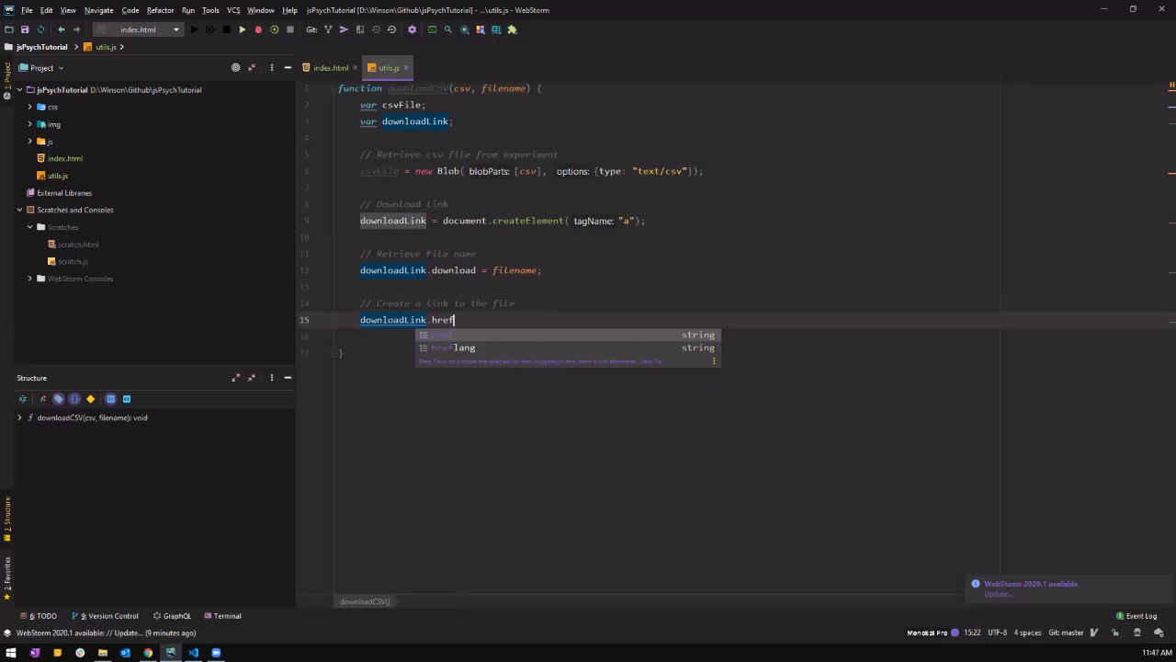
{"action": "type", "text": "= _window.URL.createObjectURL(c"}
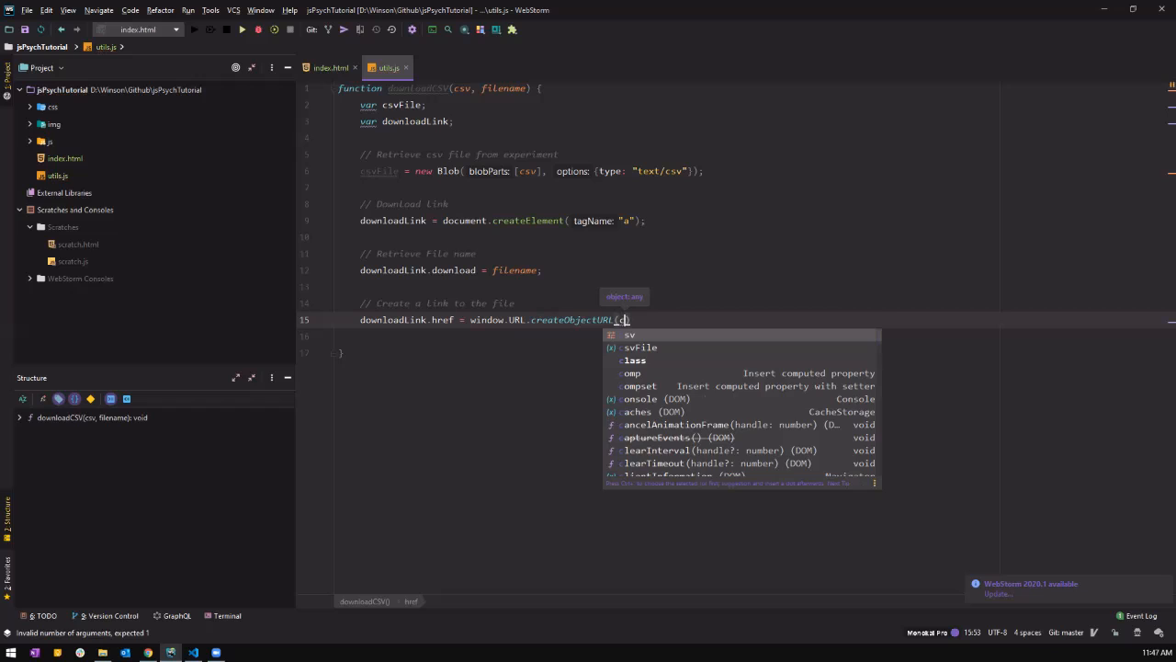
{"action": "type", "text": "svFile);"}
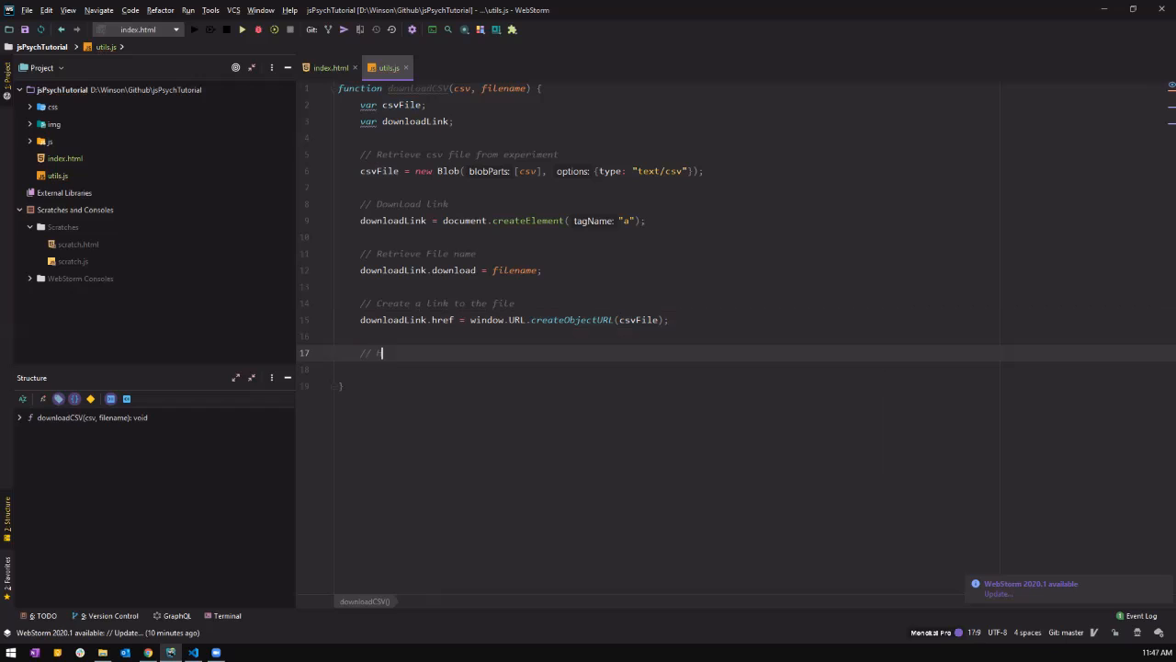
Step: Under a 'Hide download link' comment, set downloadLink.style.display = 'none';
{"action": "type", "text": "Hide"}
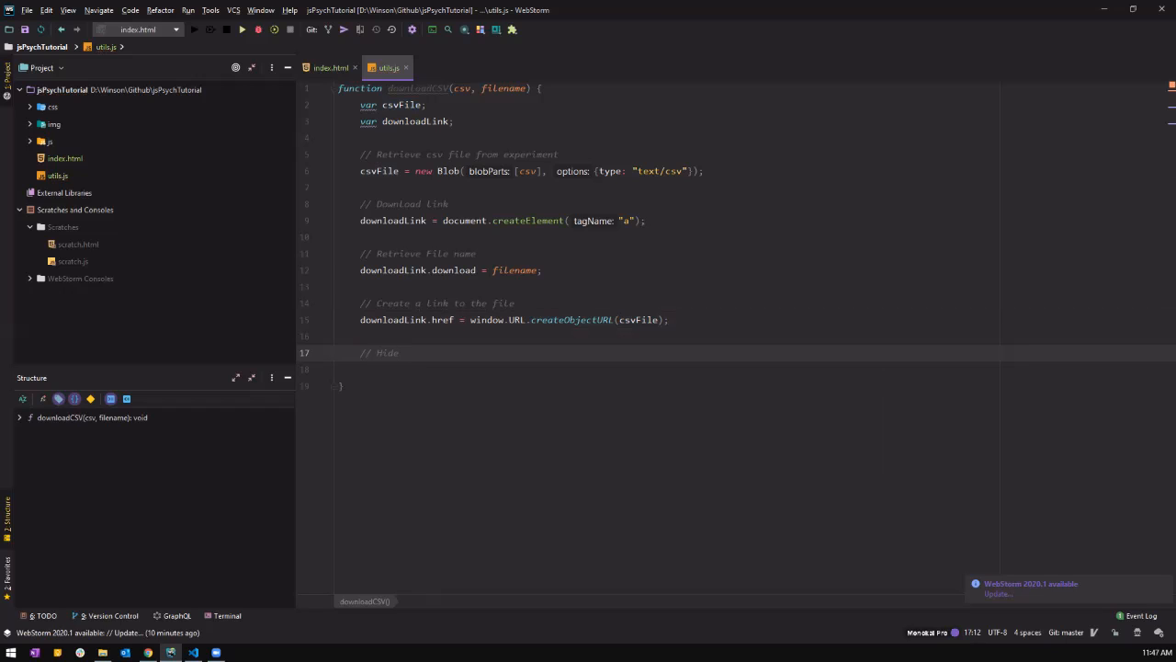
{"action": "type", "text": "download link"}
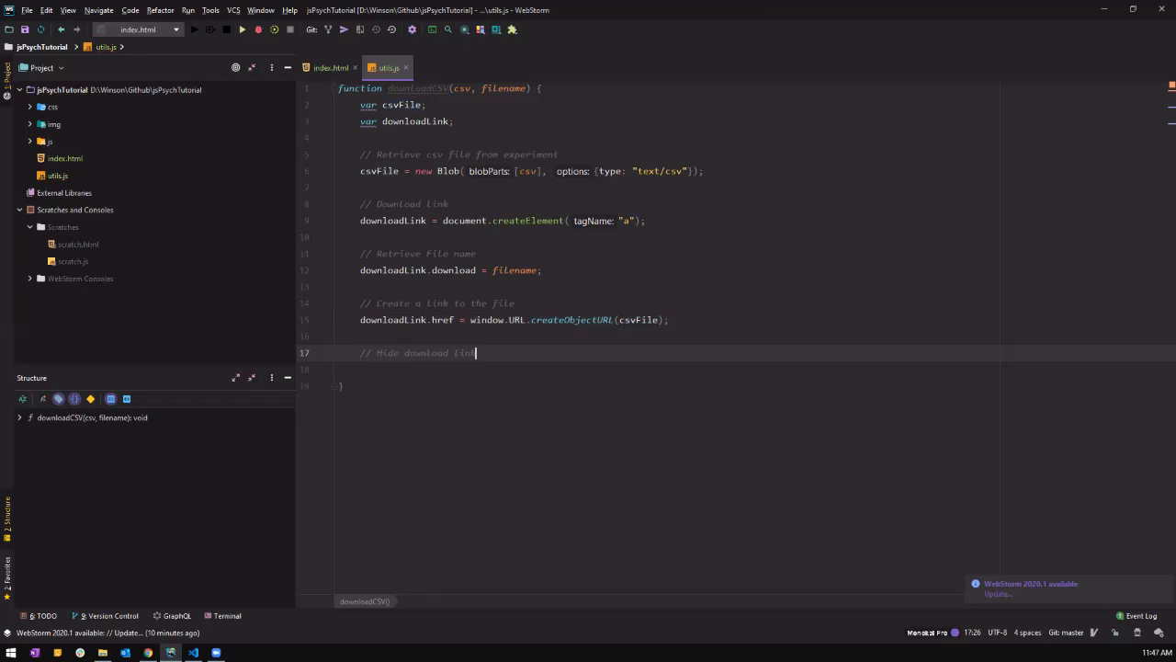
{"action": "type", "text": "do"}
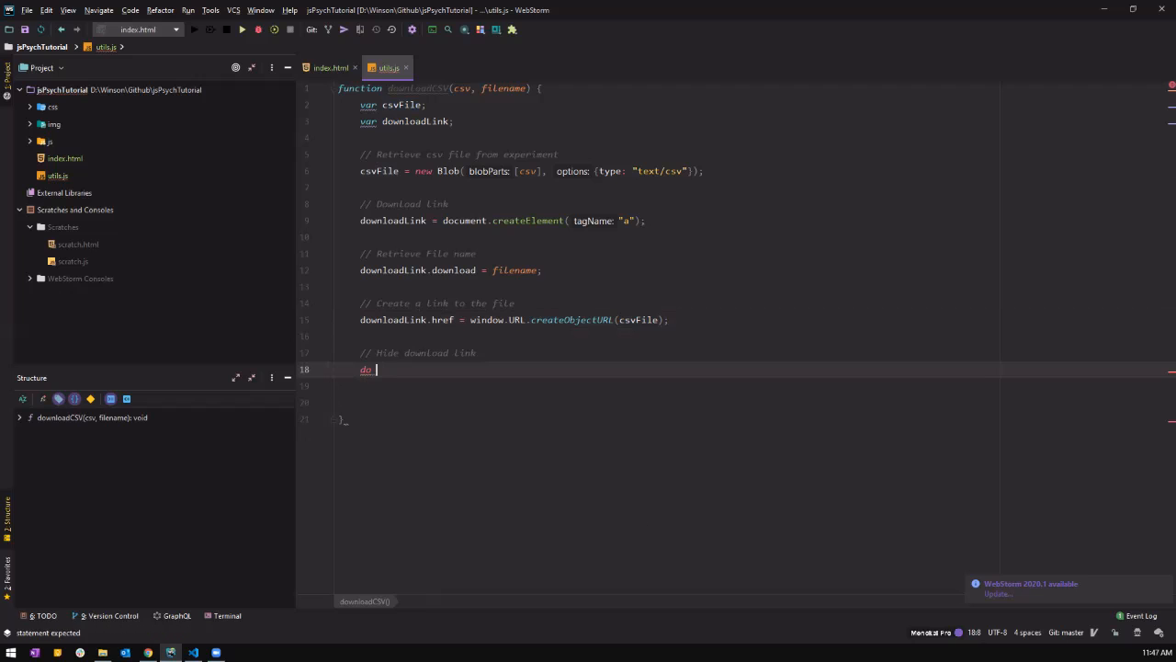
{"action": "type", "text": "wnloadLink"}
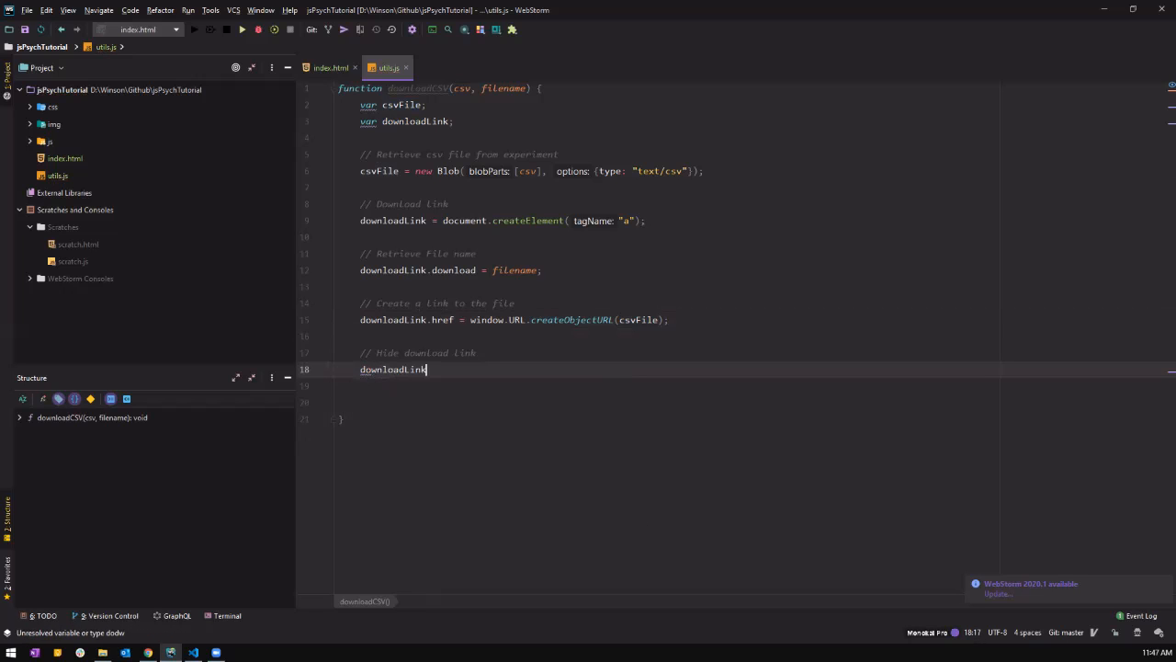
{"action": "type", "text": ".style."}
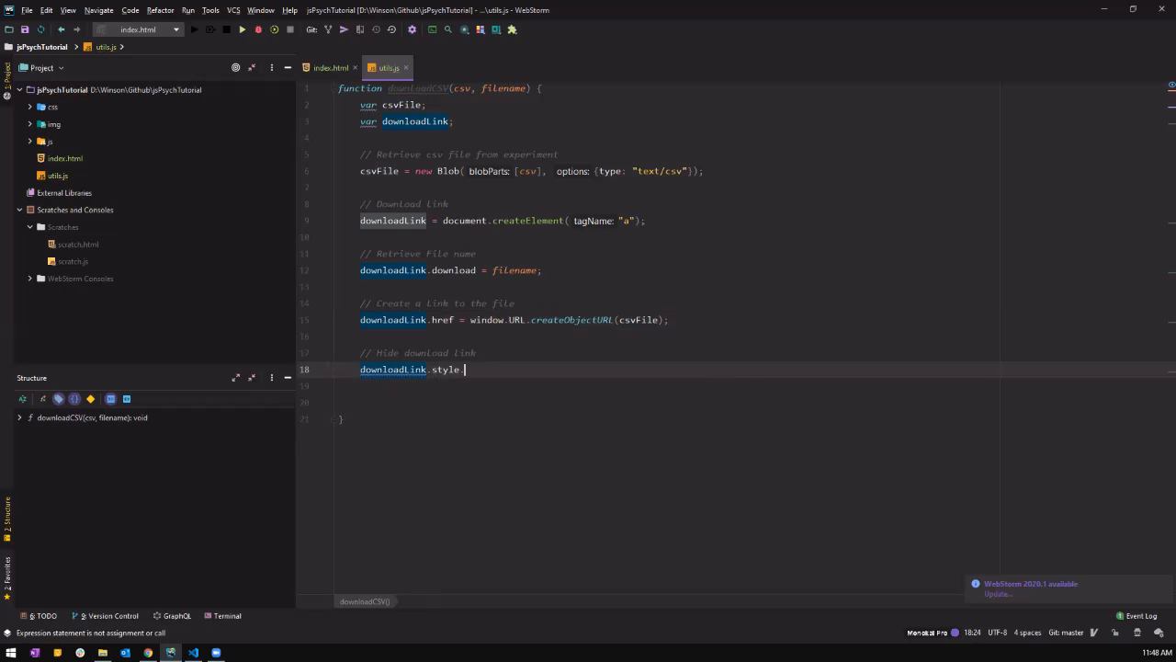
{"action": "type", "text": "display"}
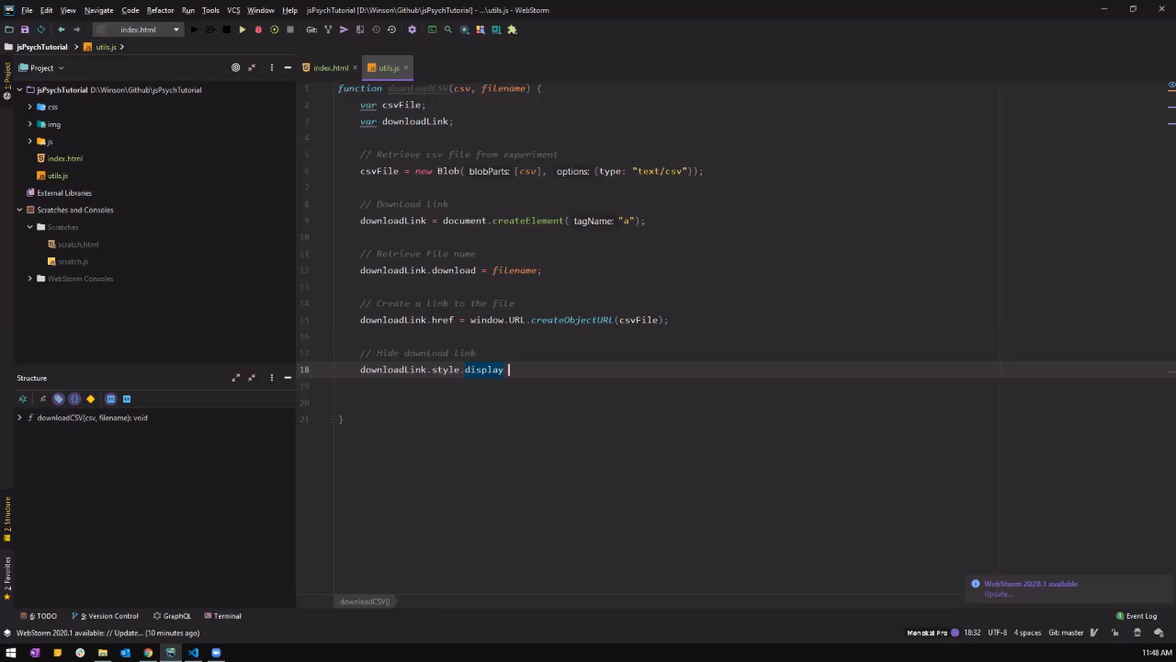
{"action": "type", "text": "= 'none';"}
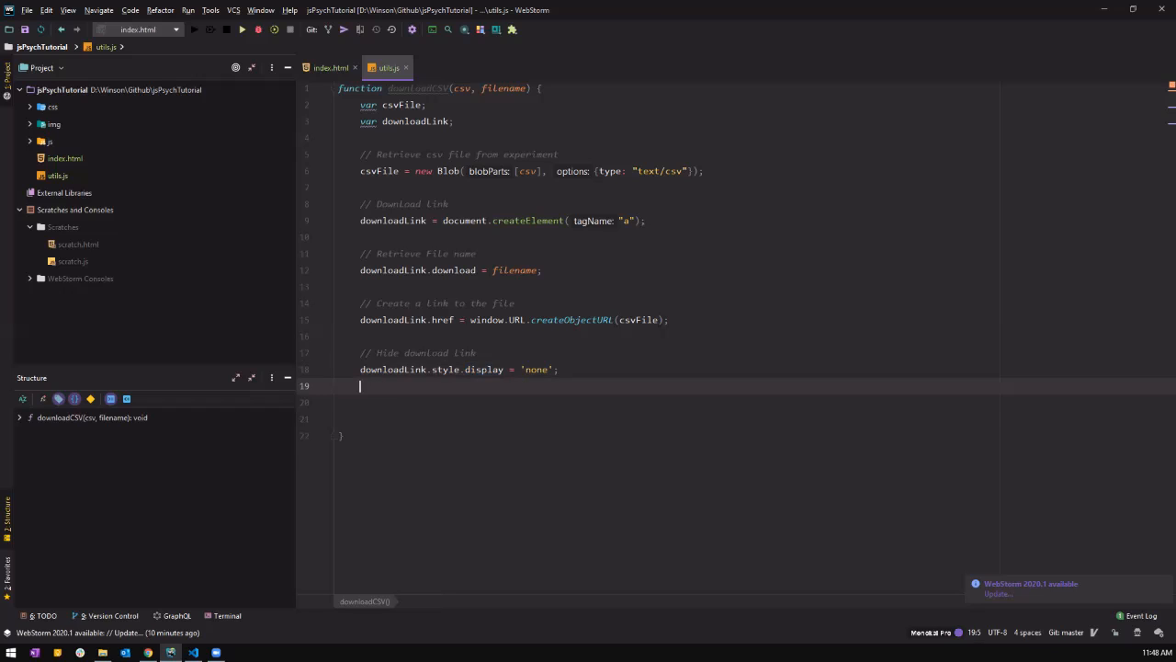
{"action": "type", "text": "// A"}
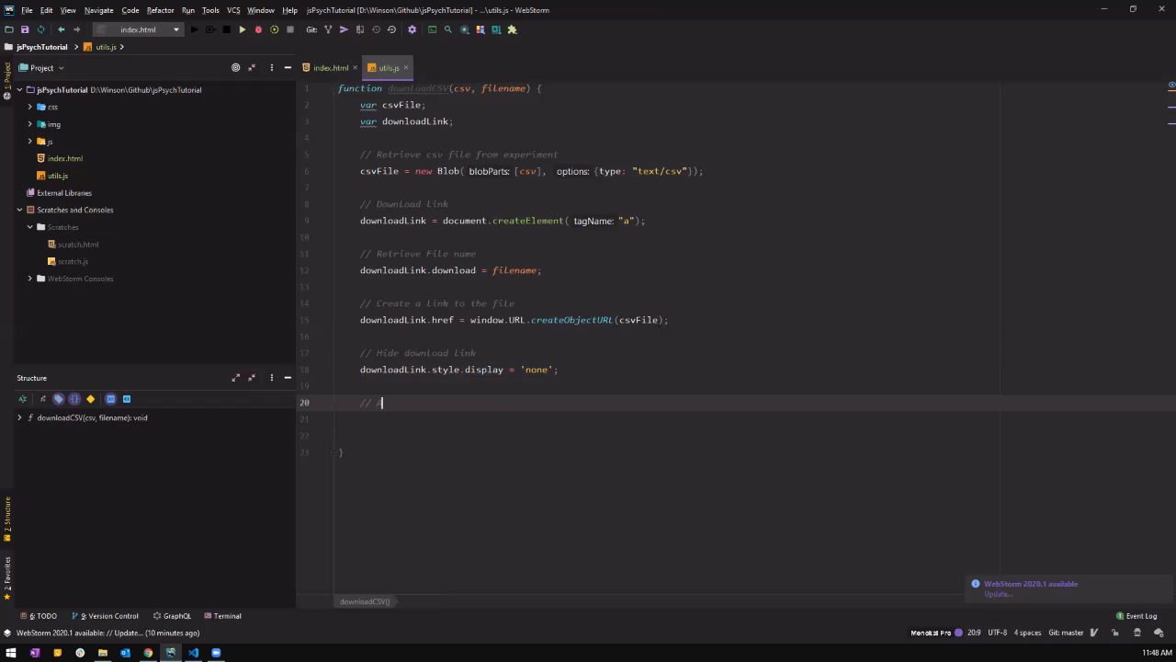
Step: Under an 'Add link to the DOM' comment, write document.body.appendChild(downloadLink);
{"action": "type", "text": "dd Link to the DOM"}
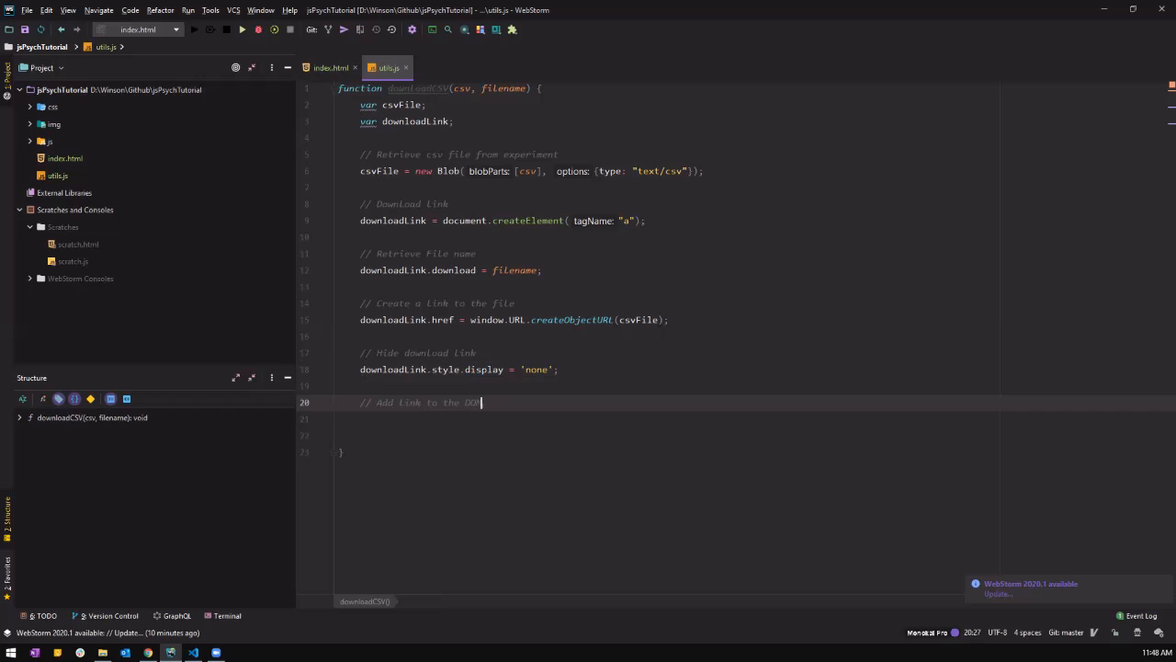
{"action": "key", "text": "enter"}
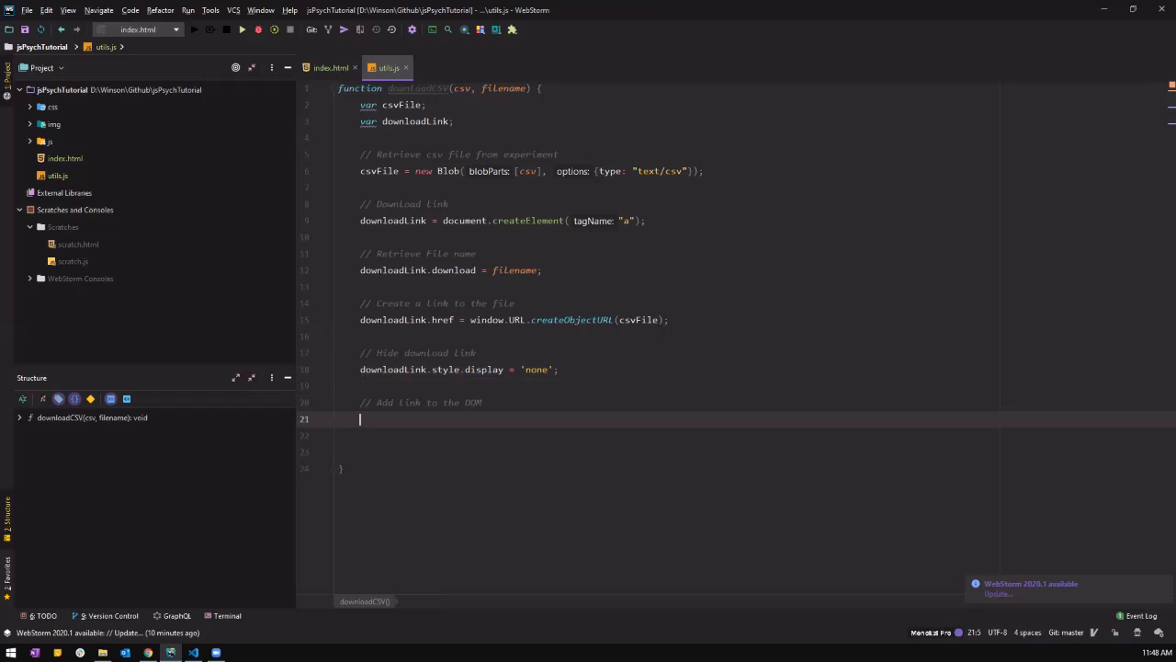
{"action": "type", "text": "document"}
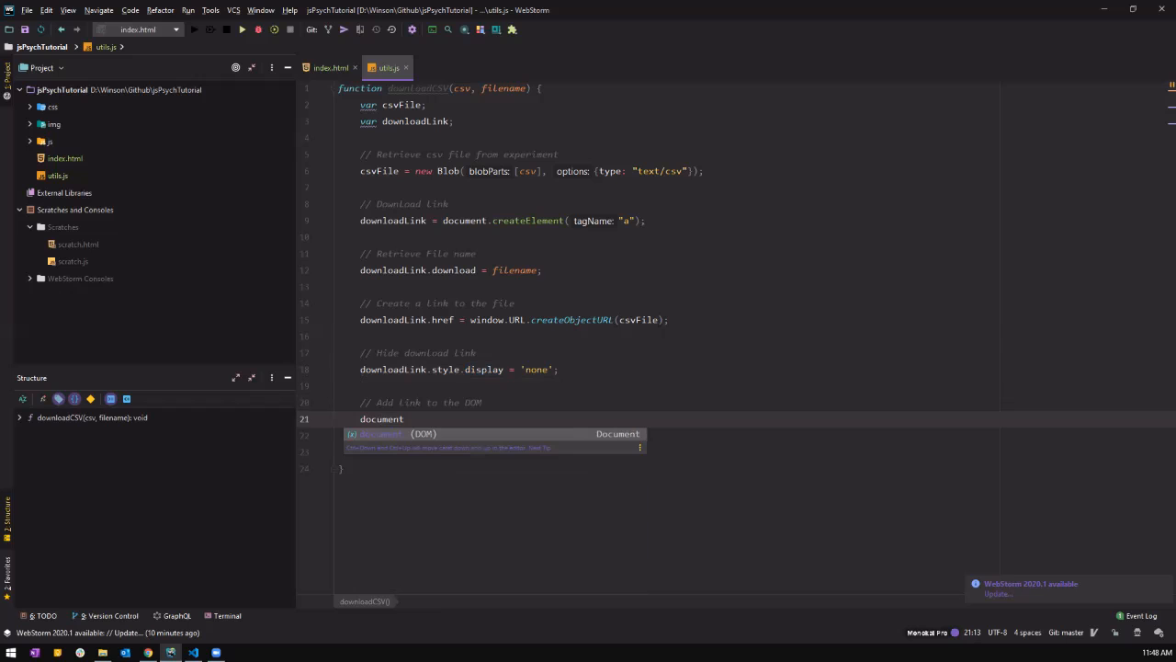
{"action": "type", "text": ".st"}
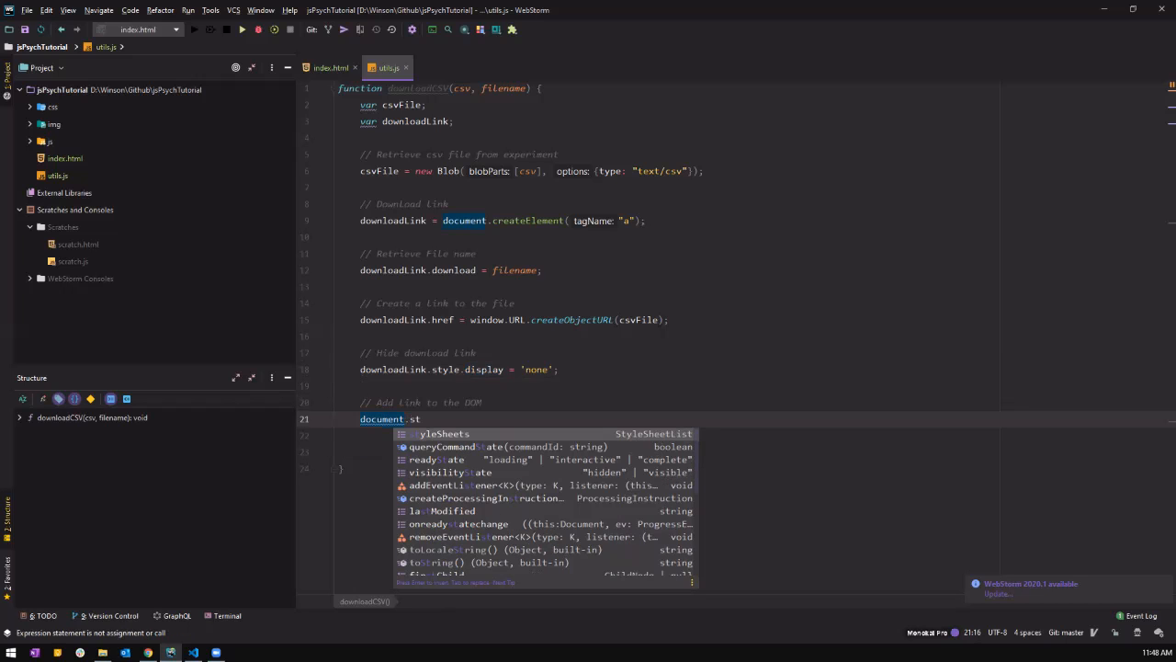
{"action": "type", "text": "body.appendChild("}
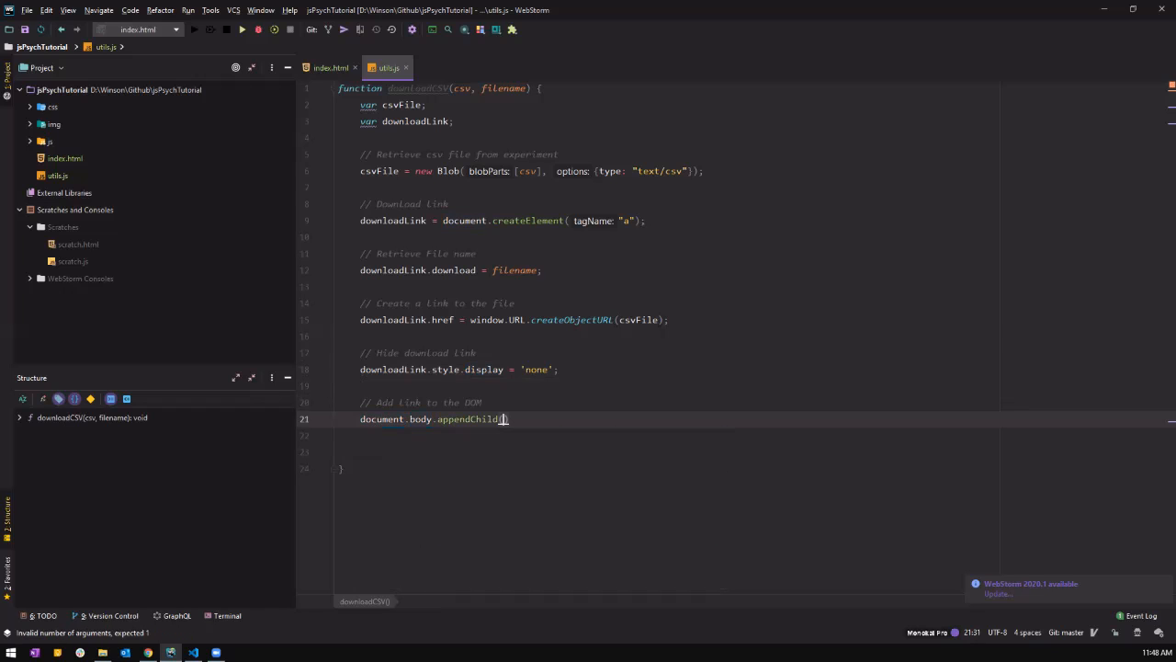
{"action": "type", "text": "dl"}
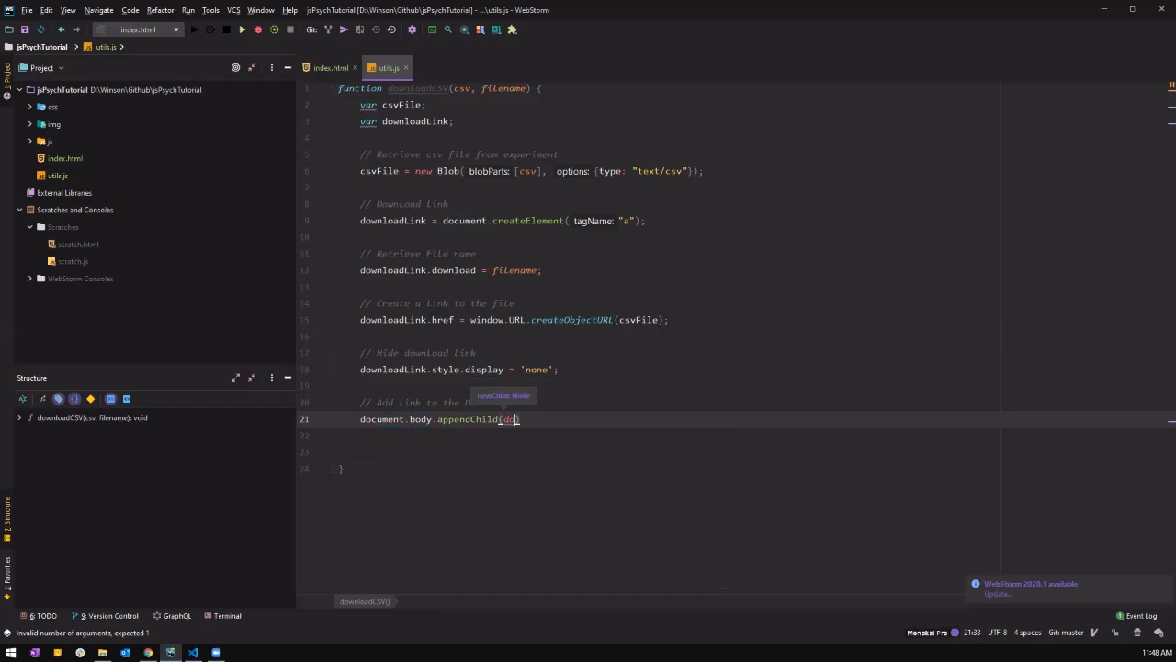
{"action": "type", "text": "downloadLink"}
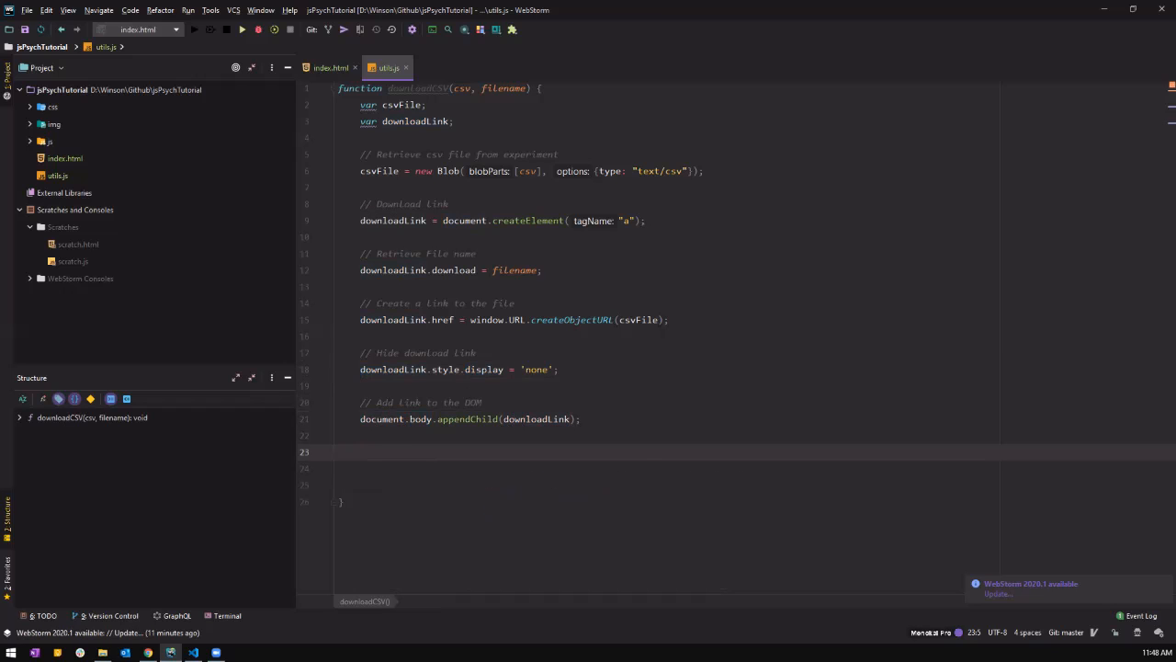
Step: Add downloadLink.click(); to trigger the download
{"action": "type", "text": "donw"}
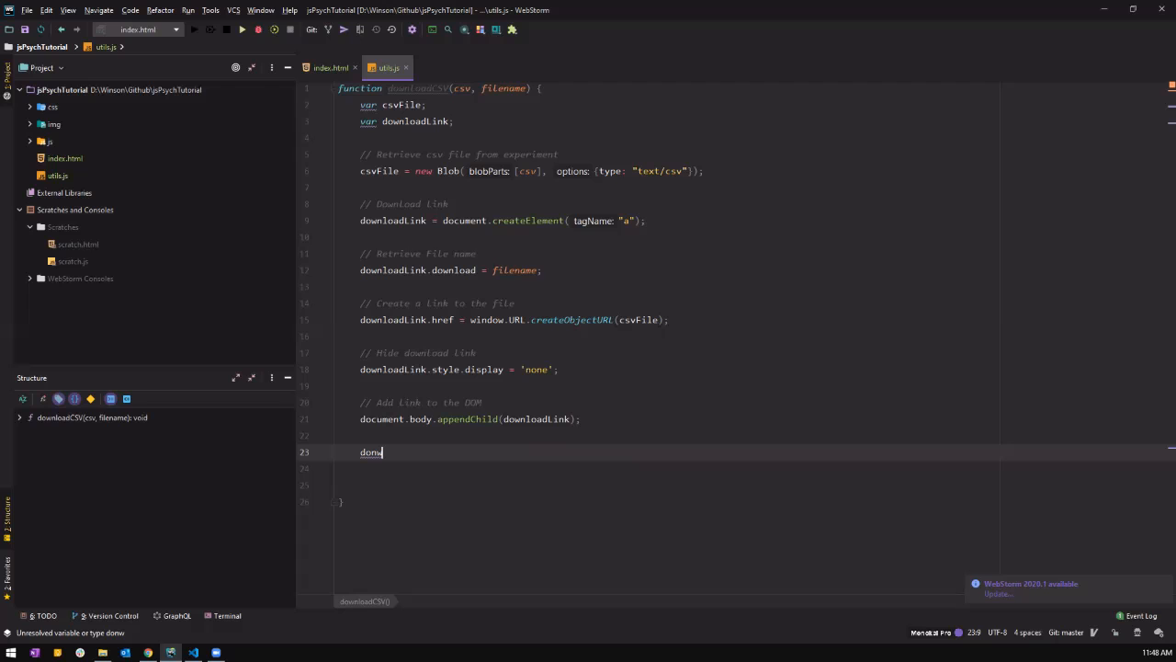
{"action": "type", "text": "nloadLink.click("}
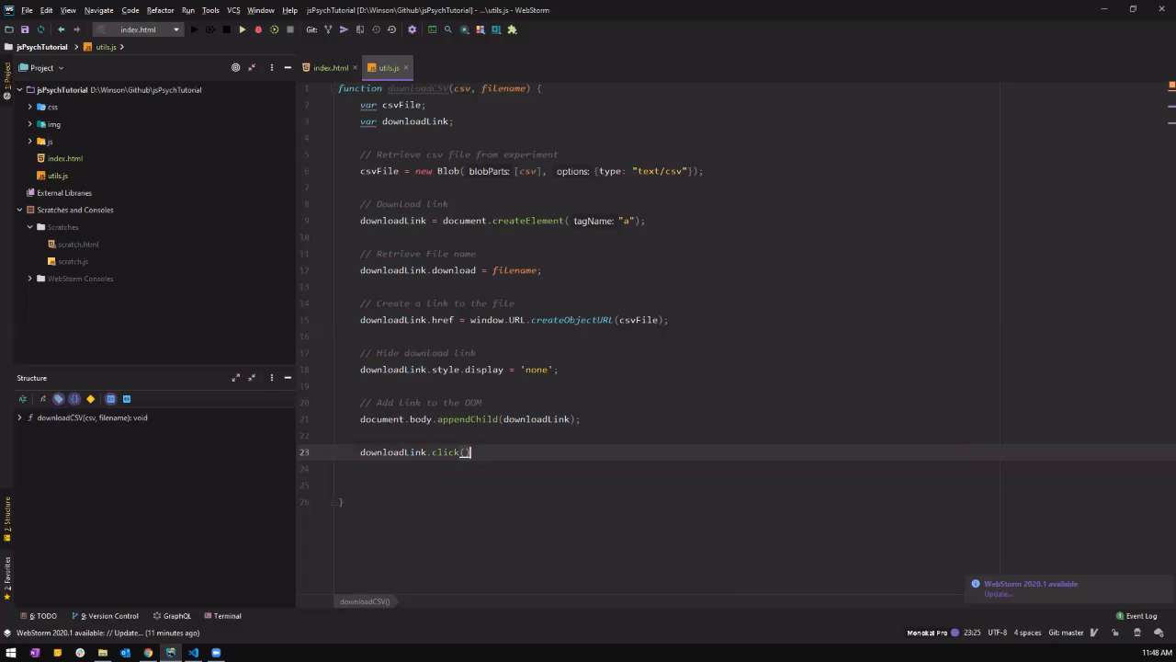
{"action": "type", "text": ";"}
{"action": "key", "text": "Enter"}
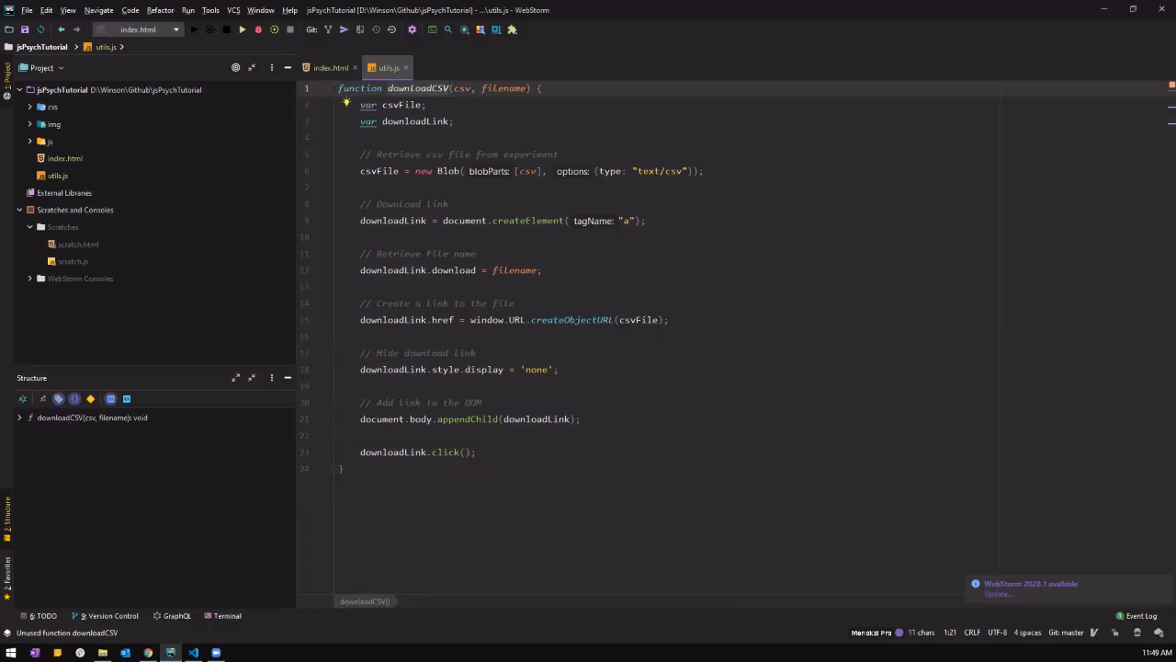
Step: In index.html's on_finish, call downloadCSV(csv, filename) before jsPsych.data.displayData()
{"action": "left_click", "coordinate": [331, 66]}
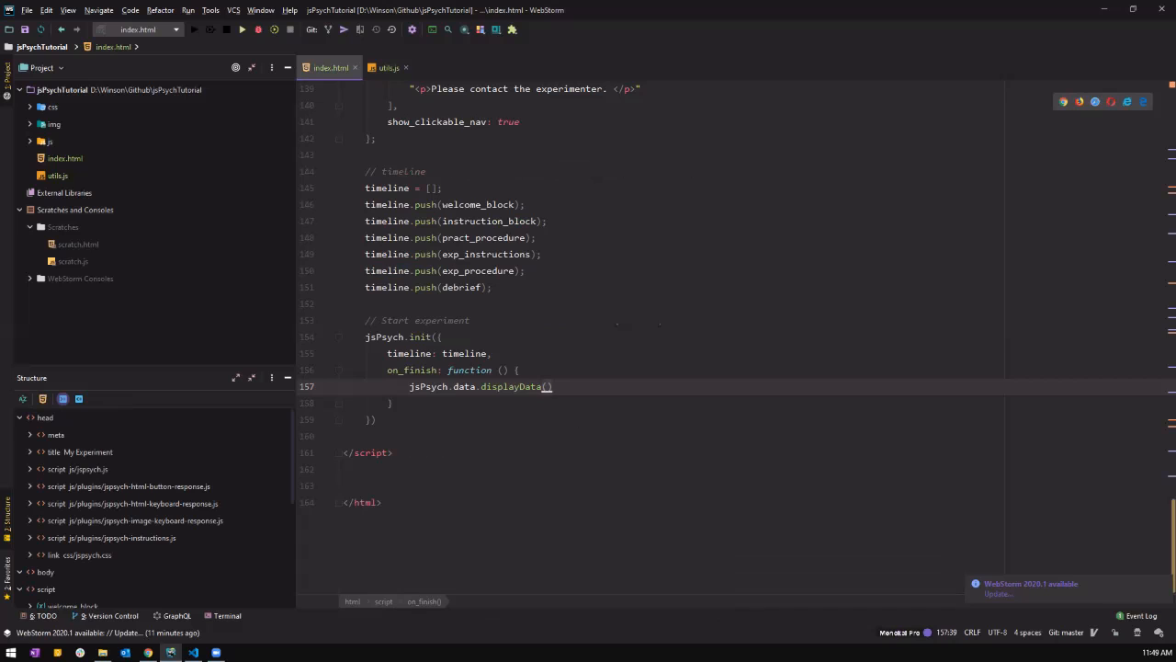
{"action": "key", "text": "enter"}
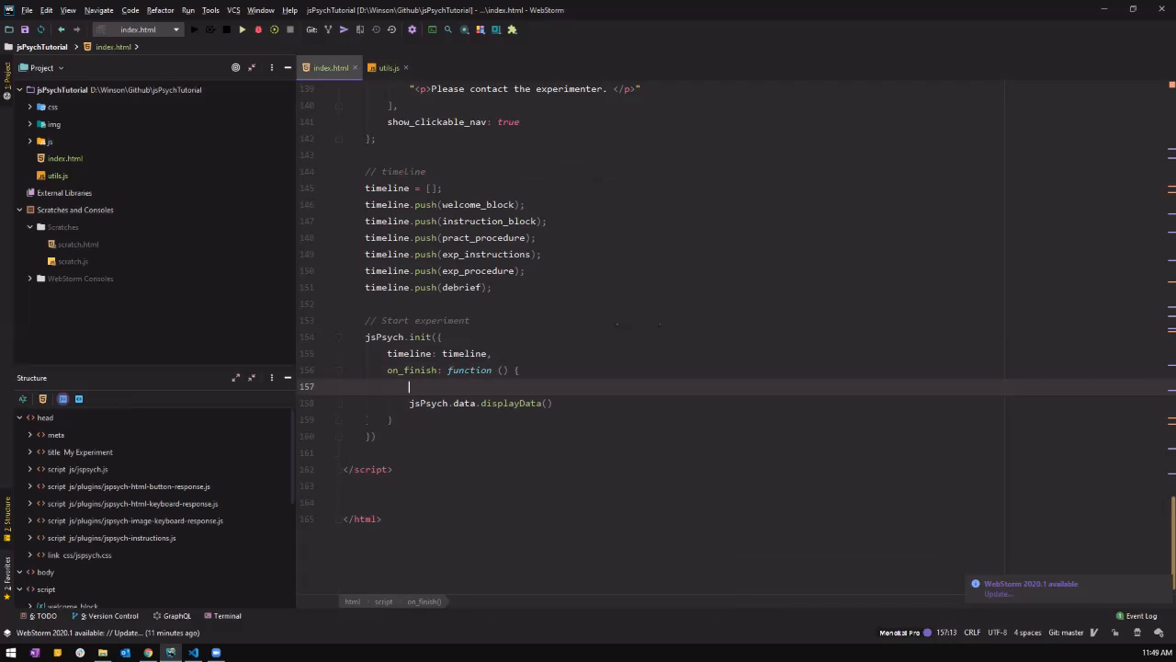
{"action": "type", "text": "downloadCSV()"}
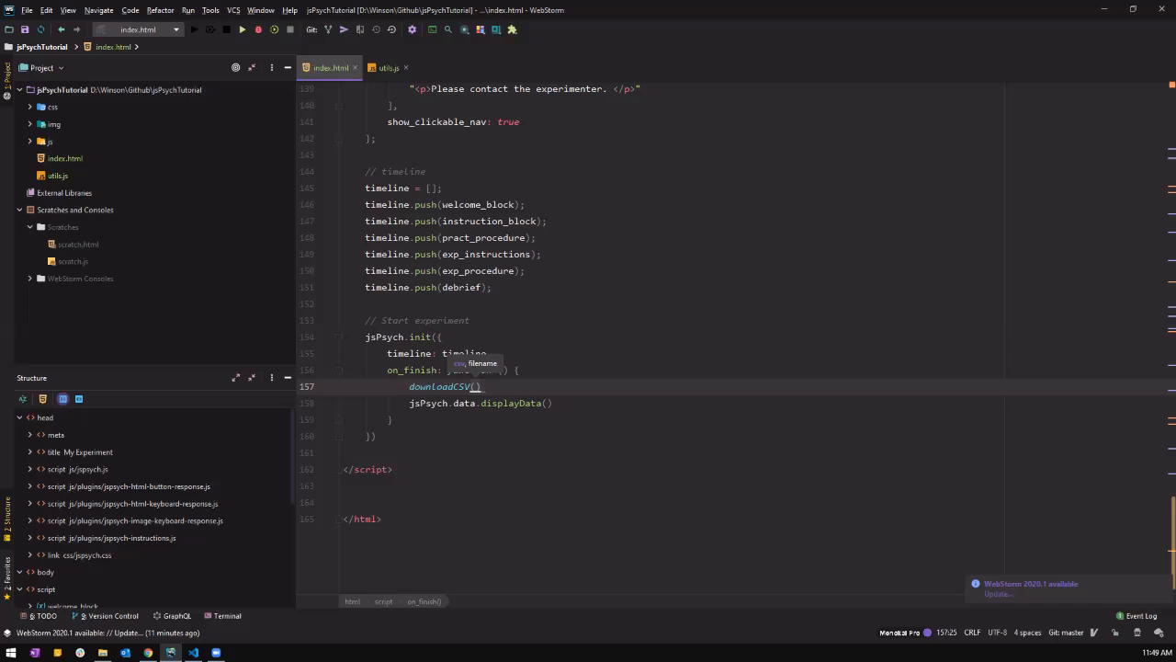
{"action": "type", "text": "csv"}
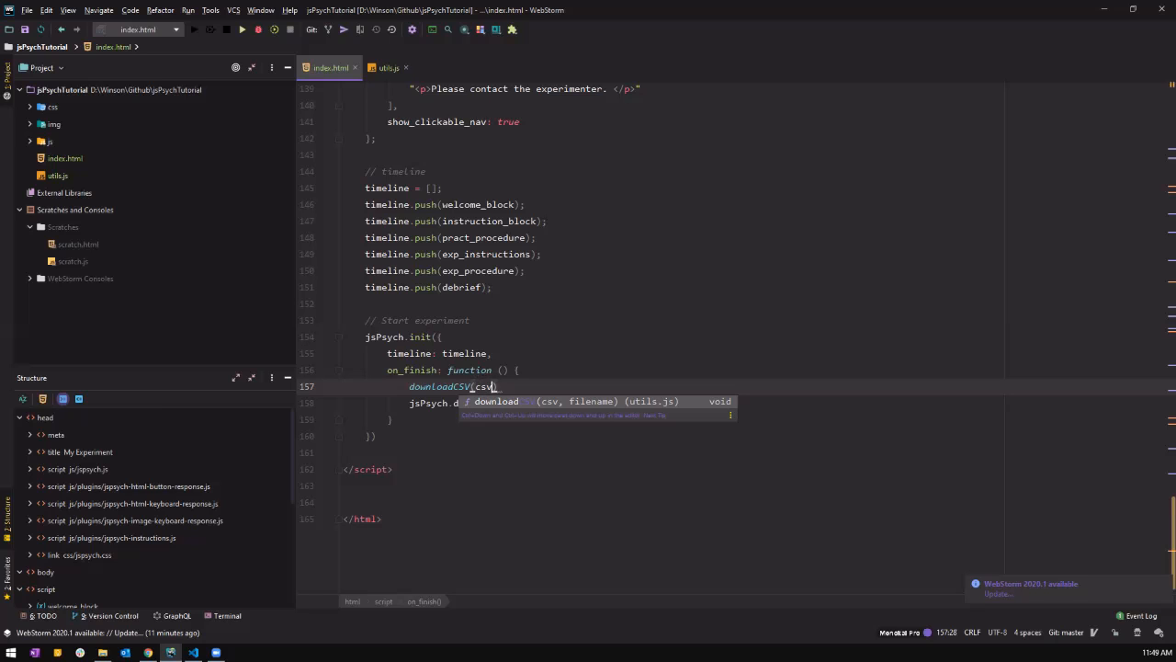
{"action": "type", "text": ", filename"}
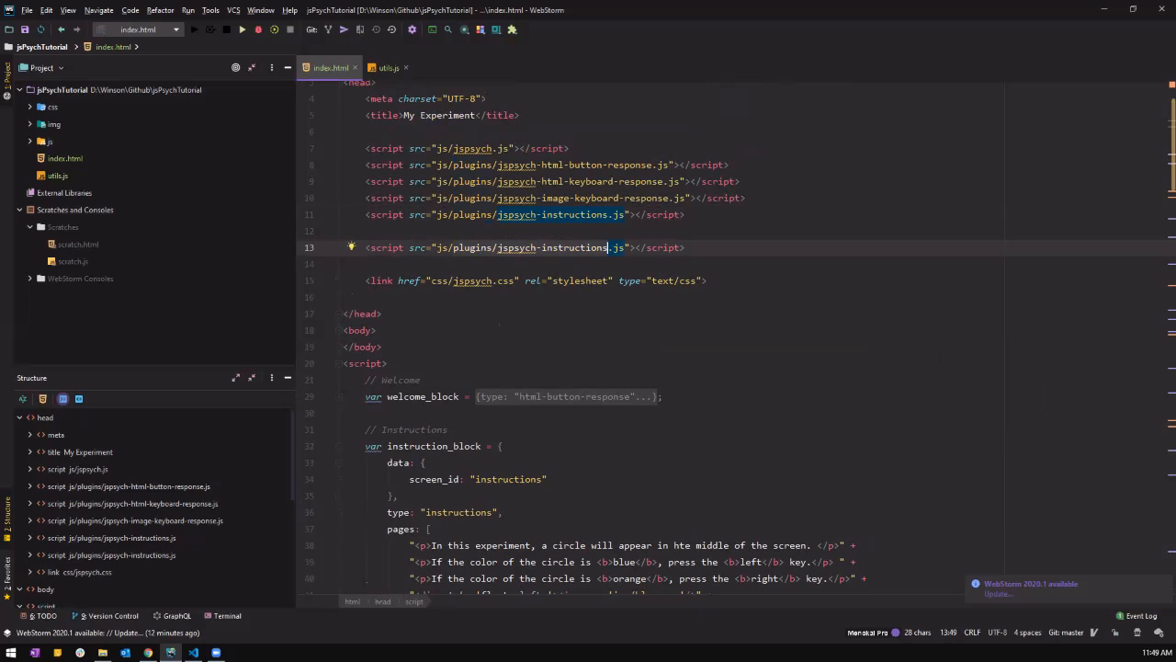
Step: Move utils.js into the js folder so index.html loads js/utils.js, then return to index.html
{"action": "left_click", "coordinate": [59, 176]}
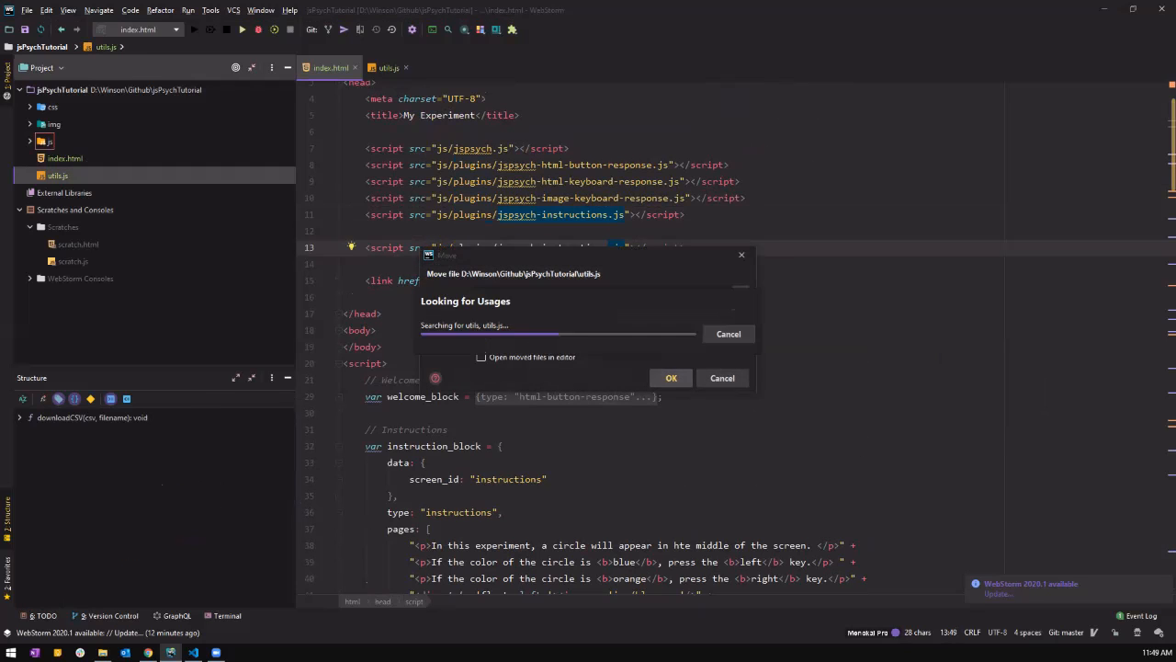
{"action": "left_click", "coordinate": [670, 379]}
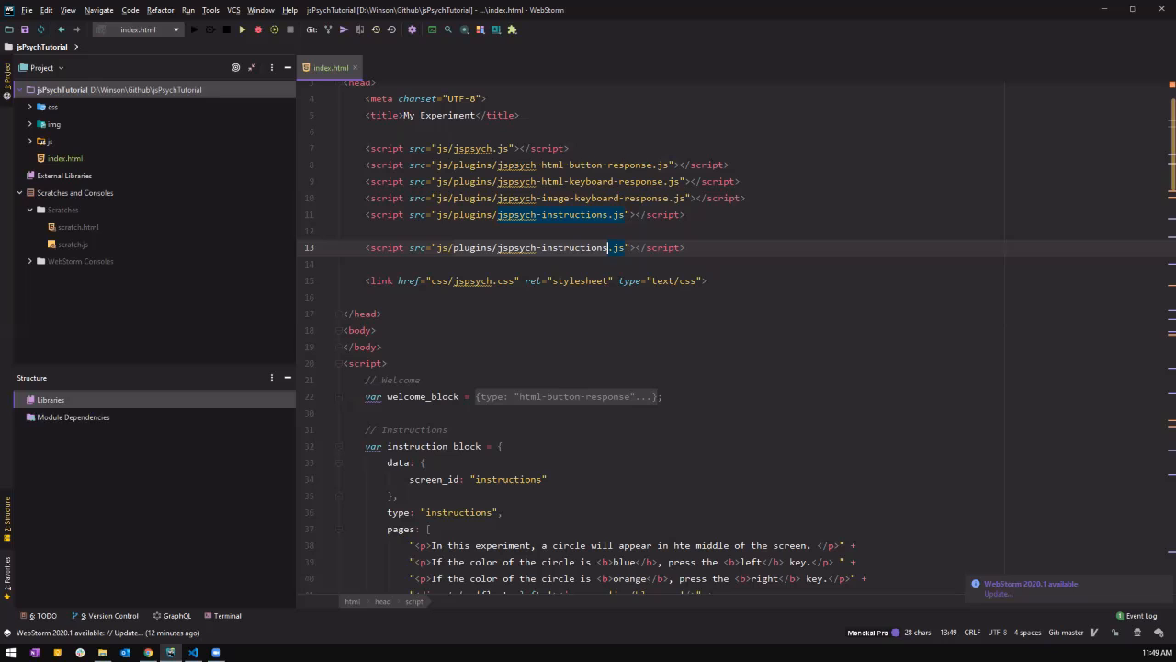
{"action": "left_click", "coordinate": [48, 140]}
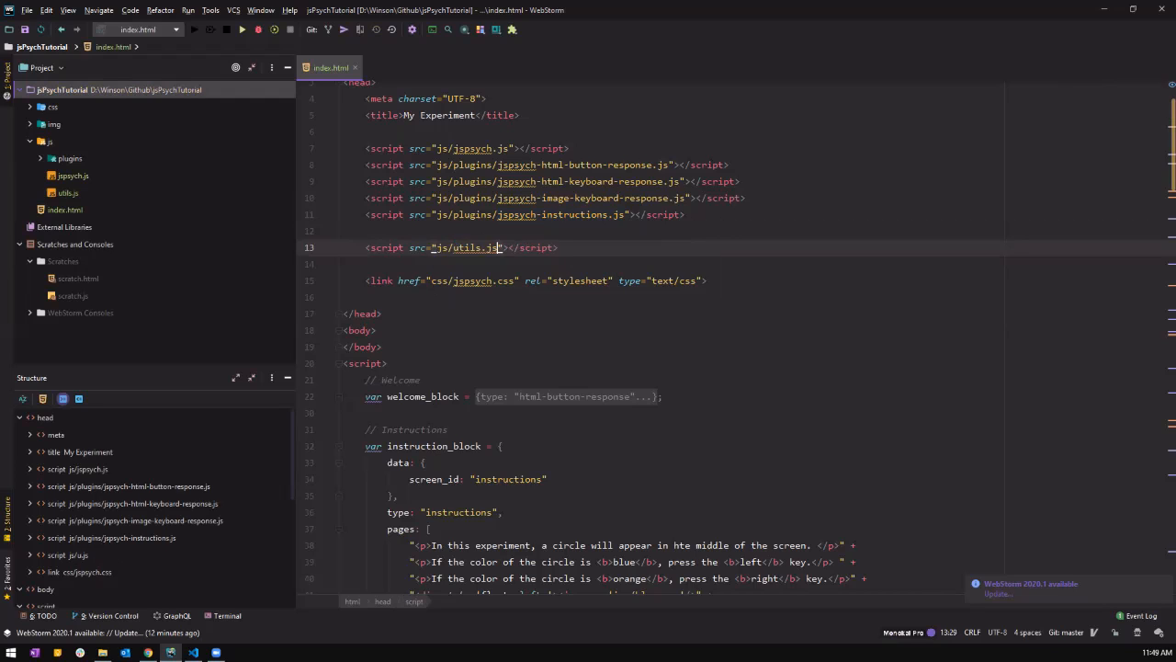
{"action": "double_click", "coordinate": [468, 247]}
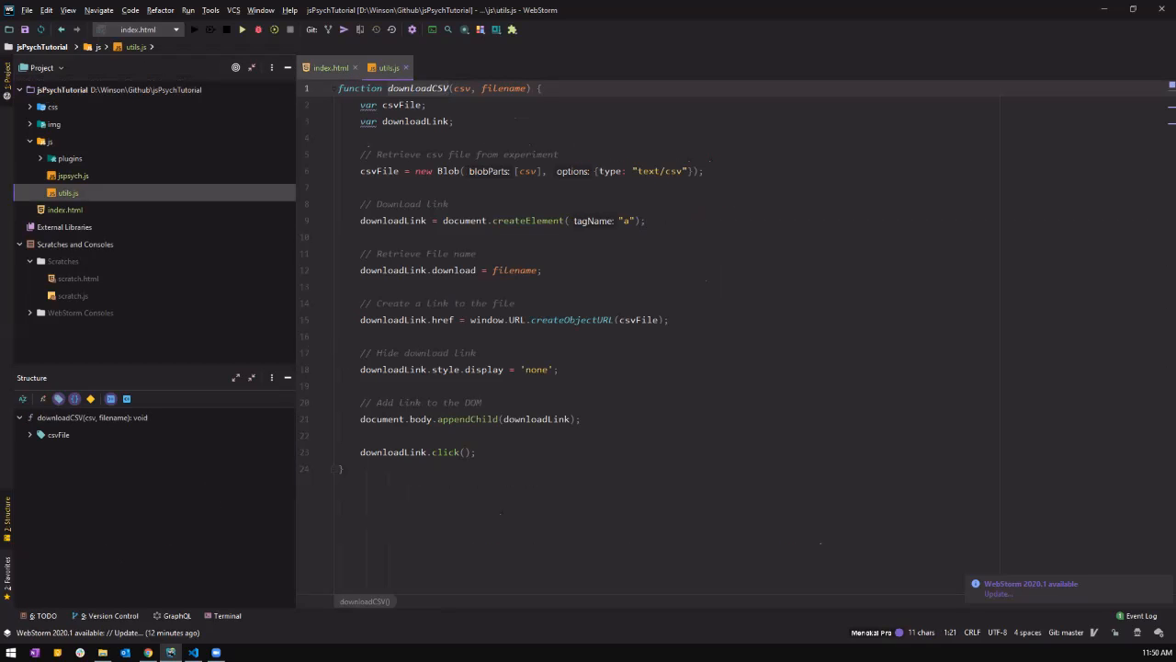
{"action": "left_click", "coordinate": [331, 66]}
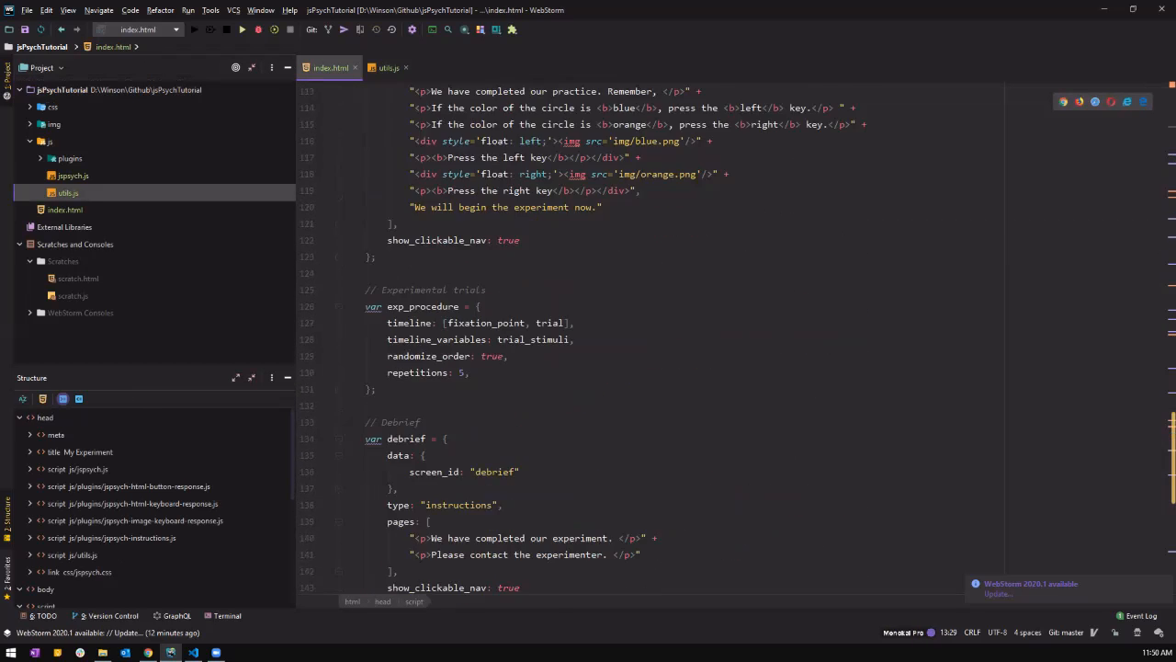
Step: In on_finish, declare var csv = jsPsych.data.get().csv()
{"action": "scroll", "scroll_direction": "down", "scroll_amount": 3}
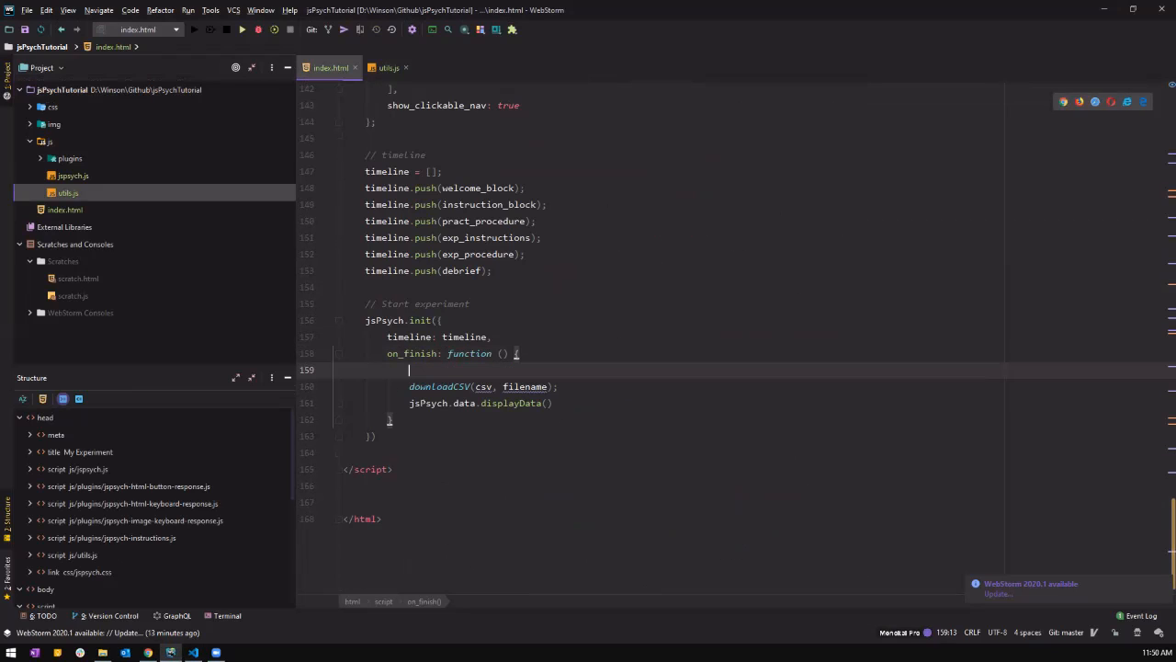
{"action": "type", "text": "var"}
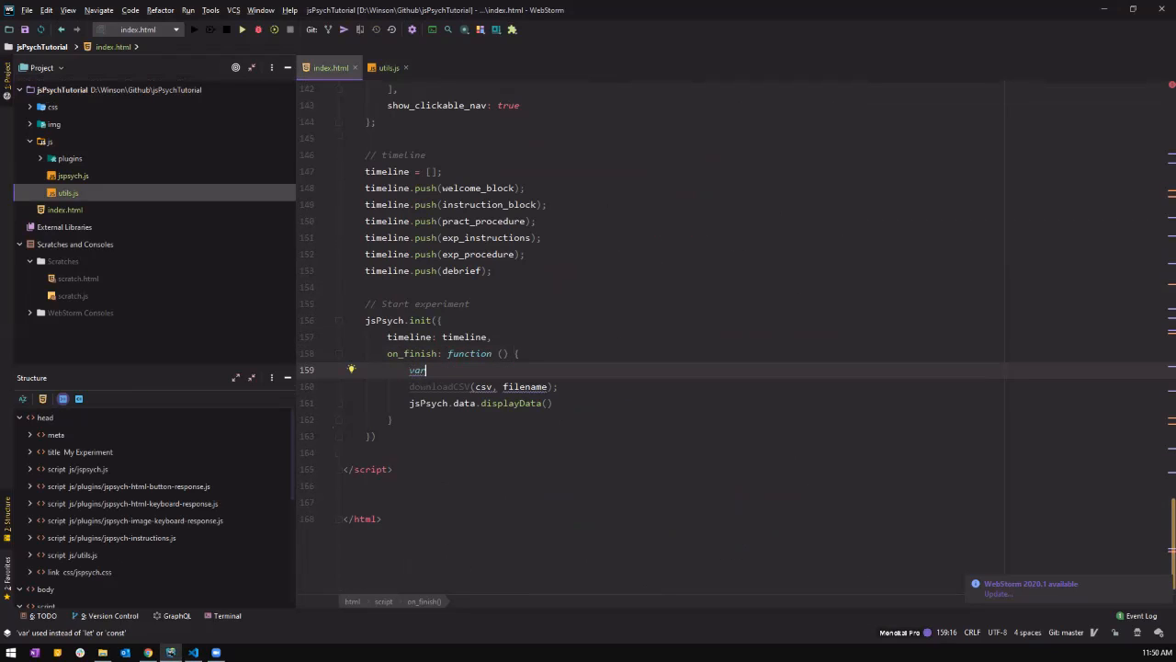
{"action": "type", "text": "c"}
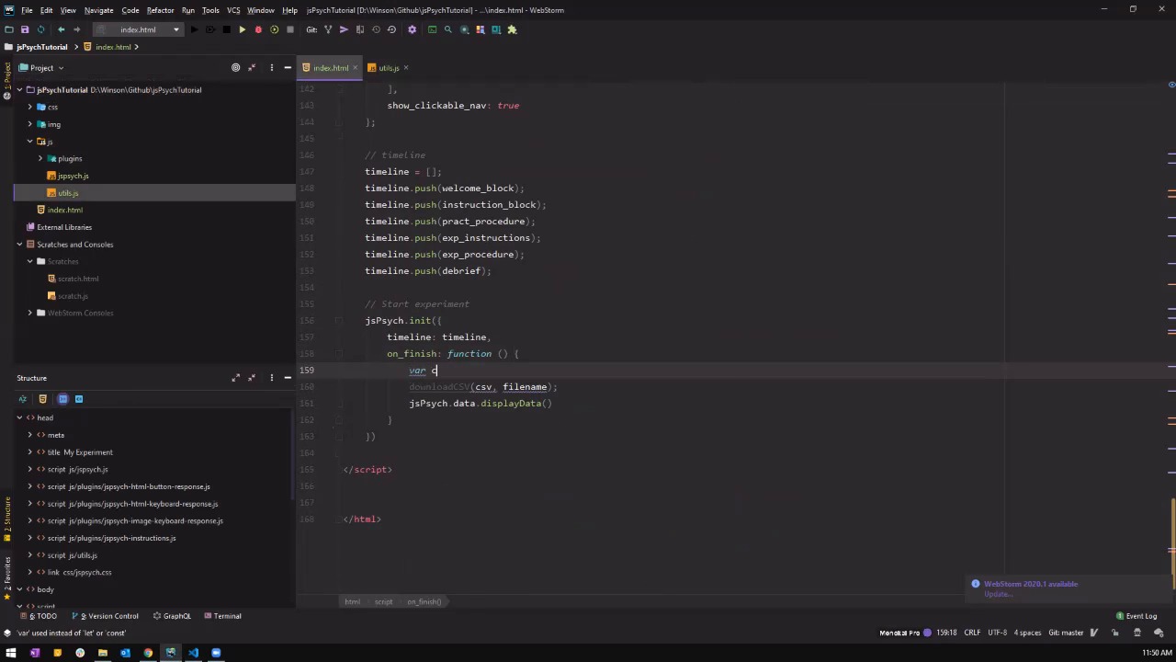
{"action": "type", "text": "sv_ ="}
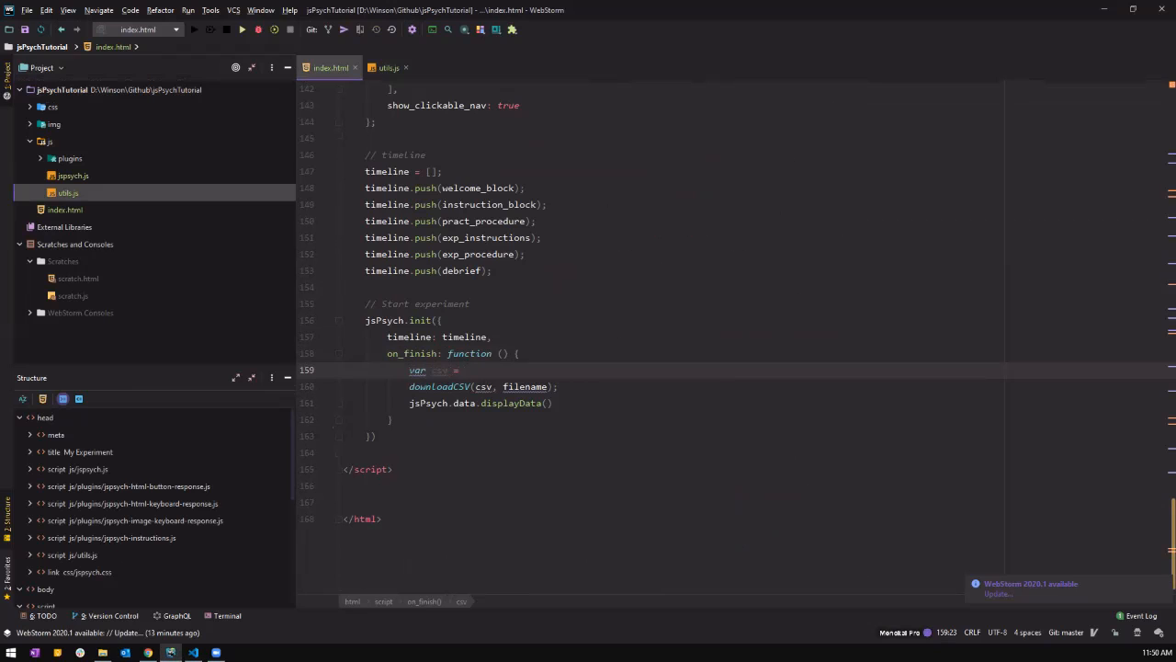
{"action": "type", "text": "jsPsych.data"}
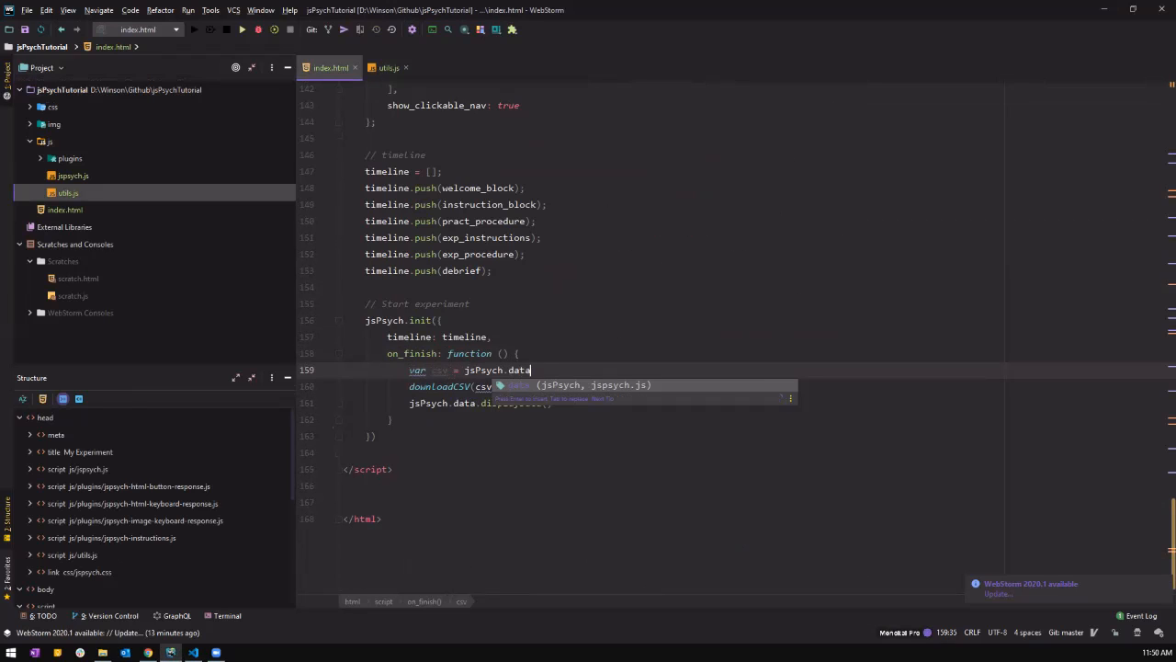
{"action": "type", "text": ".get()"}
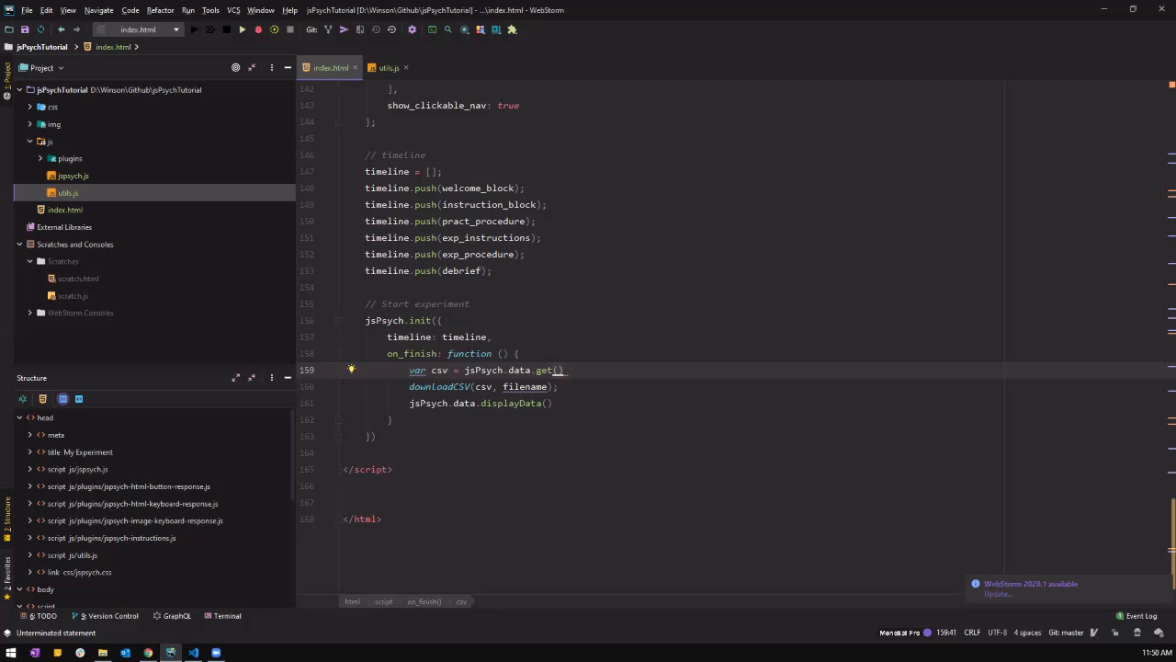
{"action": "type", "text": "c"}
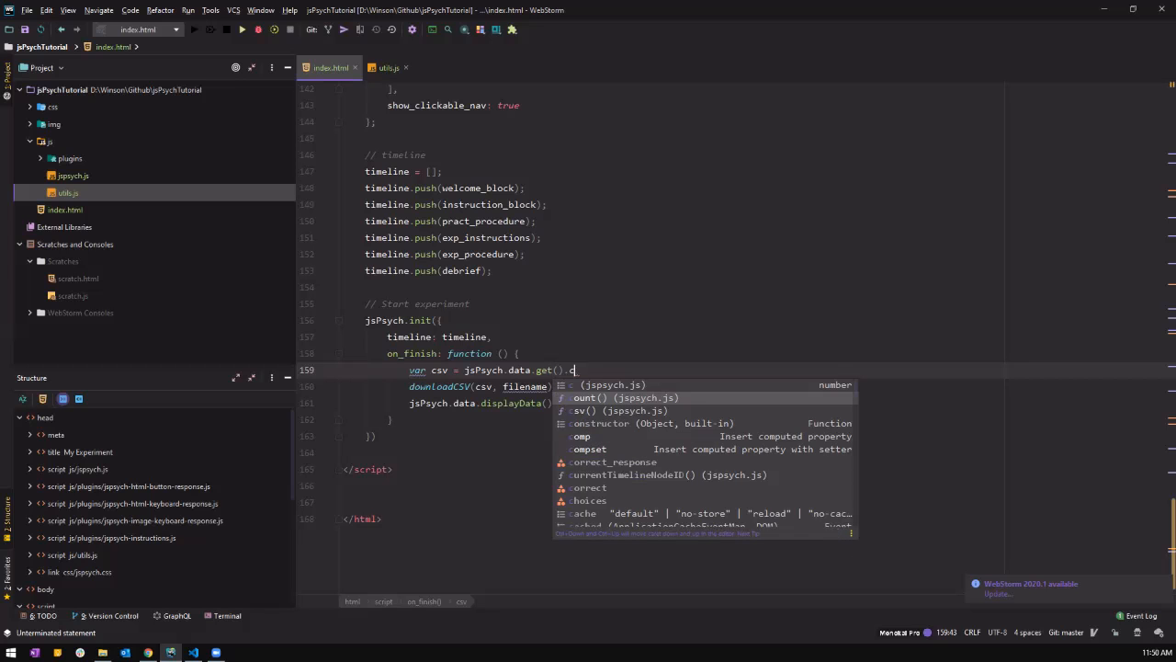
{"action": "type", "text": "sv();"}
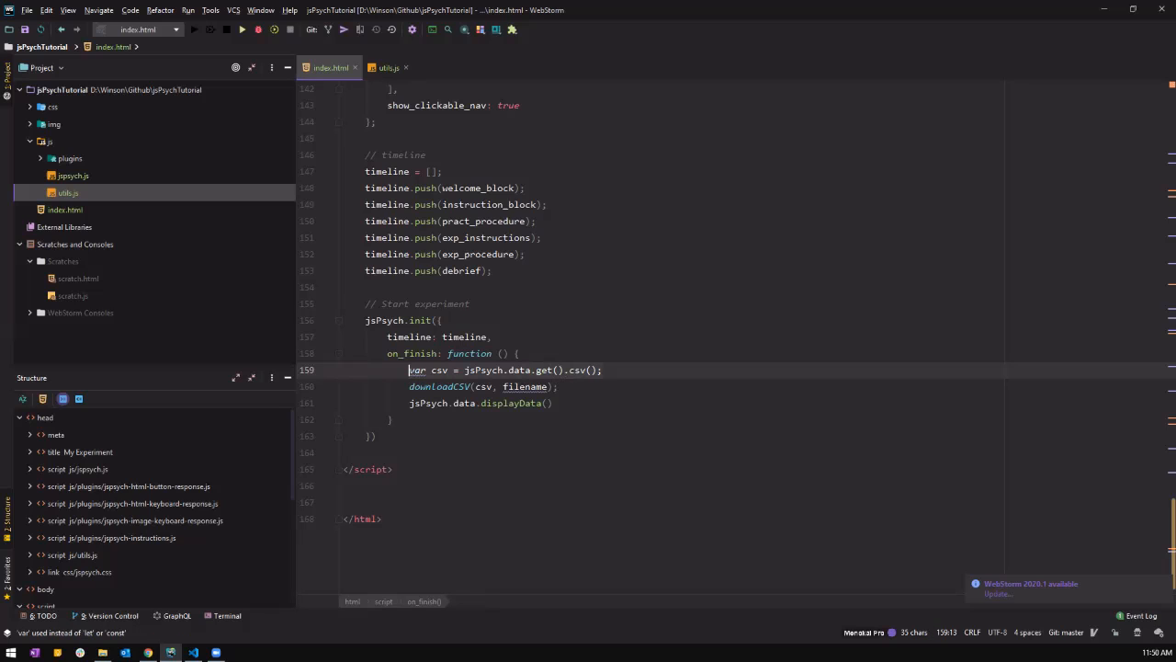
Step: Declare var filename holding the SRT_task.csv name for downloadCSV
{"action": "type", "text": "var filename = \""}
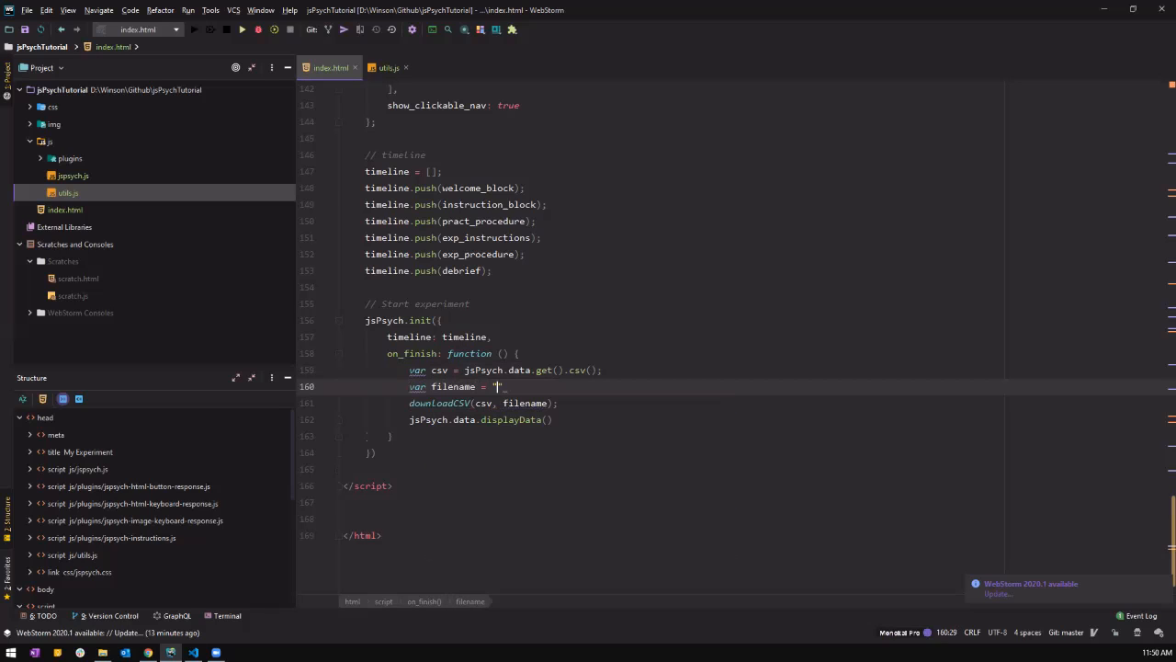
{"action": "type", "text": ";"}
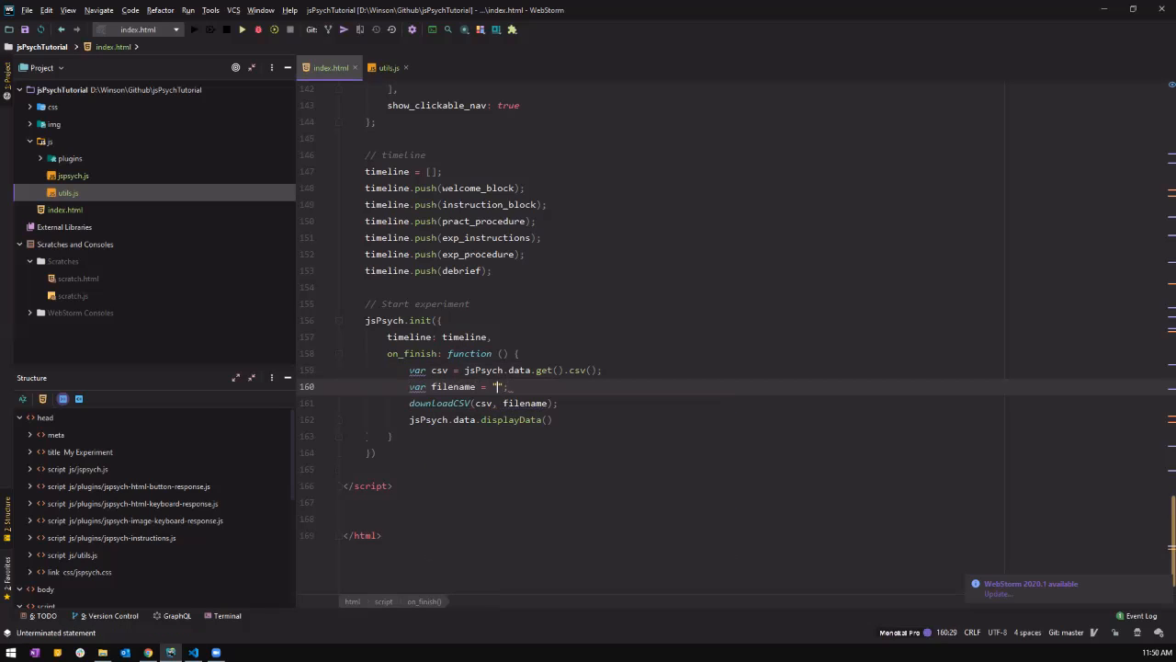
{"action": "type", "text": "SRTtk"}
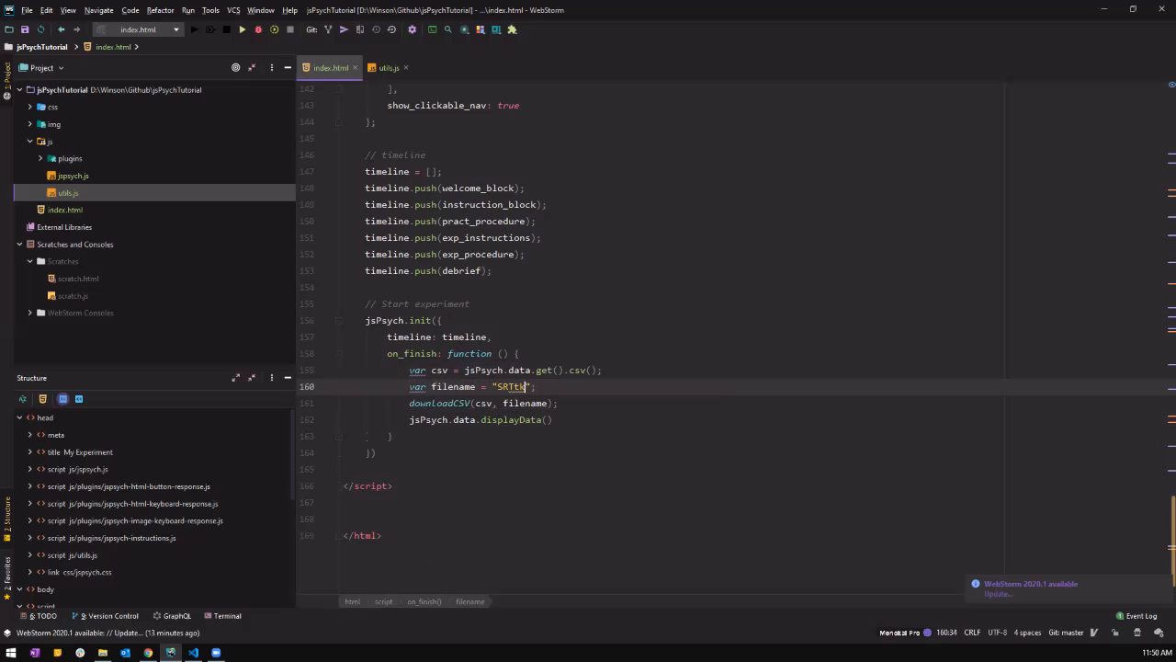
{"action": "type", "text": "_)"}
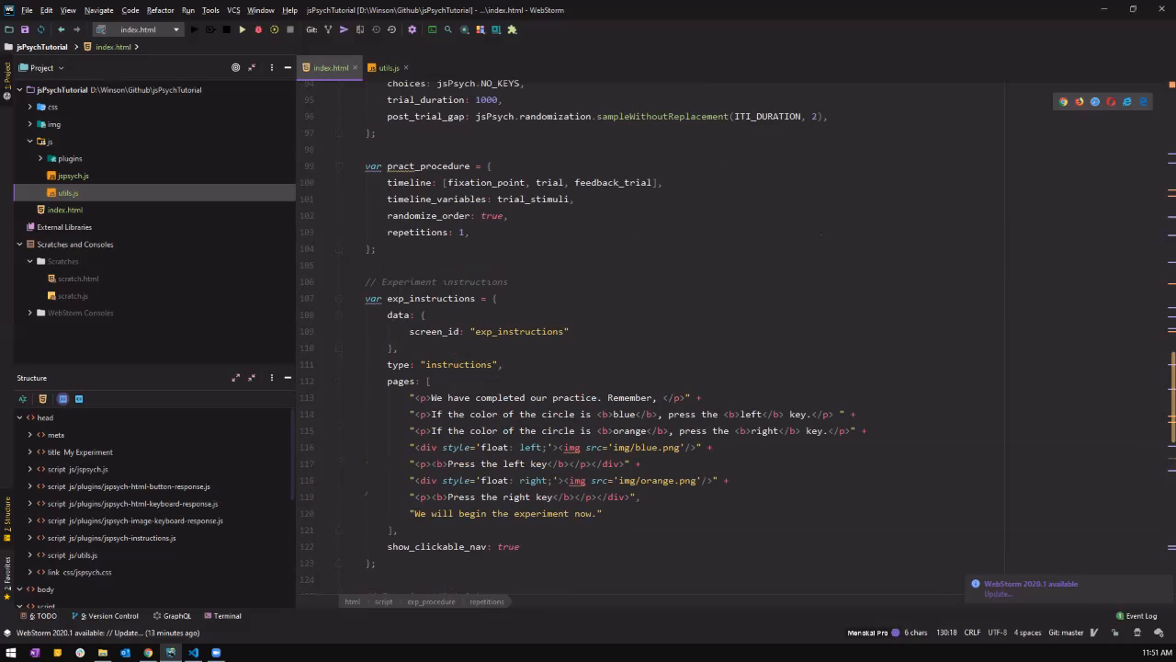
Step: Scroll down through index.html before launching the experiment in Chrome
{"action": "scroll", "scroll_direction": "down", "scroll_amount": 3}
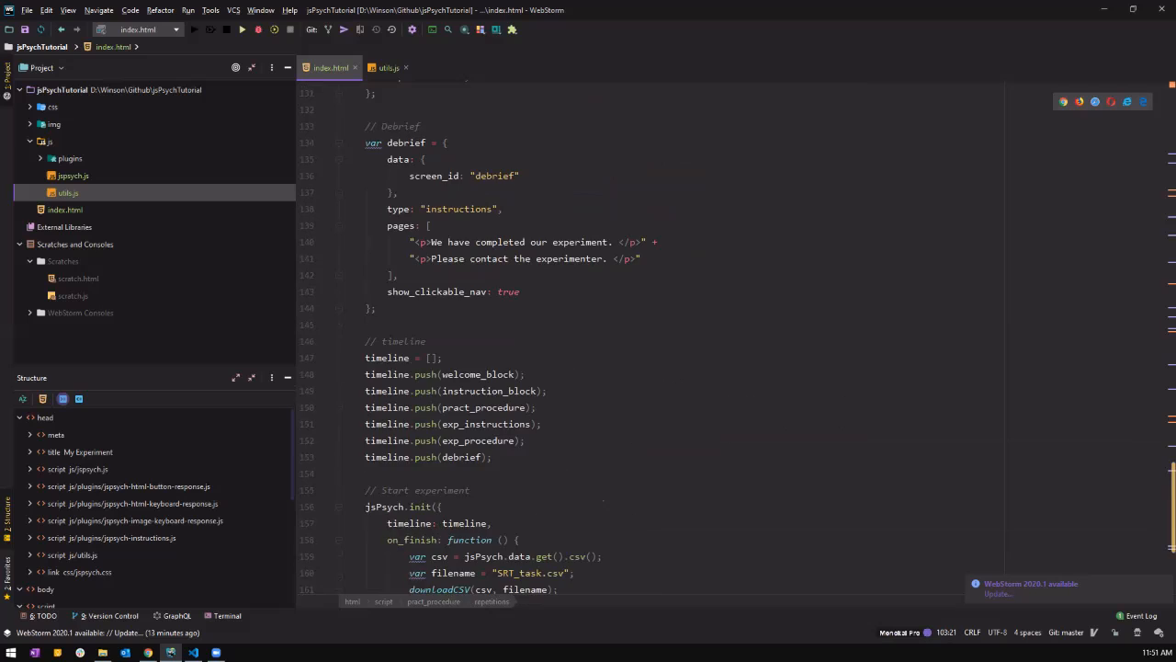
{"action": "scroll", "scroll_direction": "down", "scroll_amount": 3}
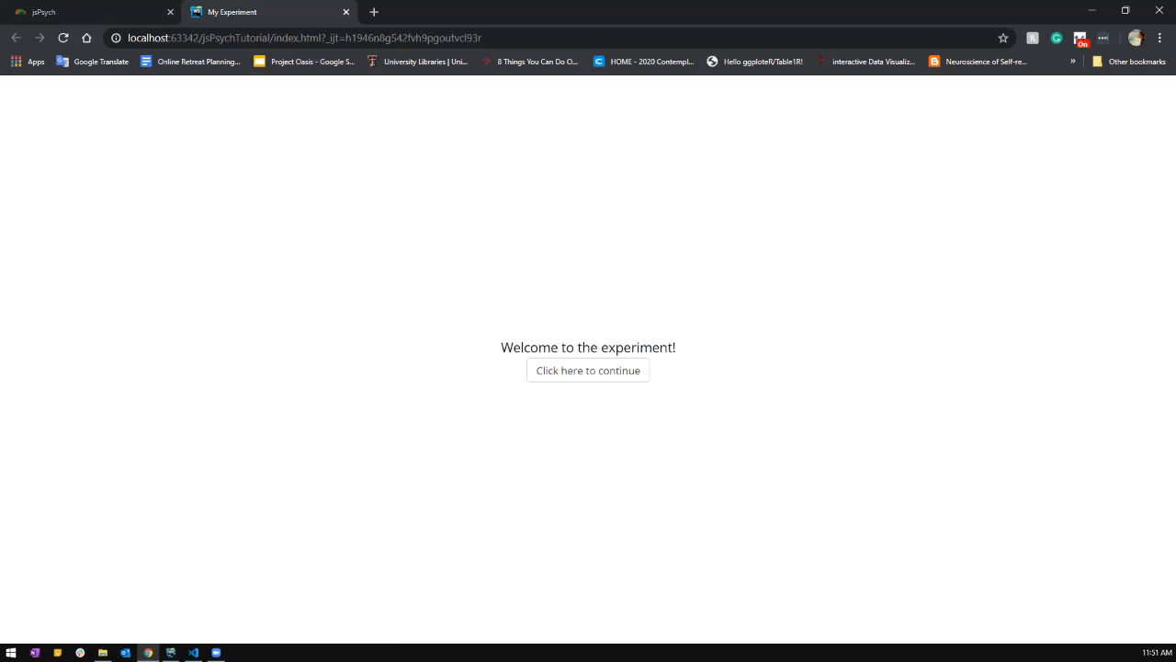
Step: Run the experiment from welcome screen through practice, main task and debrief to completion
{"action": "left_click", "coordinate": [588, 372]}
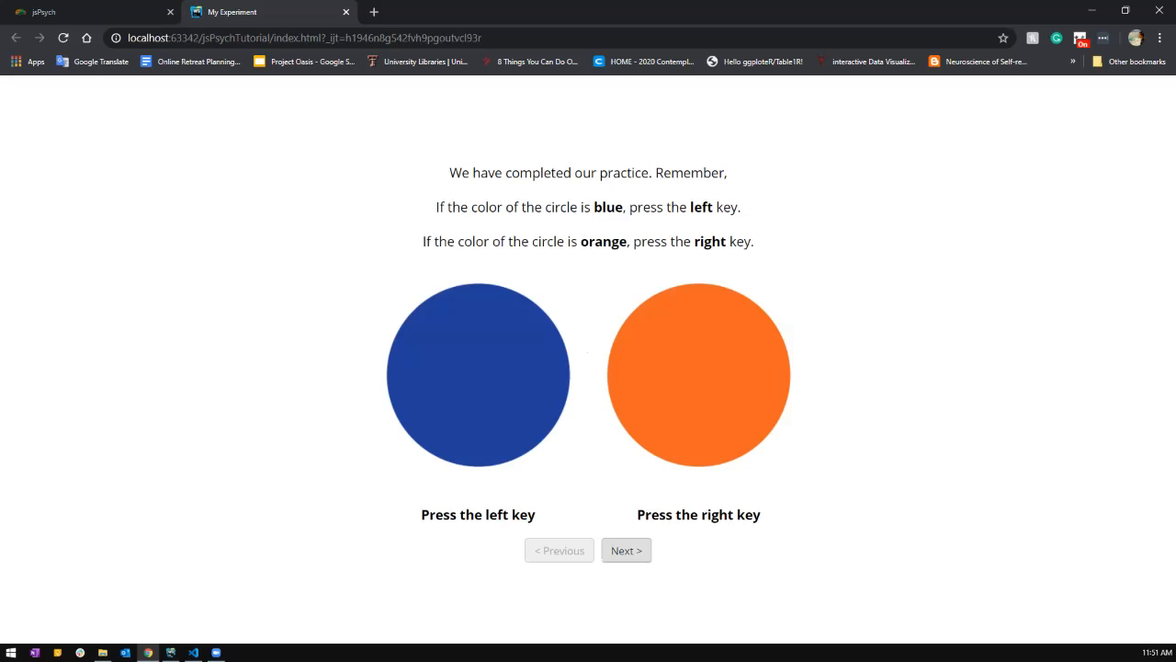
{"action": "left_click", "coordinate": [625, 550]}
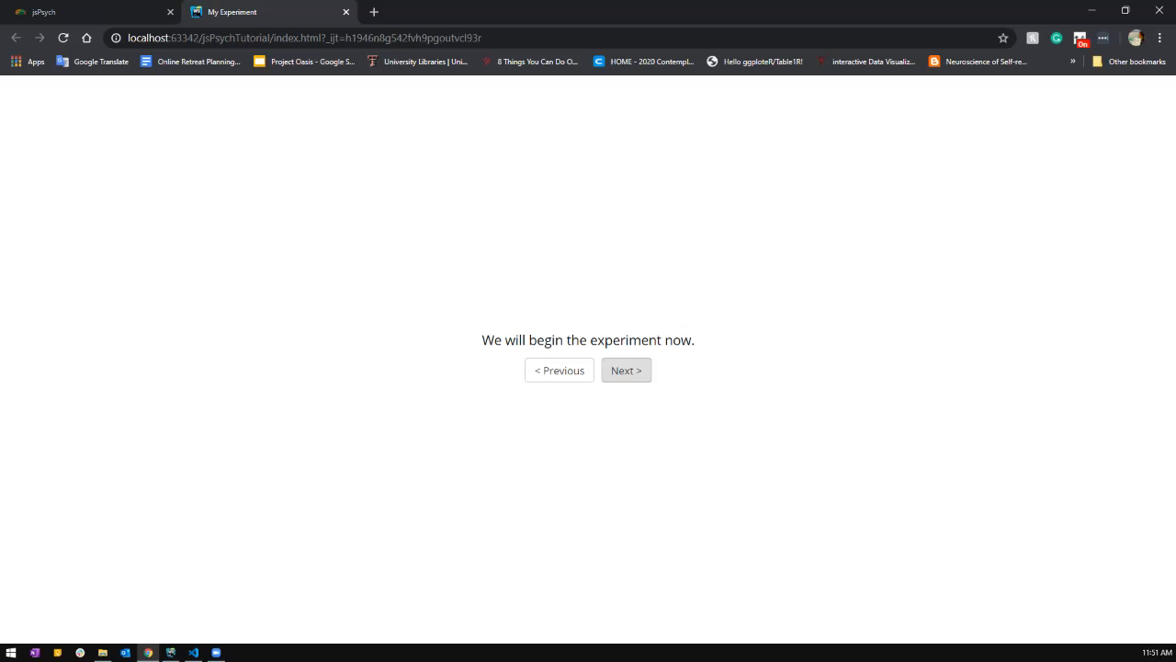
{"action": "left_click", "coordinate": [625, 369]}
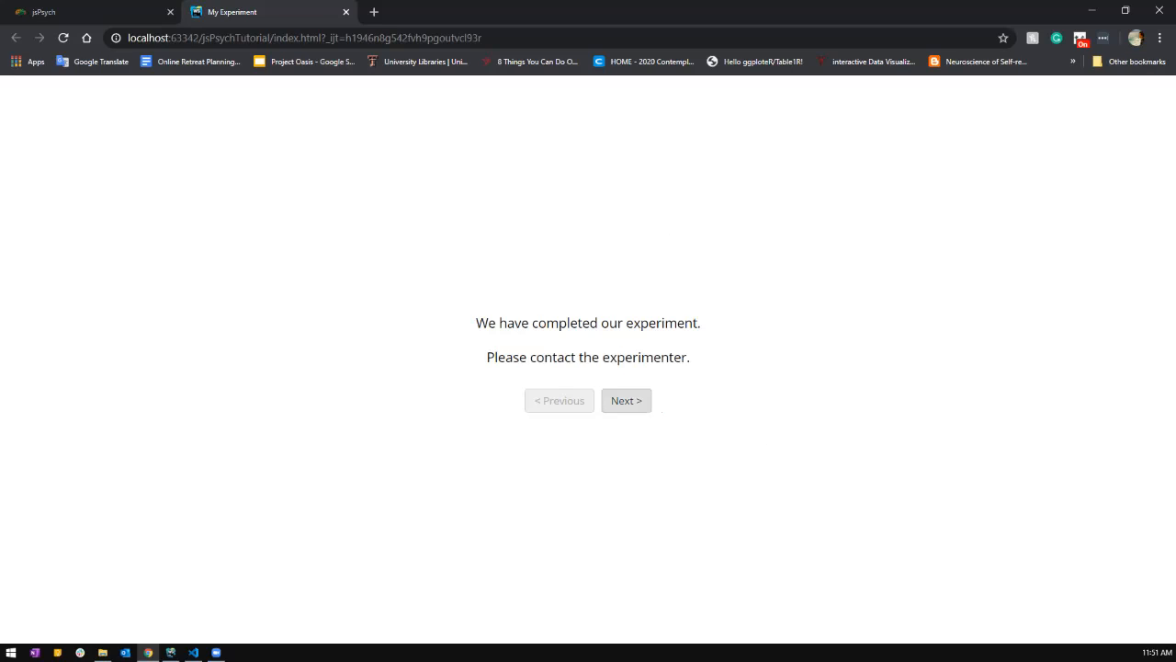
{"action": "left_click", "coordinate": [625, 401]}
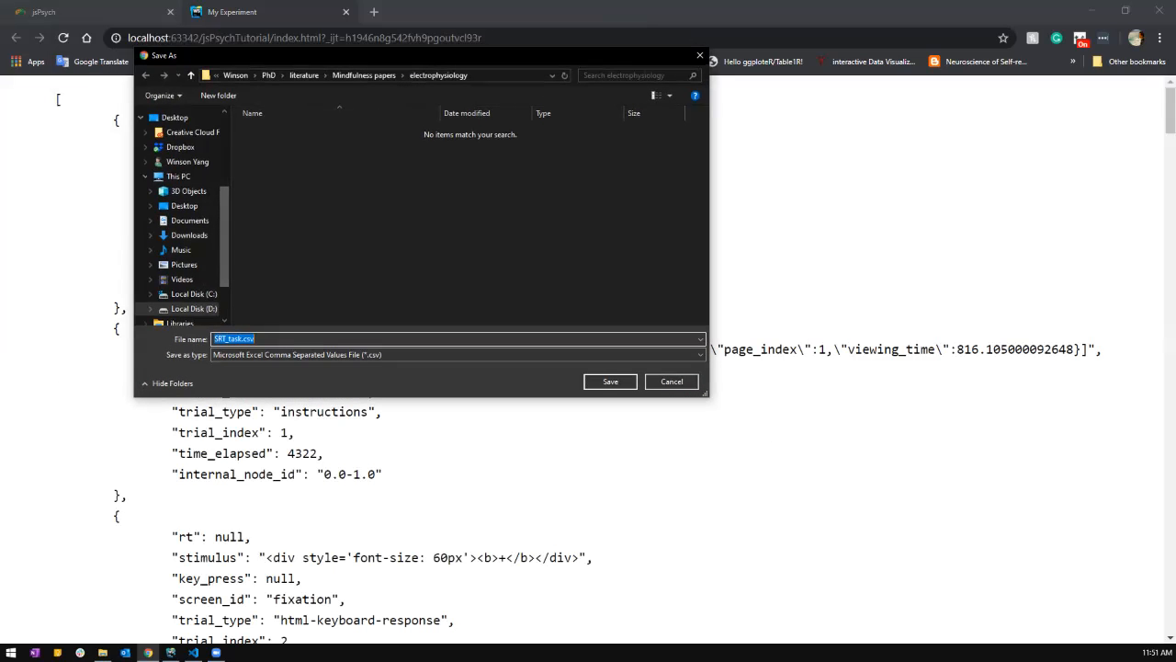
Step: Save SRT_task.csv to the Desktop from the Save As dialog
{"action": "left_click", "coordinate": [183, 206]}
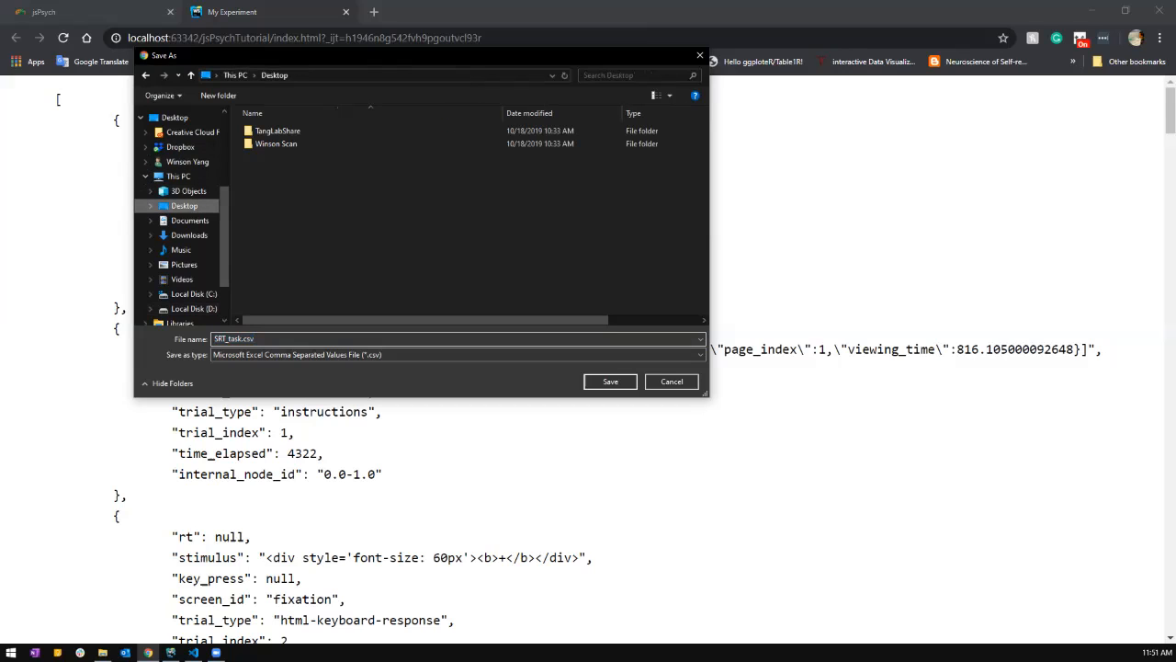
{"action": "left_click", "coordinate": [233, 338]}
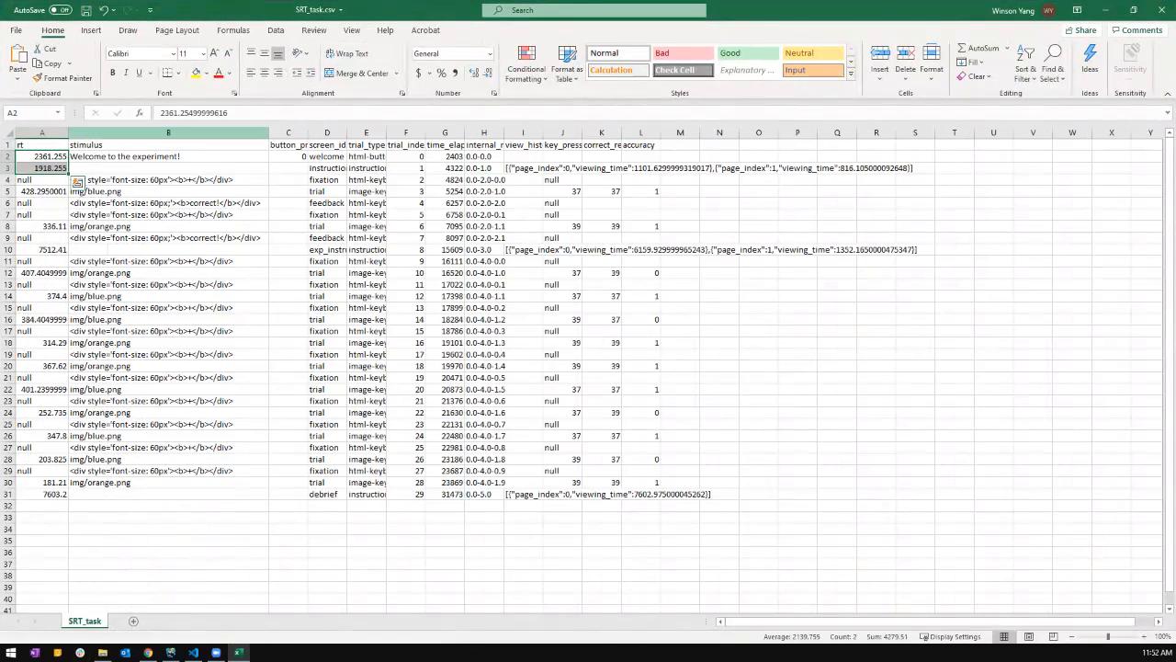
{"action": "left_click", "coordinate": [169, 156]}
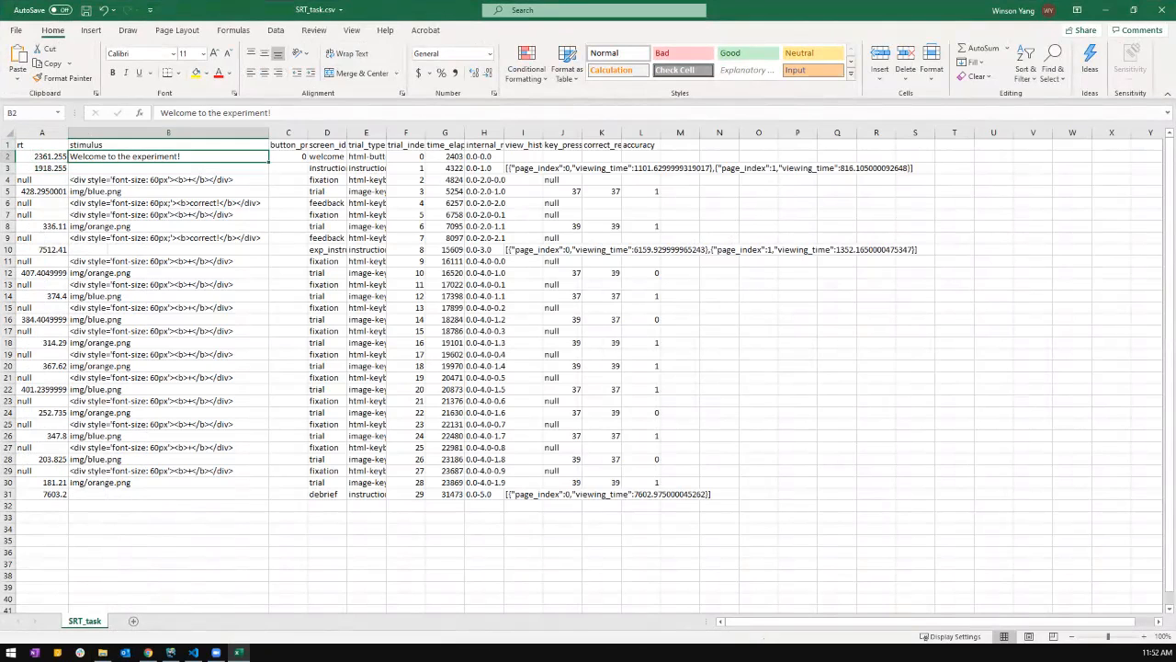
{"action": "left_click", "coordinate": [341, 155]}
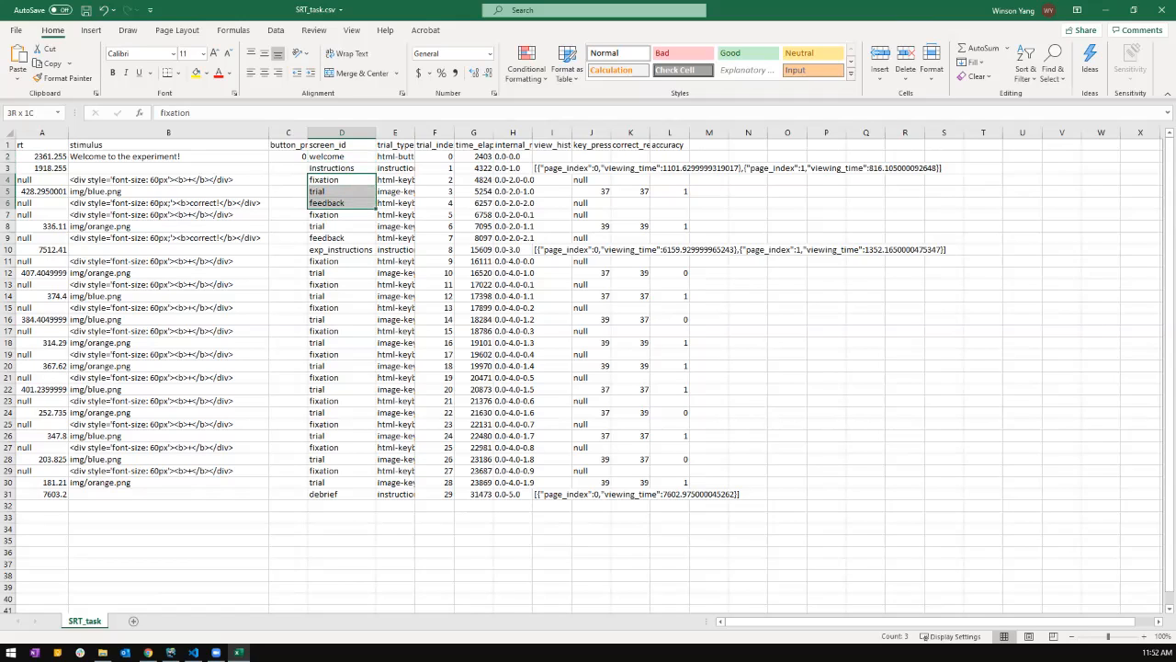
{"action": "left_click", "coordinate": [341, 213]}
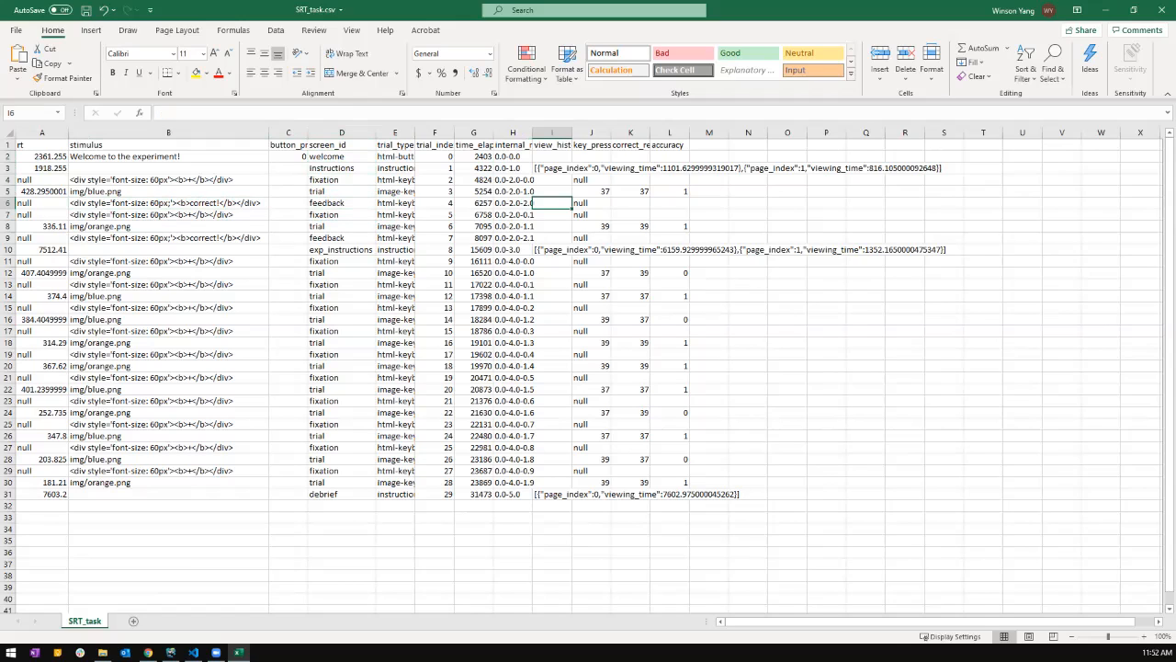
{"action": "left_click", "coordinate": [342, 203]}
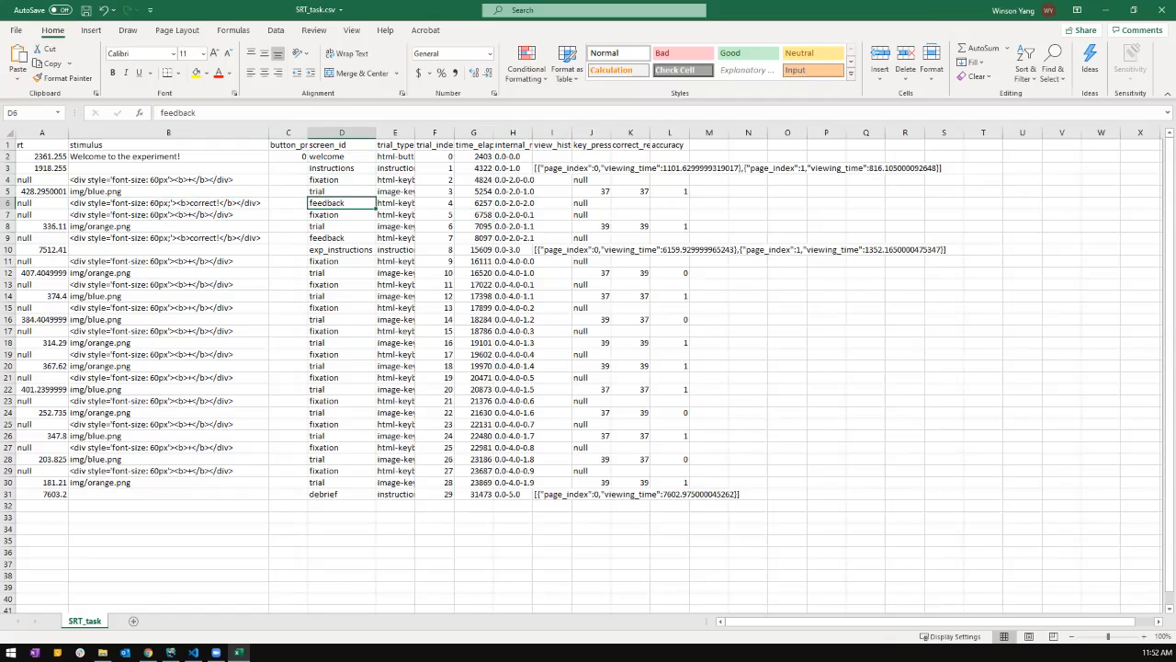
{"action": "left_click", "coordinate": [167, 202]}
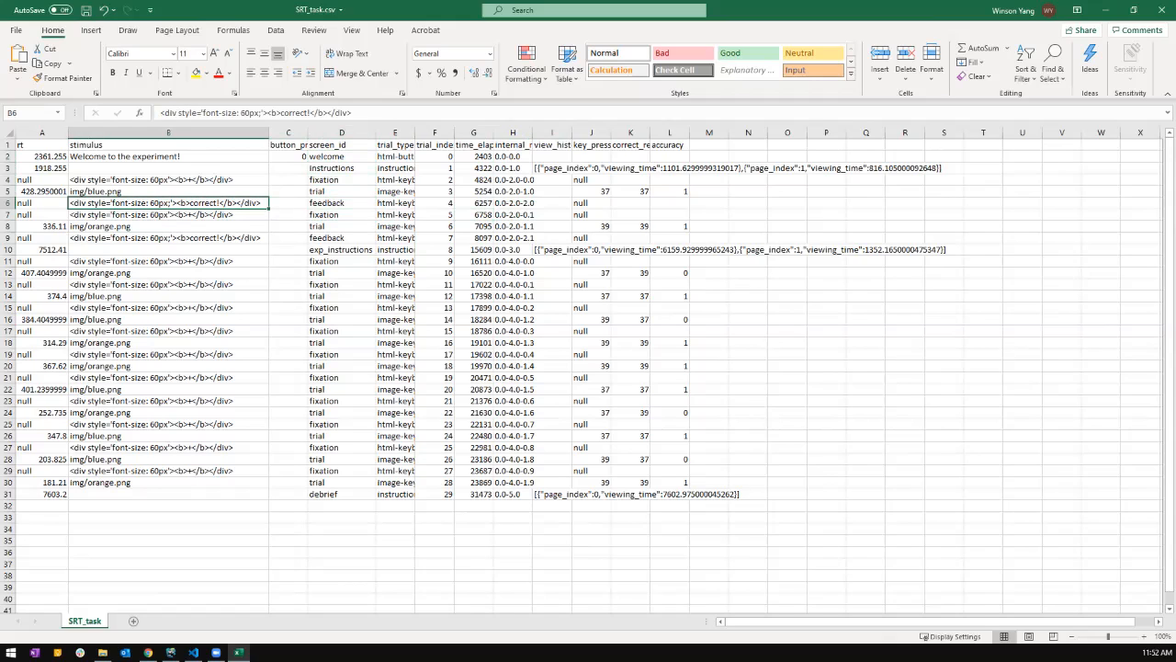
{"action": "left_click", "coordinate": [474, 226]}
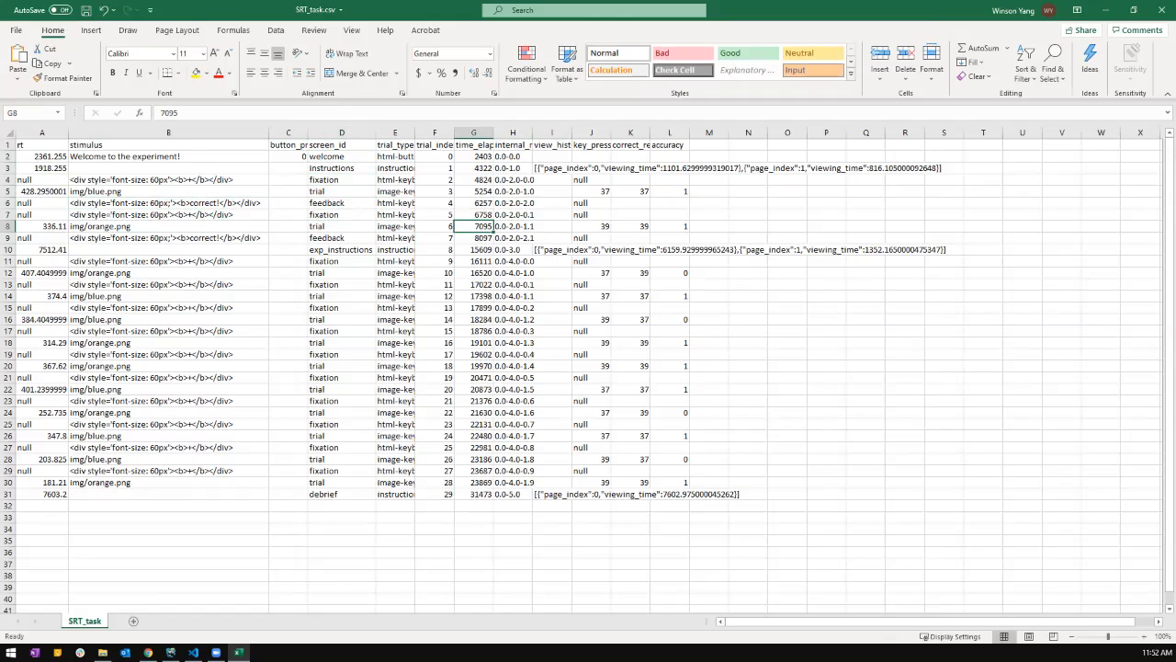
{"action": "left_click", "coordinate": [631, 191]}
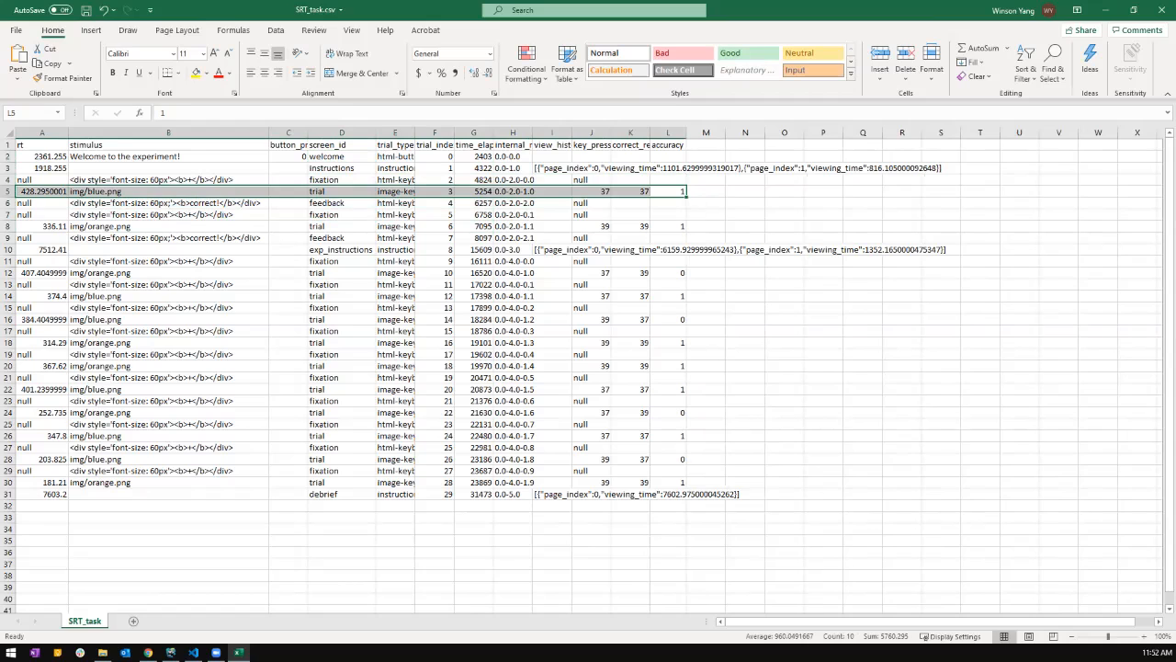
{"action": "left_click", "coordinate": [40, 250]}
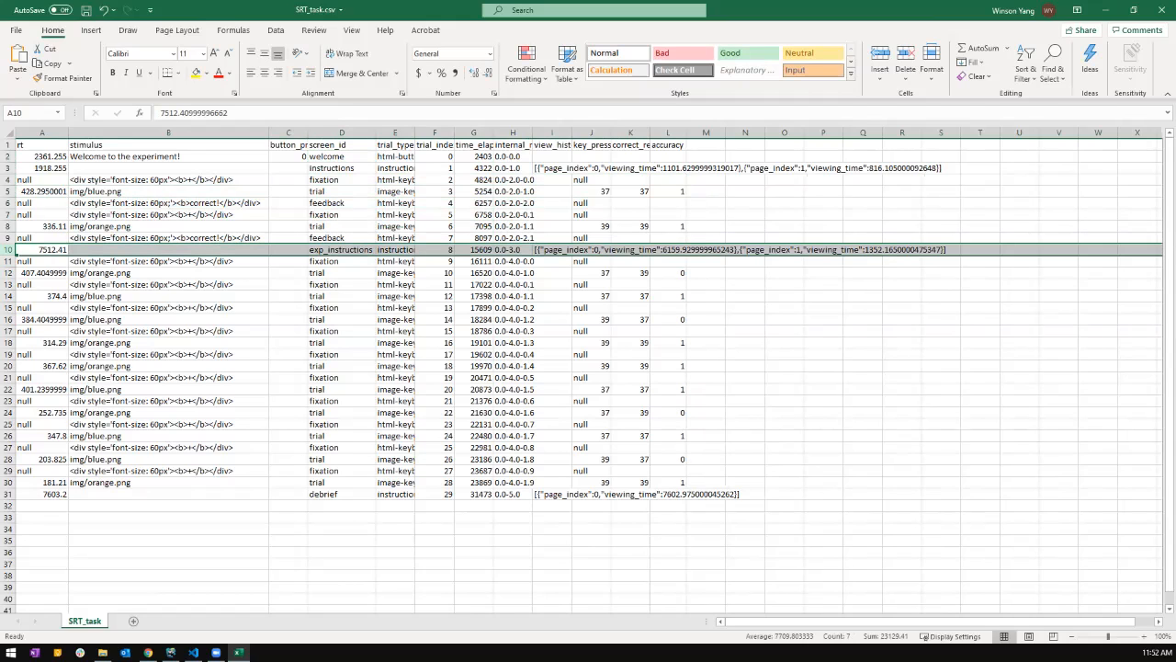
{"action": "left_click", "coordinate": [342, 470]}
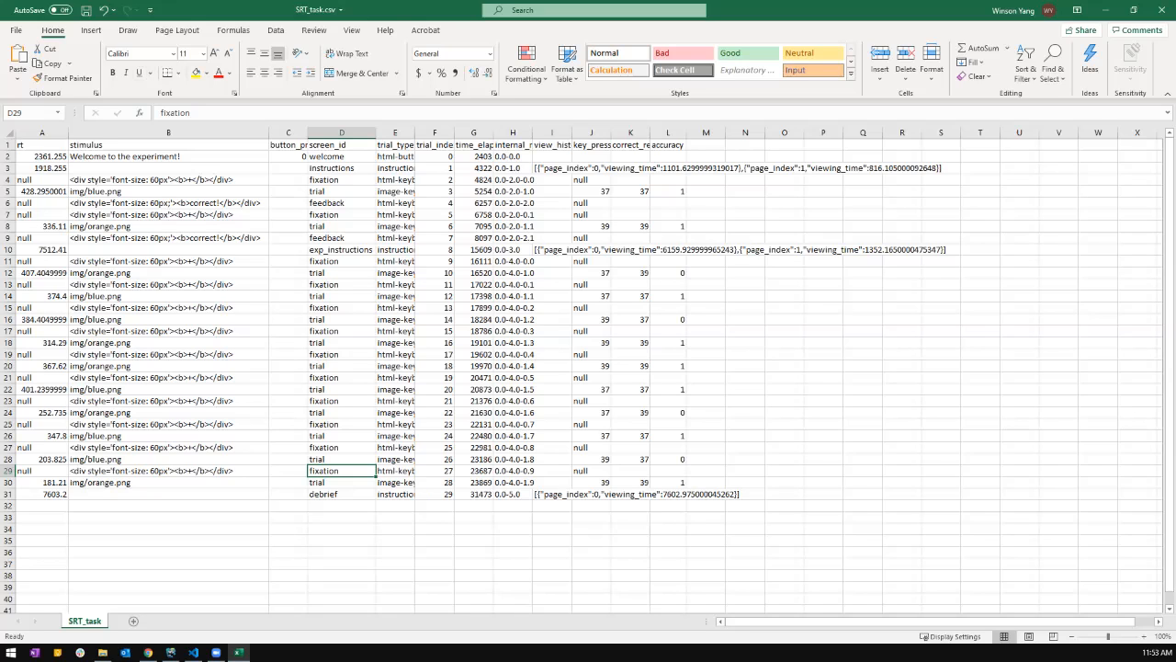
{"action": "left_click", "coordinate": [169, 180]}
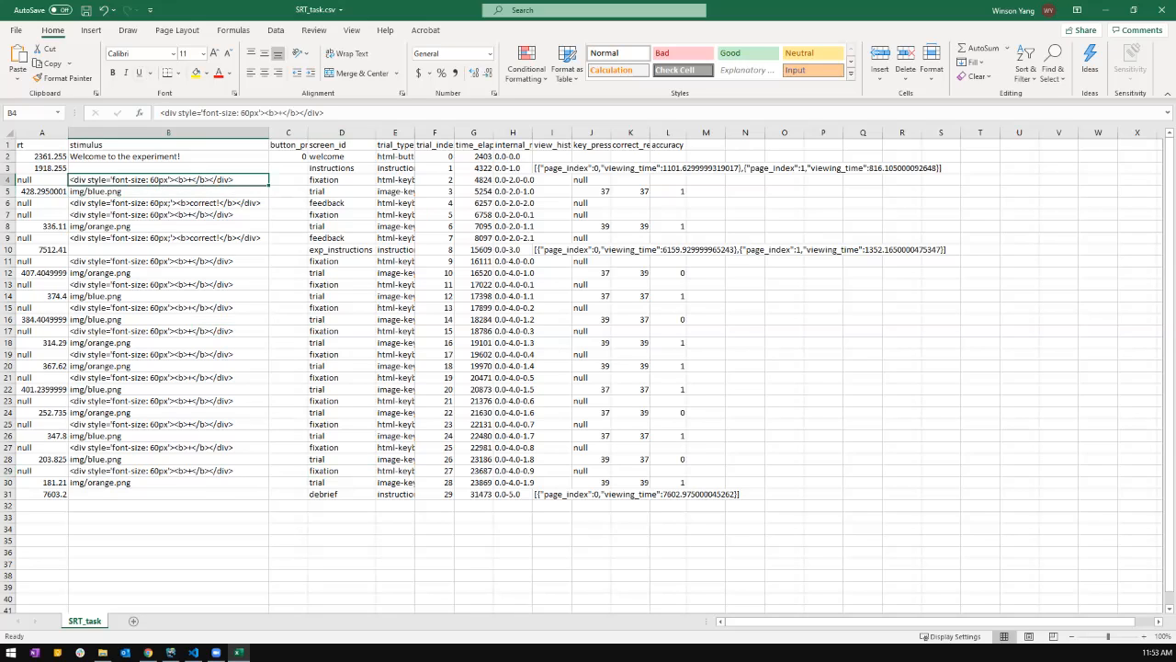
{"action": "left_click", "coordinate": [169, 237]}
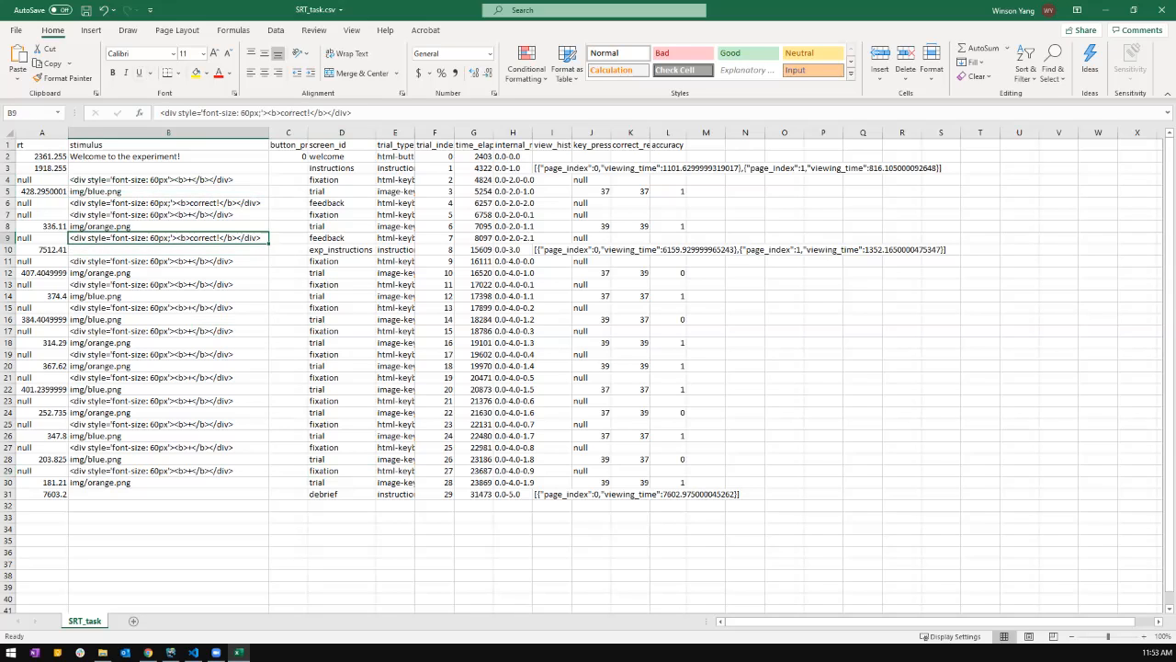
{"action": "left_click", "coordinate": [168, 261]}
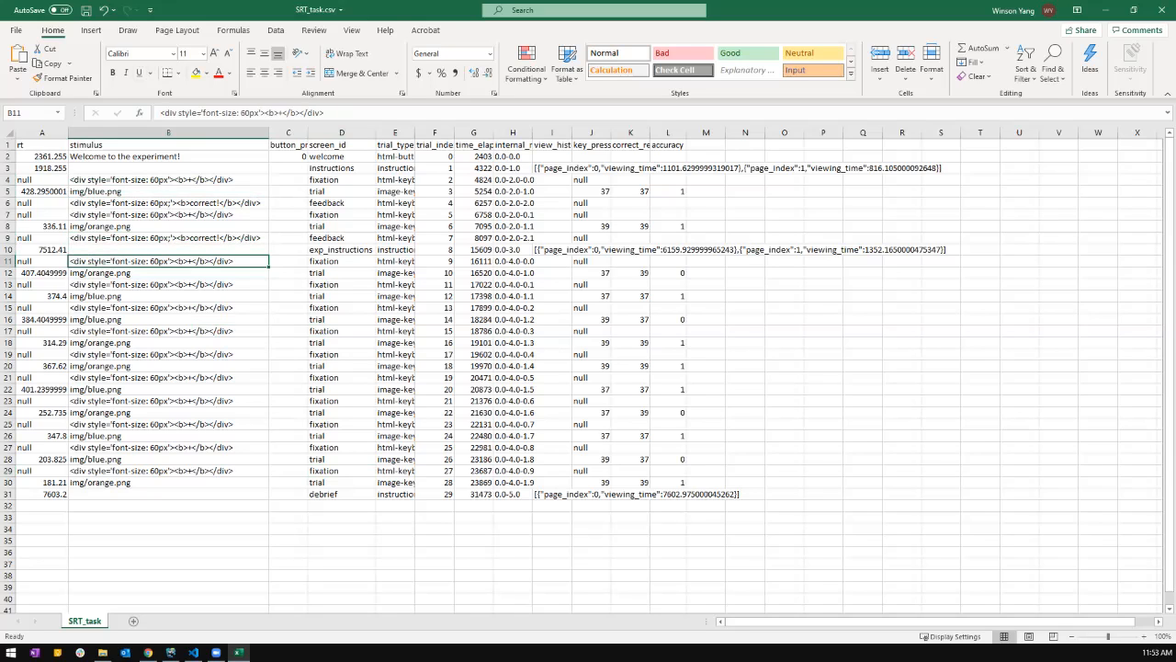
{"action": "left_click", "coordinate": [167, 202]}
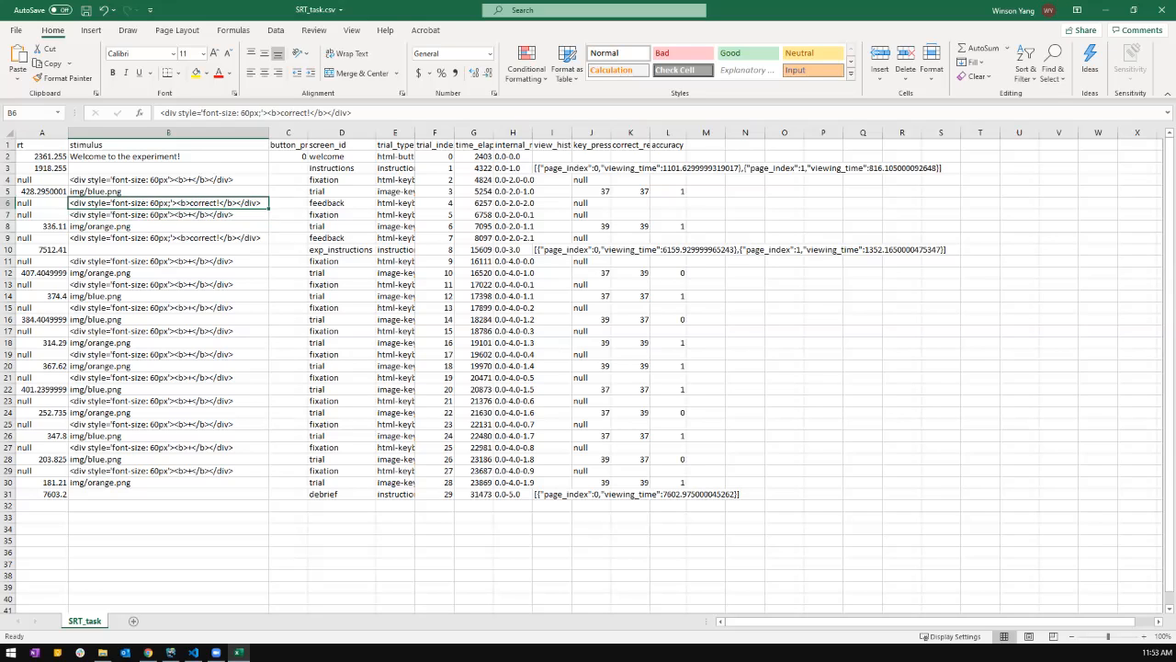
{"action": "left_click", "coordinate": [167, 189]}
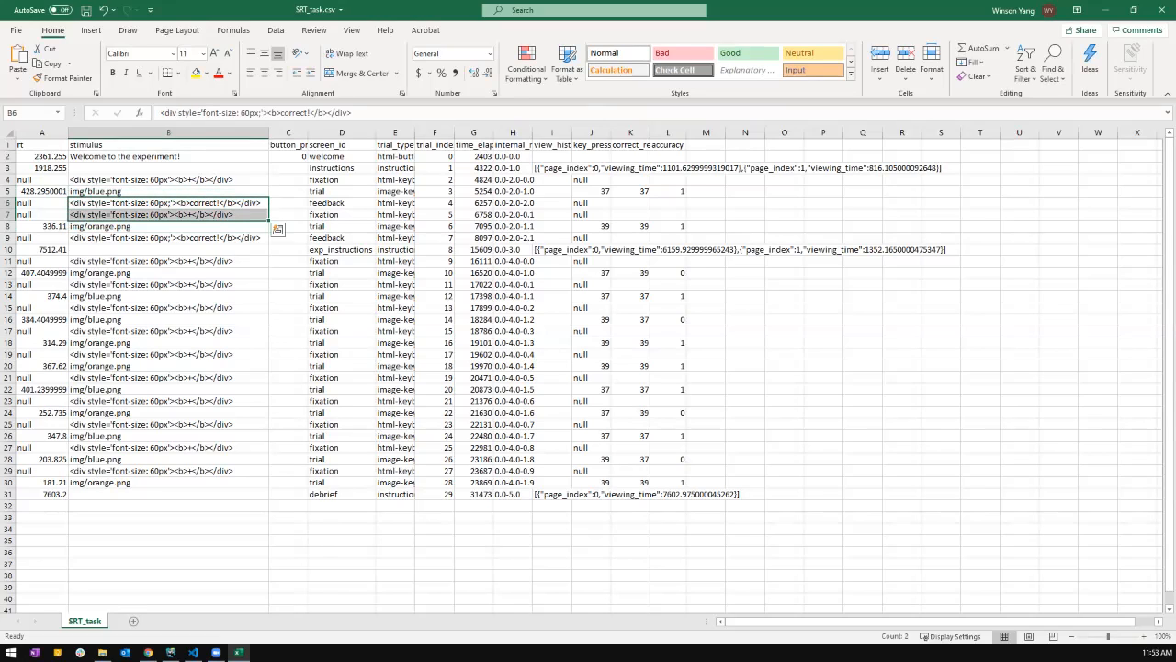
{"action": "left_click", "coordinate": [169, 213]}
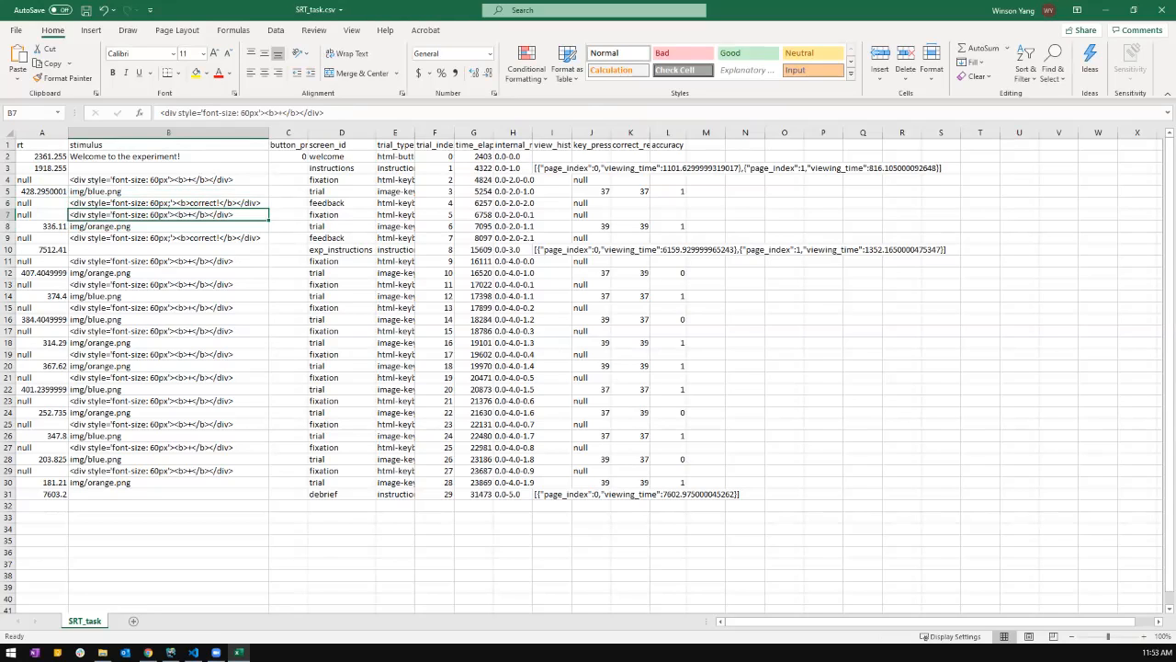